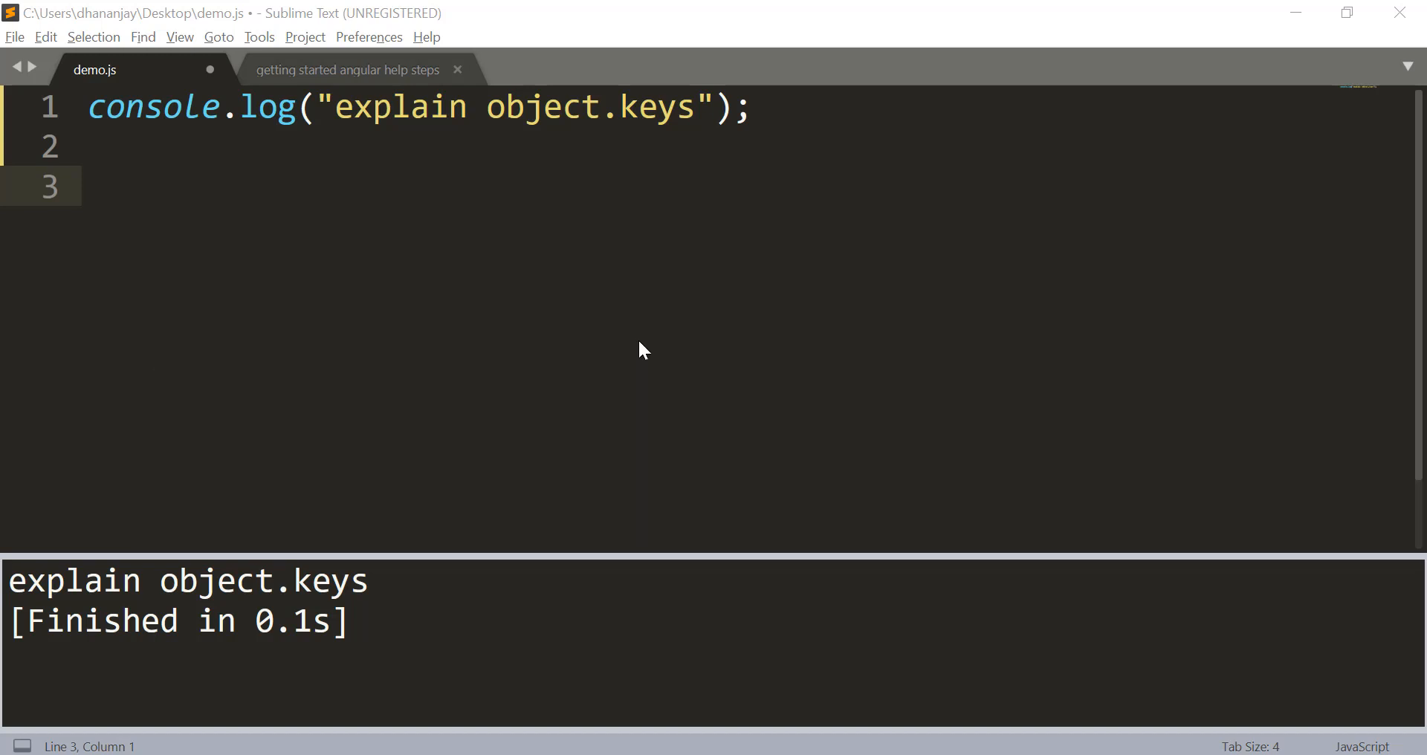
Write var Dog = { name: 'foo', age: 9 } and comment out the first console.log line.
type("var Dog =")
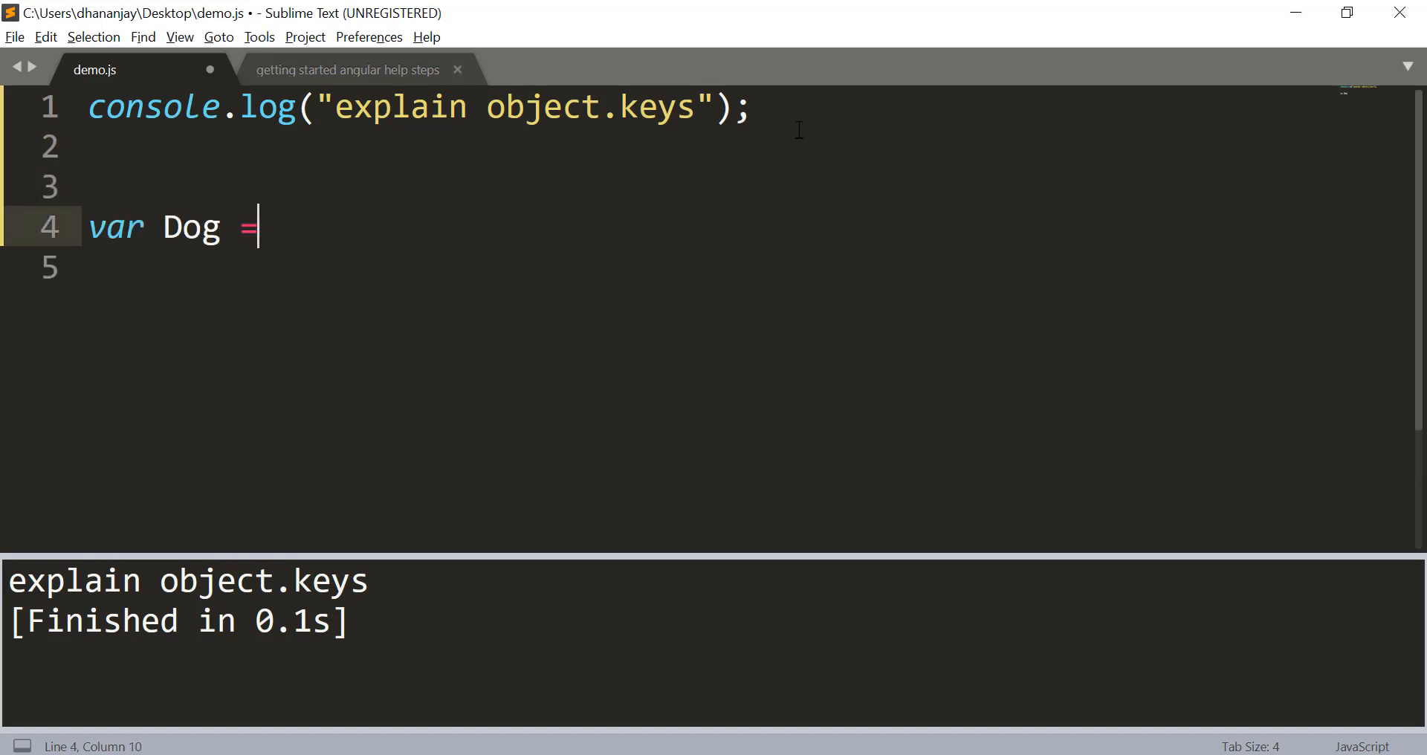
type("{")
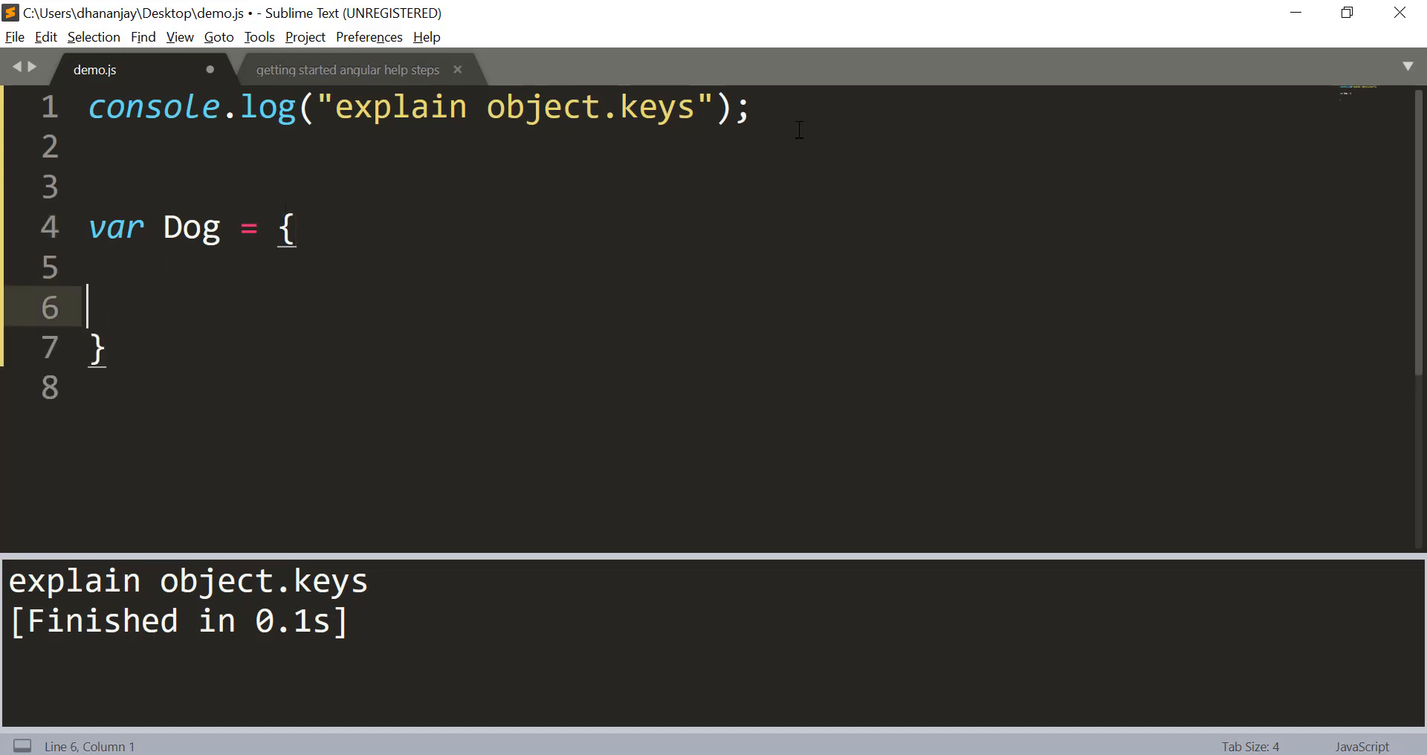
type("name")
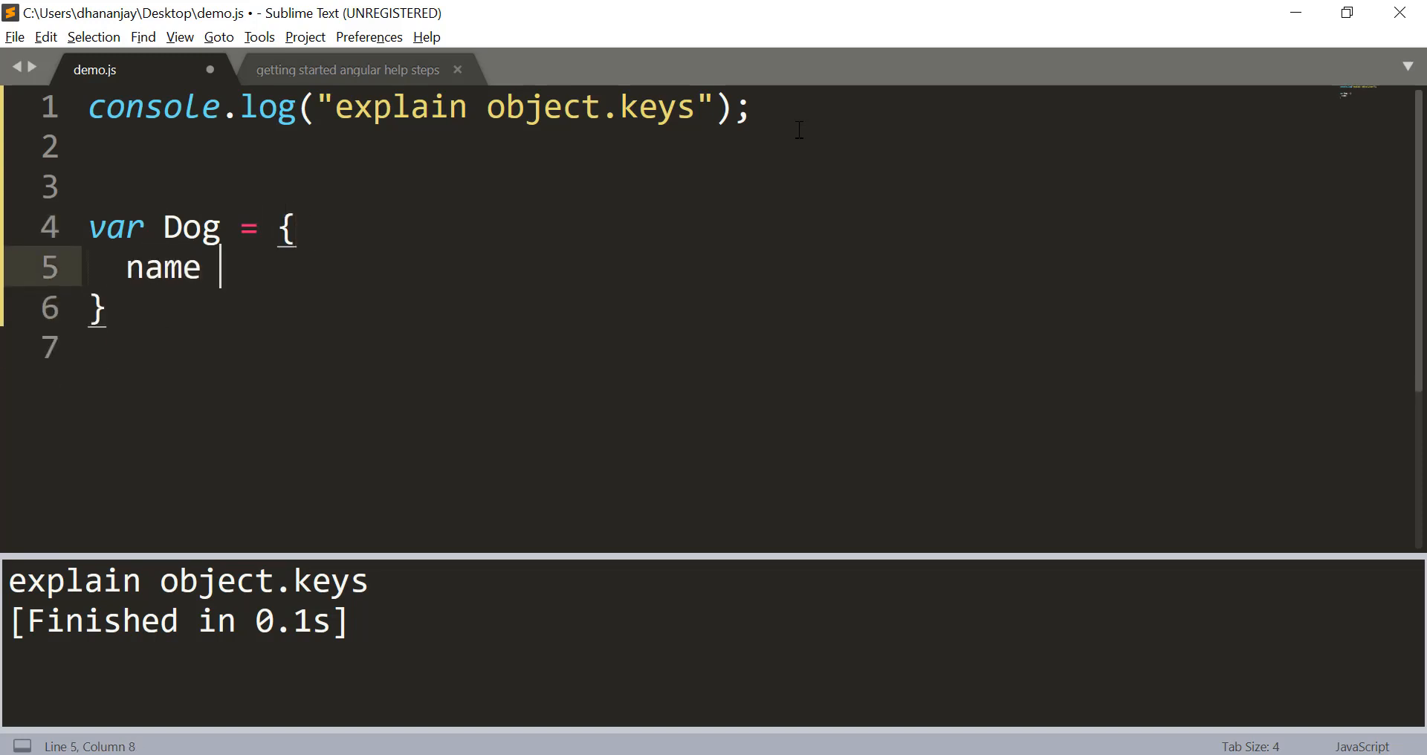
type(": 'foo',")
type("age")
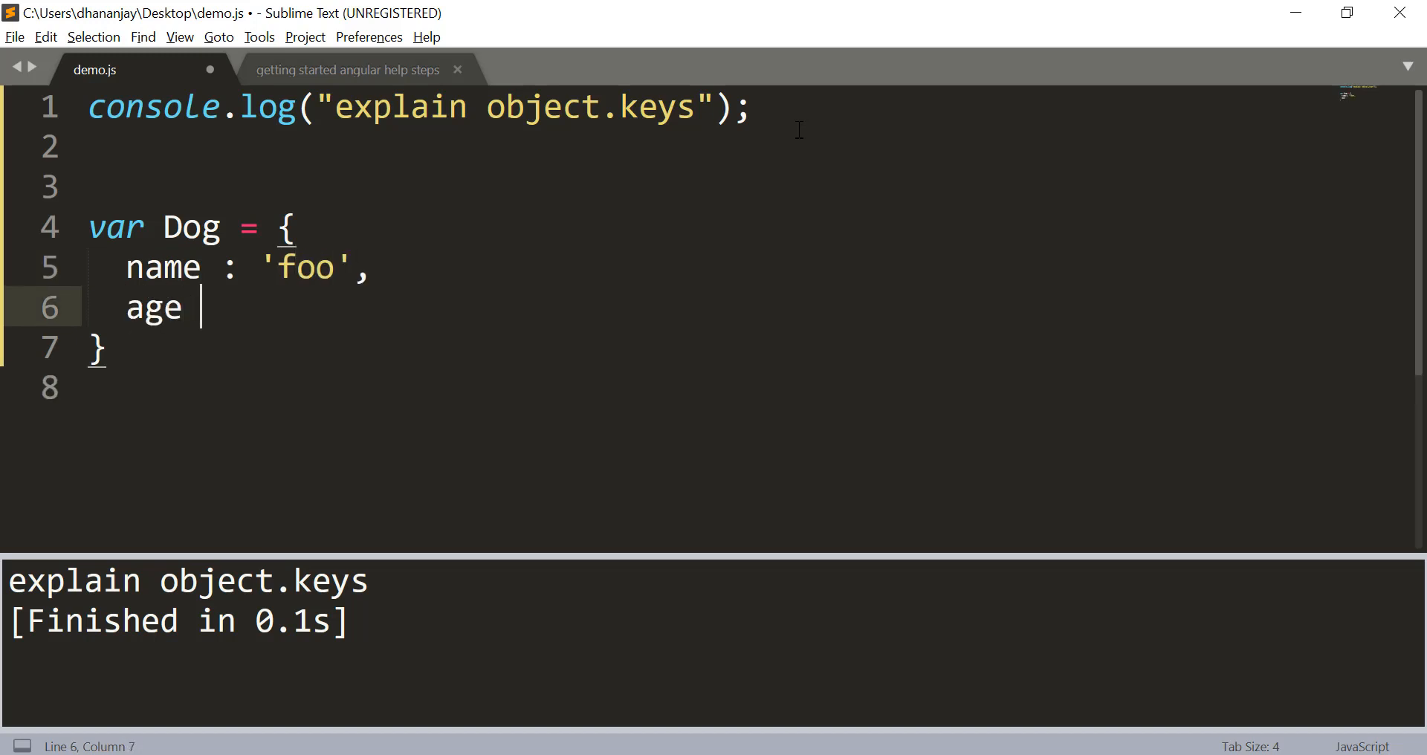
type(": 9")
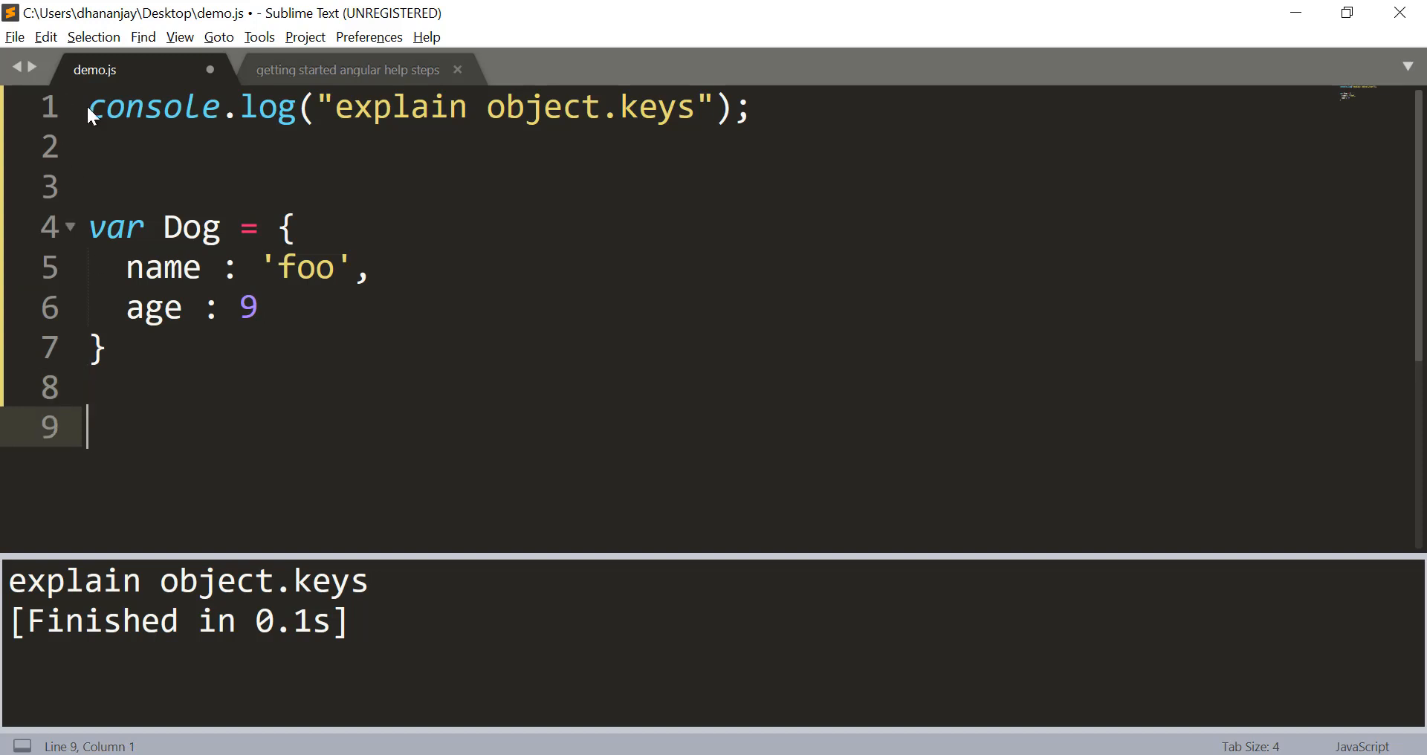
key("ctrl+/")
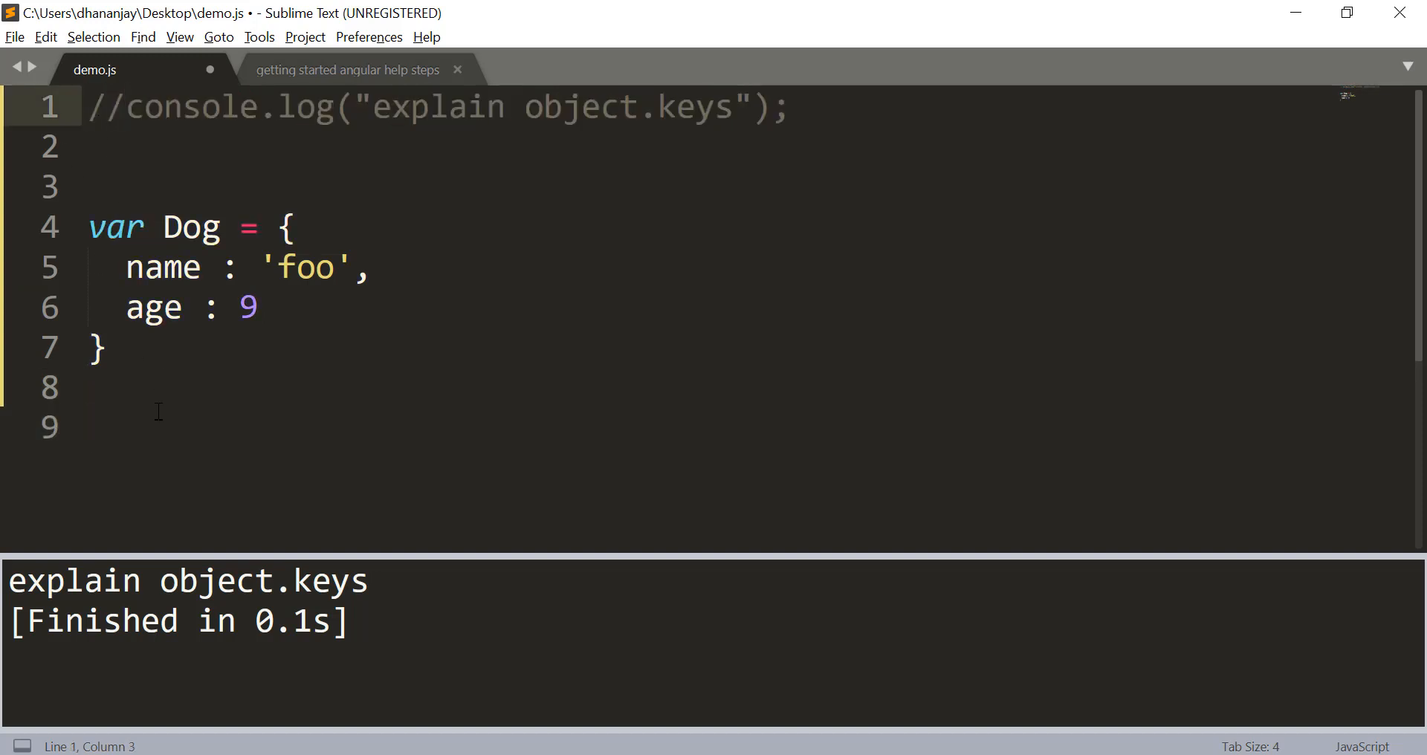
left_click(155, 427)
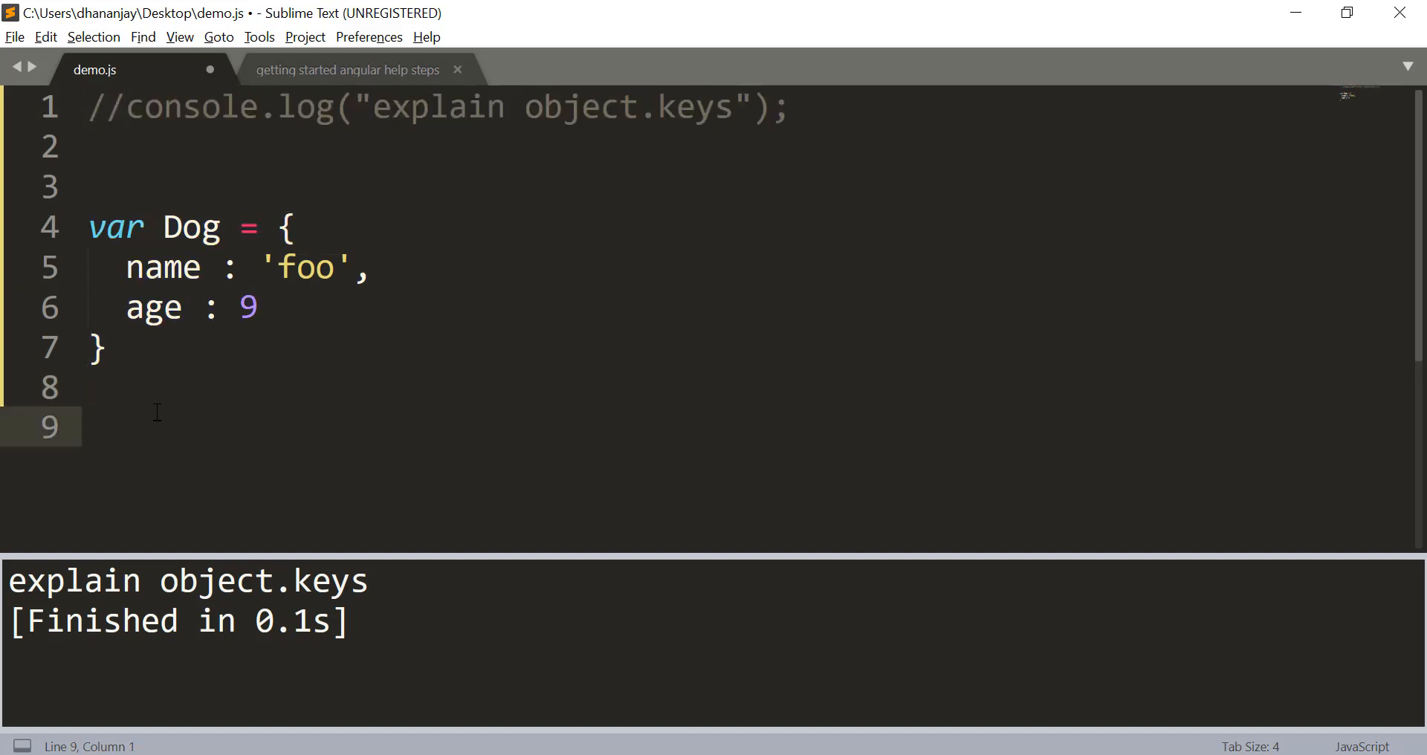
Write a for (var p in Dog) loop that logs each key with console.log(p).
type("for()")
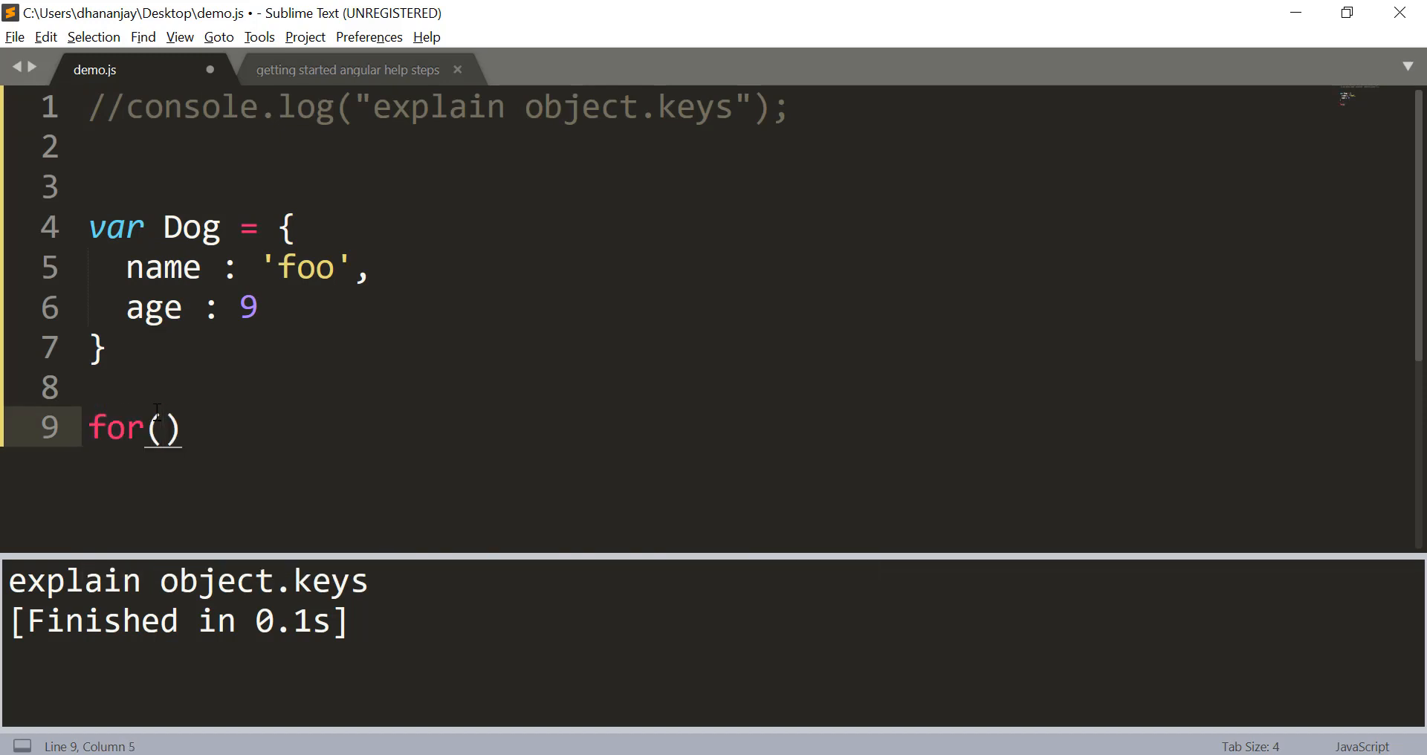
type("var p in")
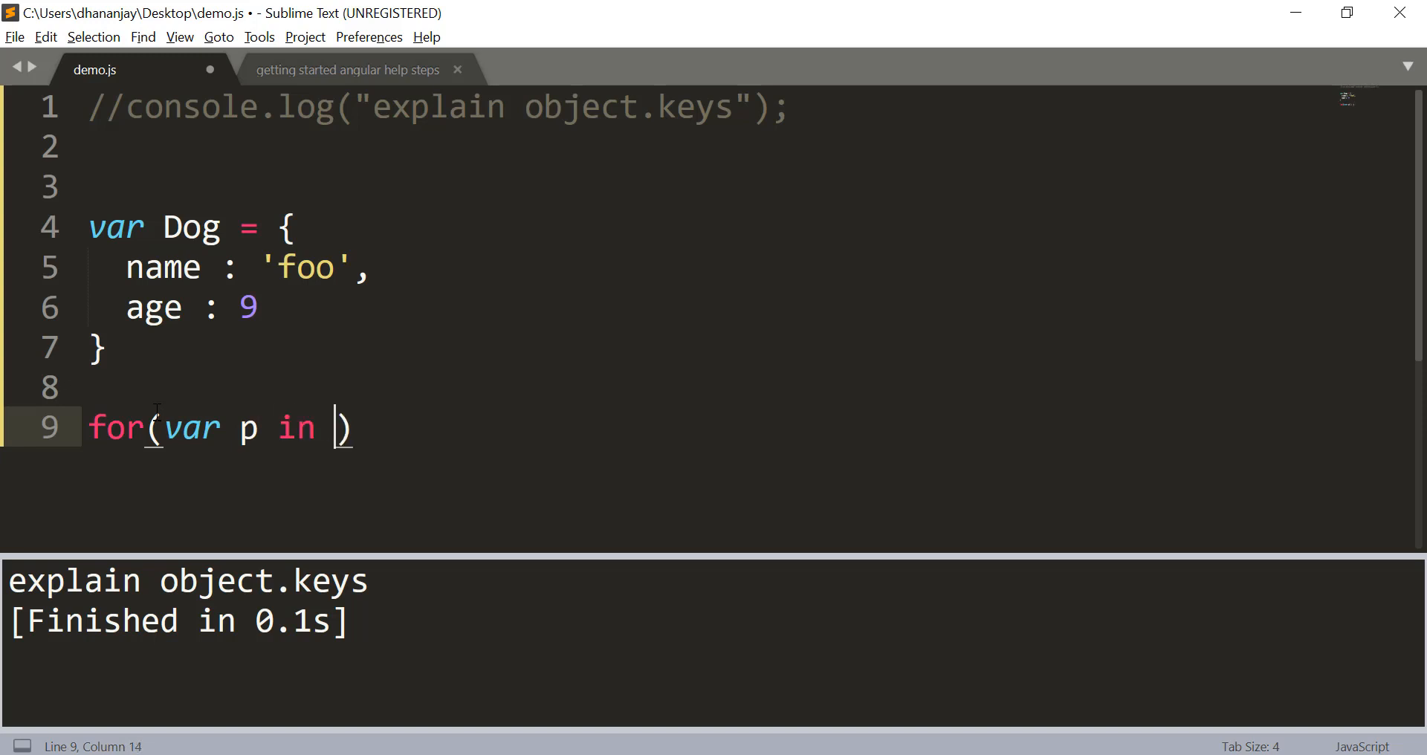
type("Dog")
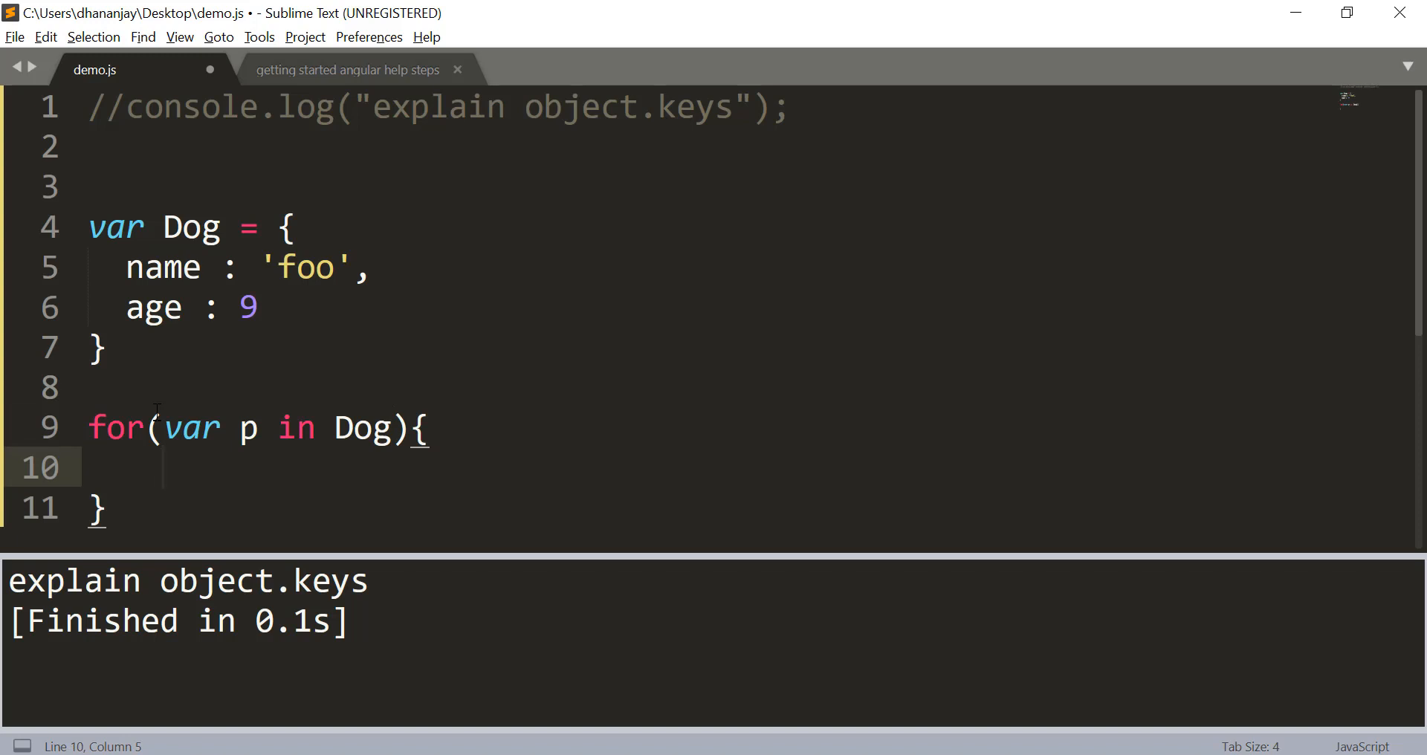
type("conso;")
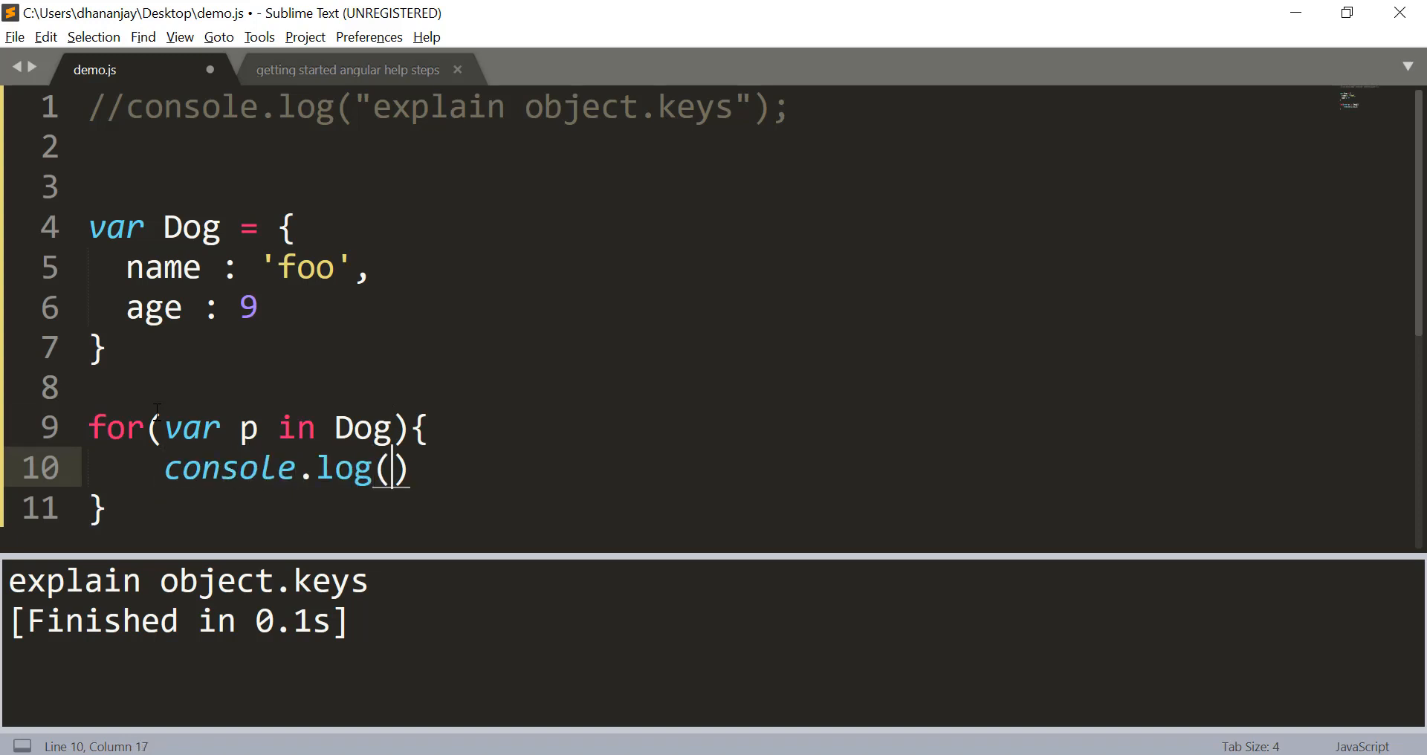
type("p);")
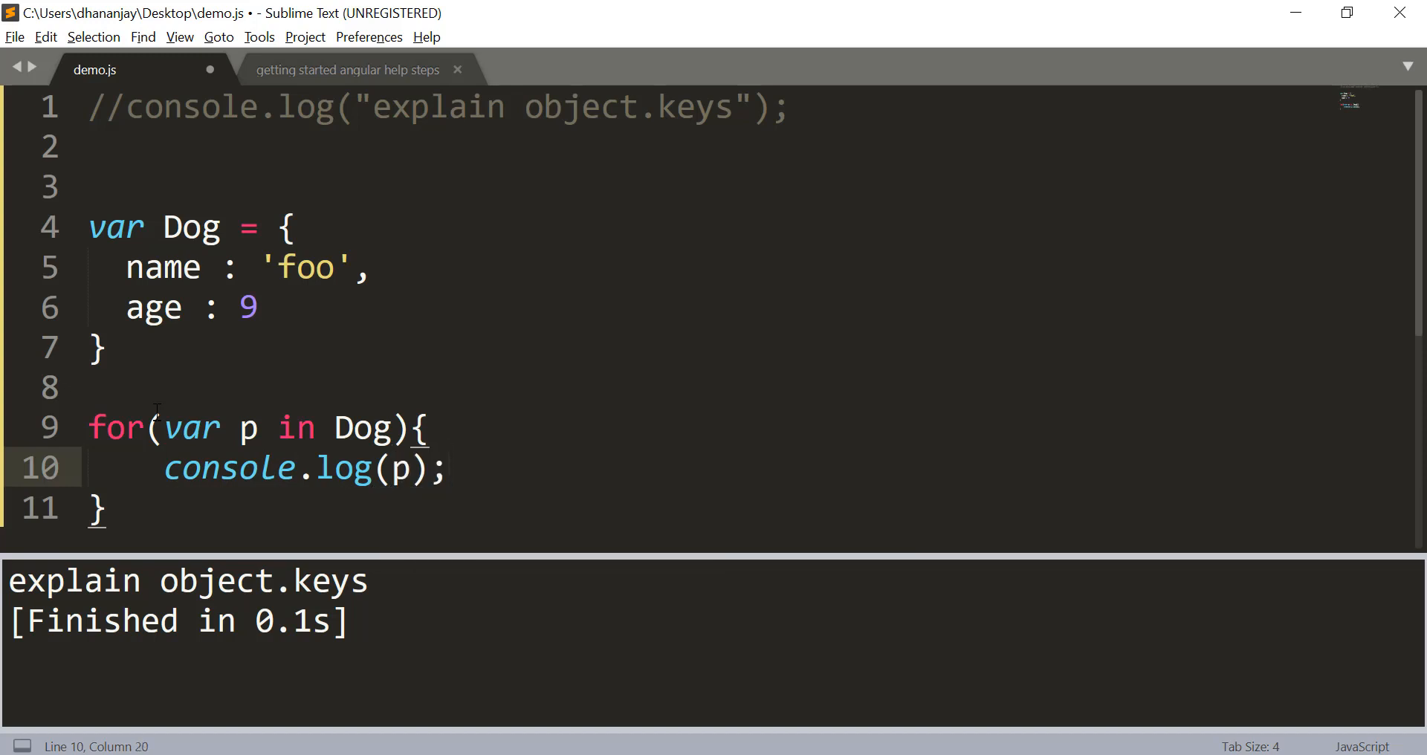
scroll("down", 3)
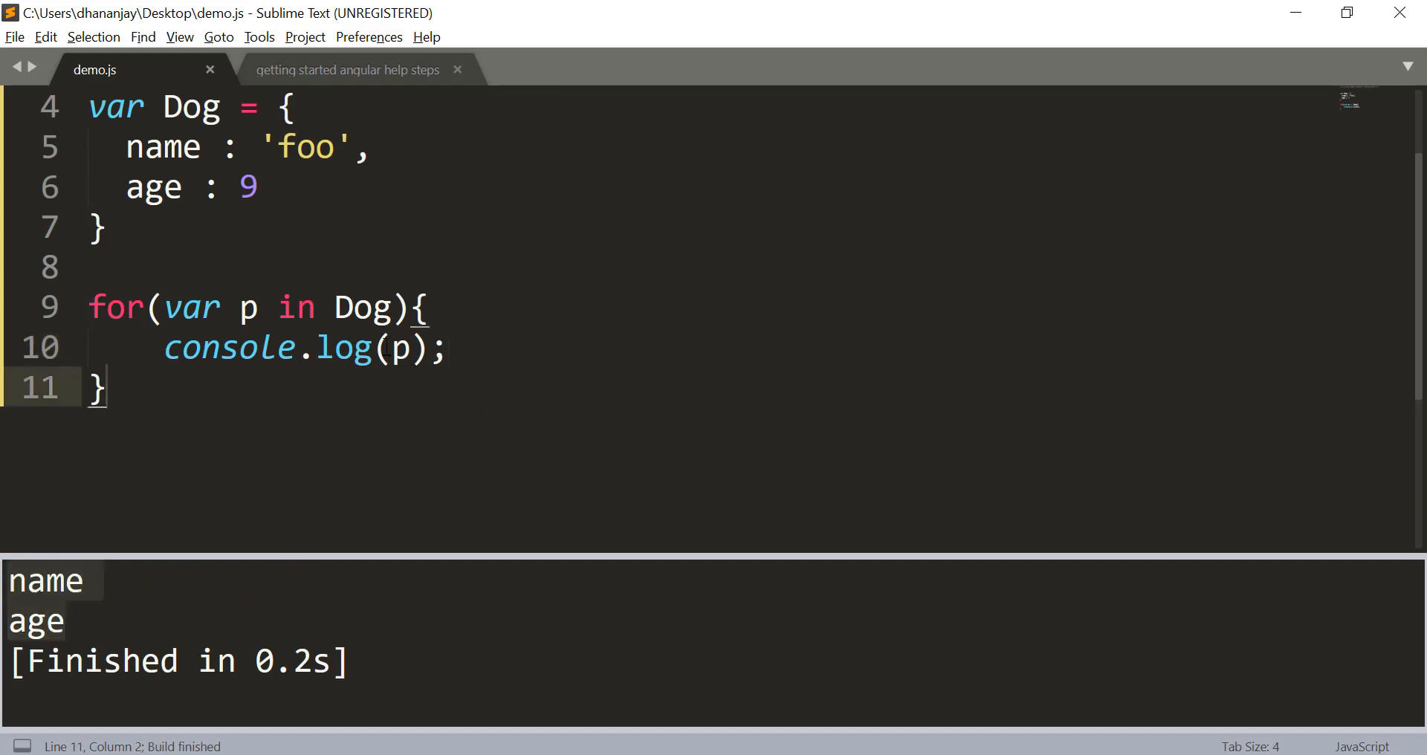
Log Dog[p] and run to print foo and 9, then comment out the loop.
type("DS")
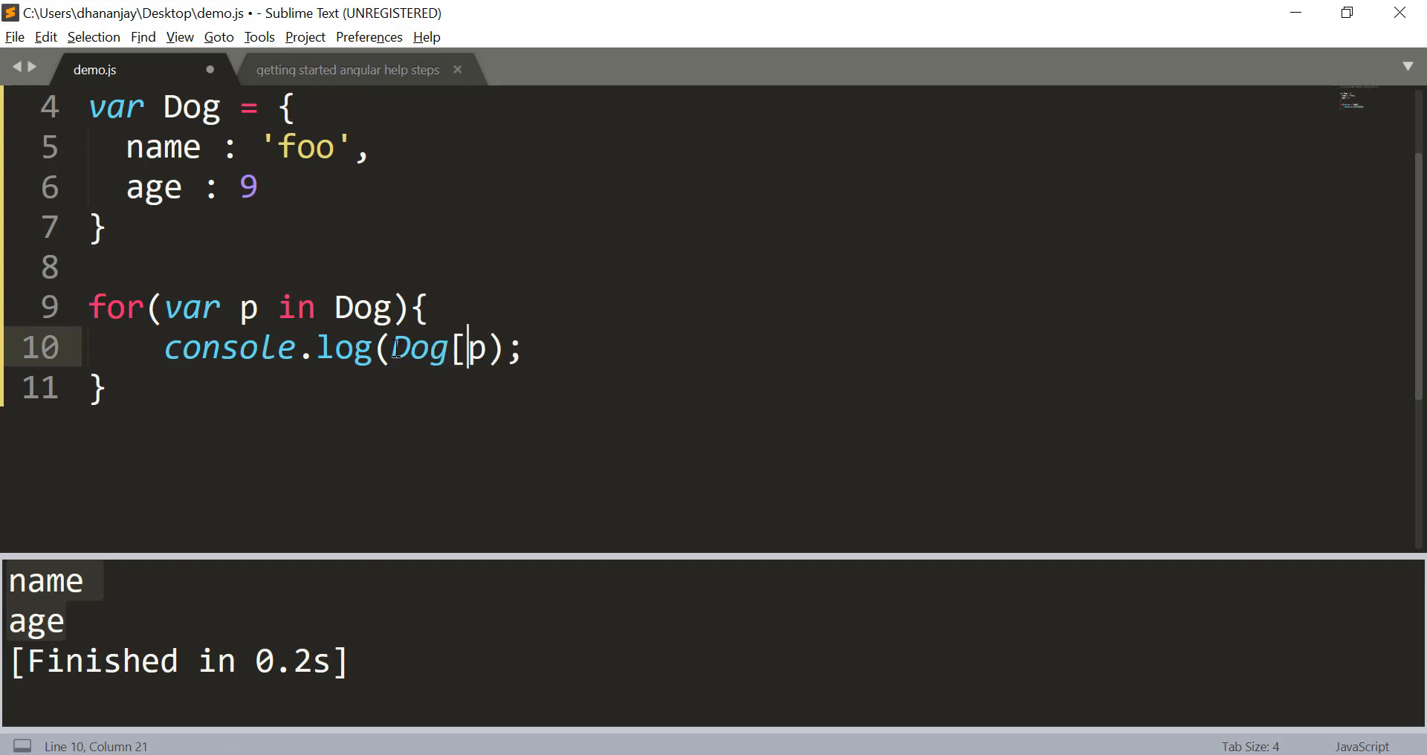
type("]")
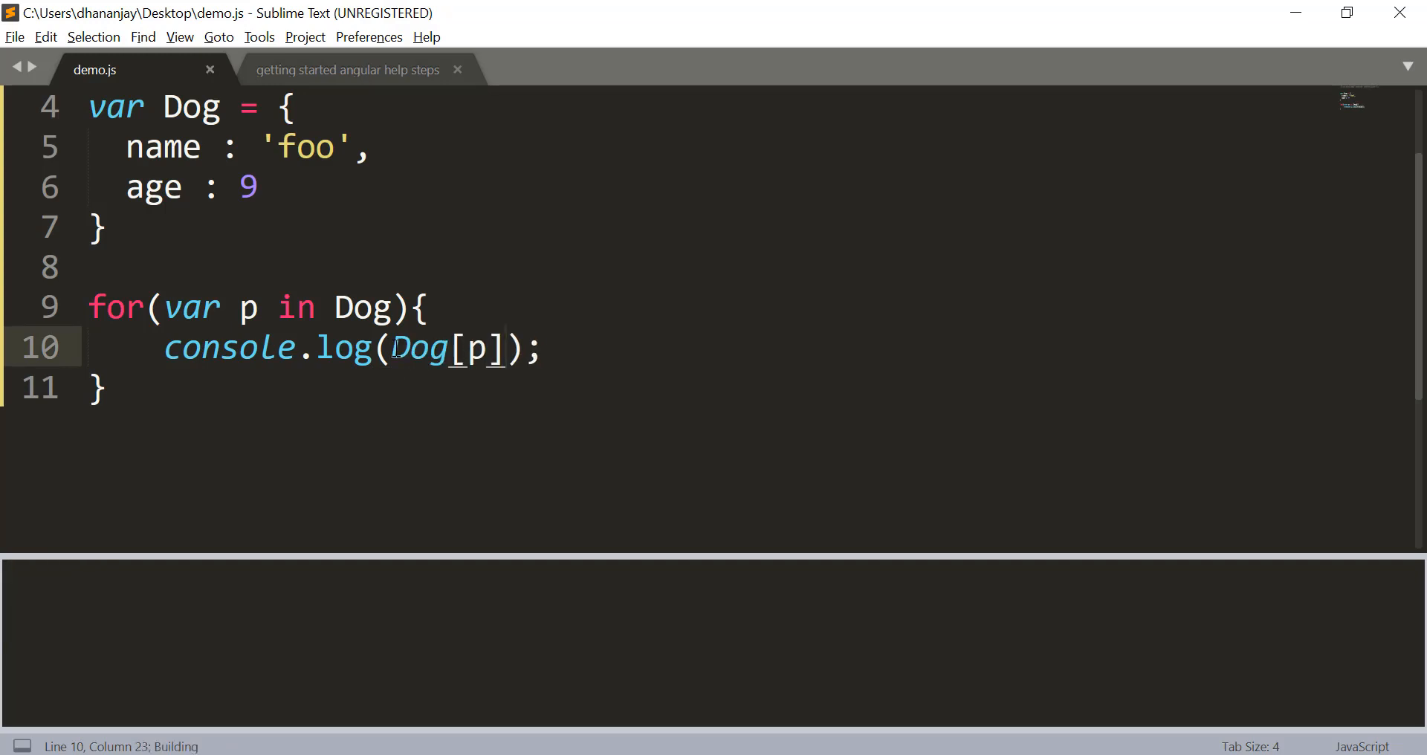
key("ctrl+b")
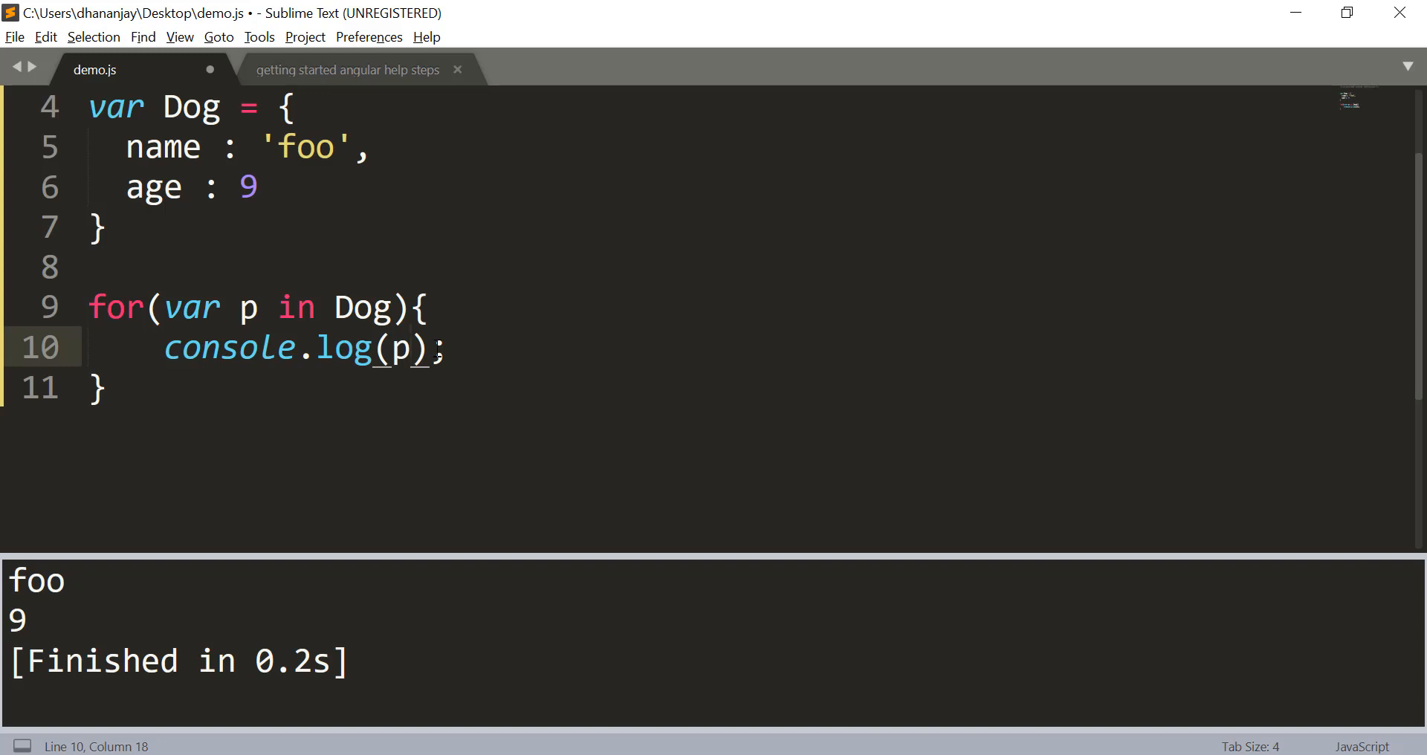
left_click(105, 389)
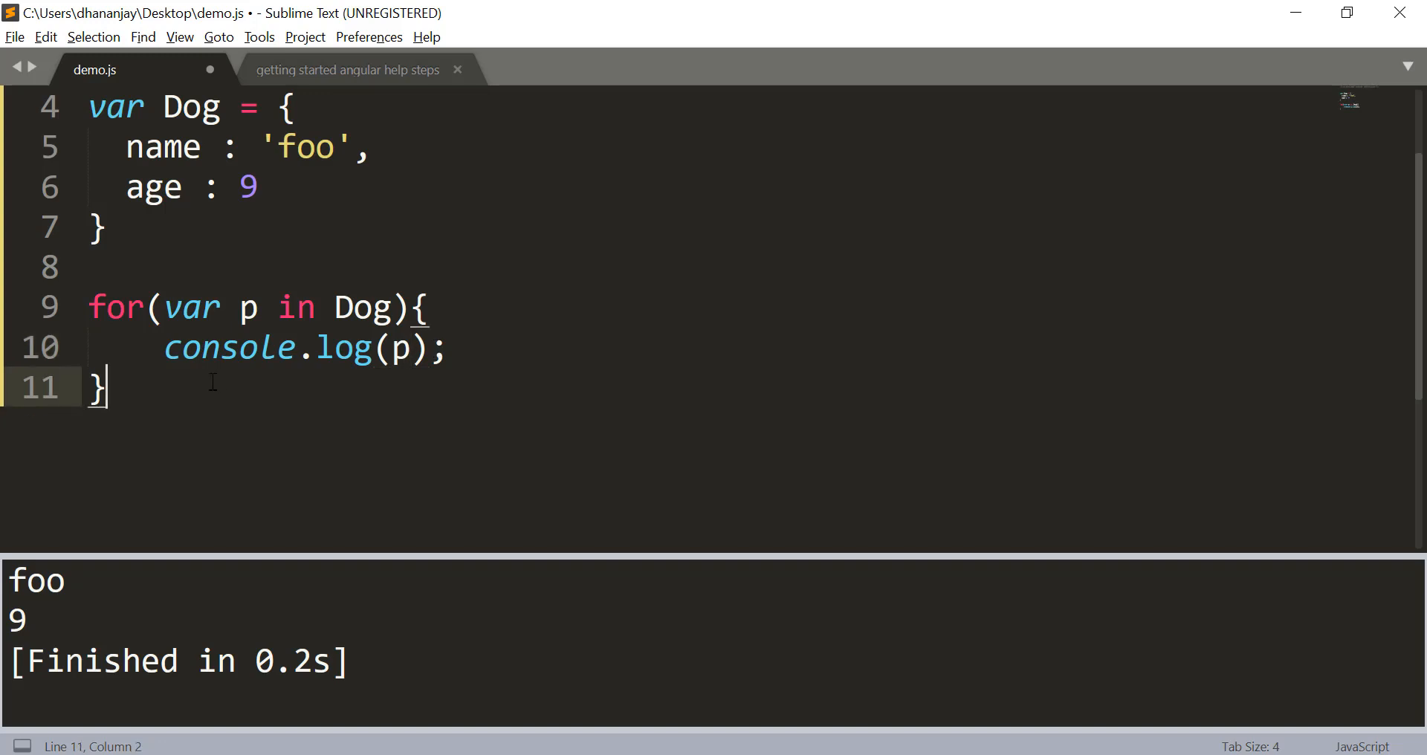
left_click(150, 348)
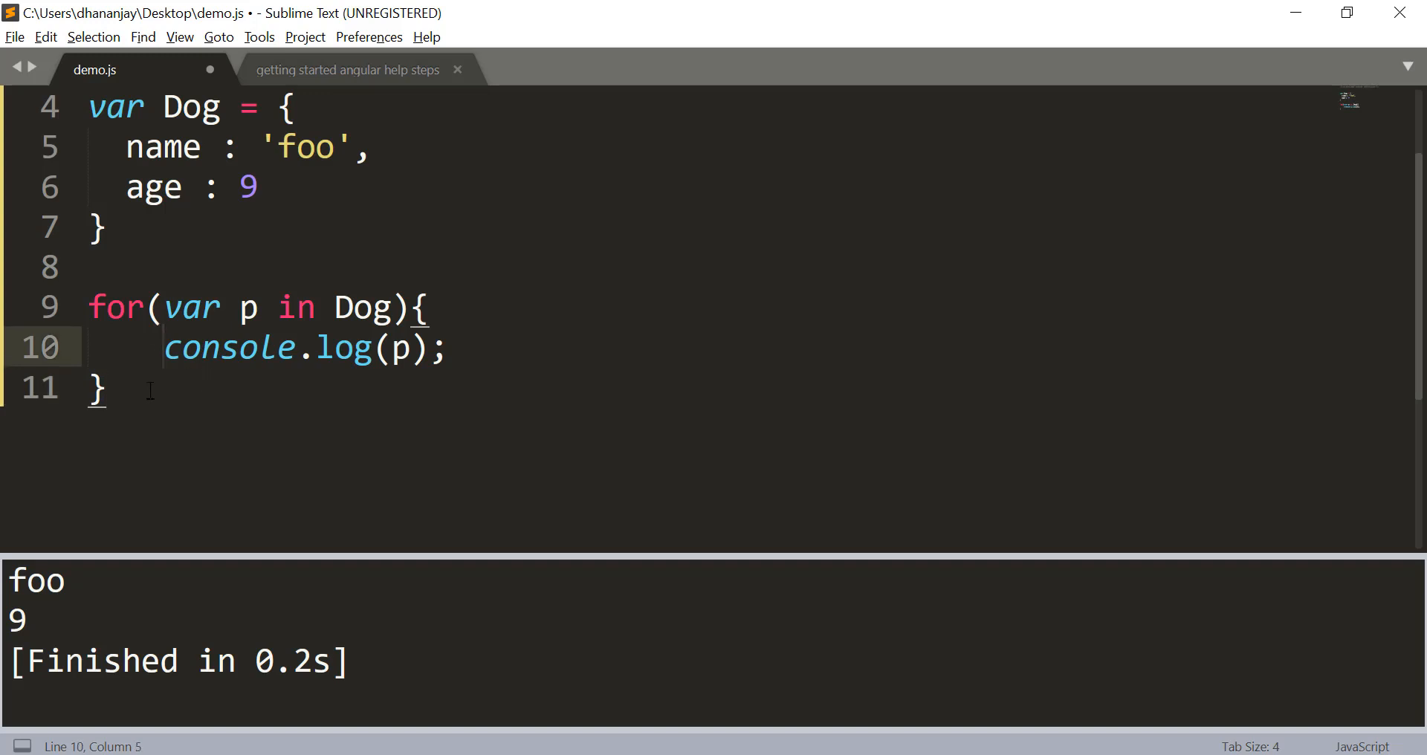
key("ctrl+/")
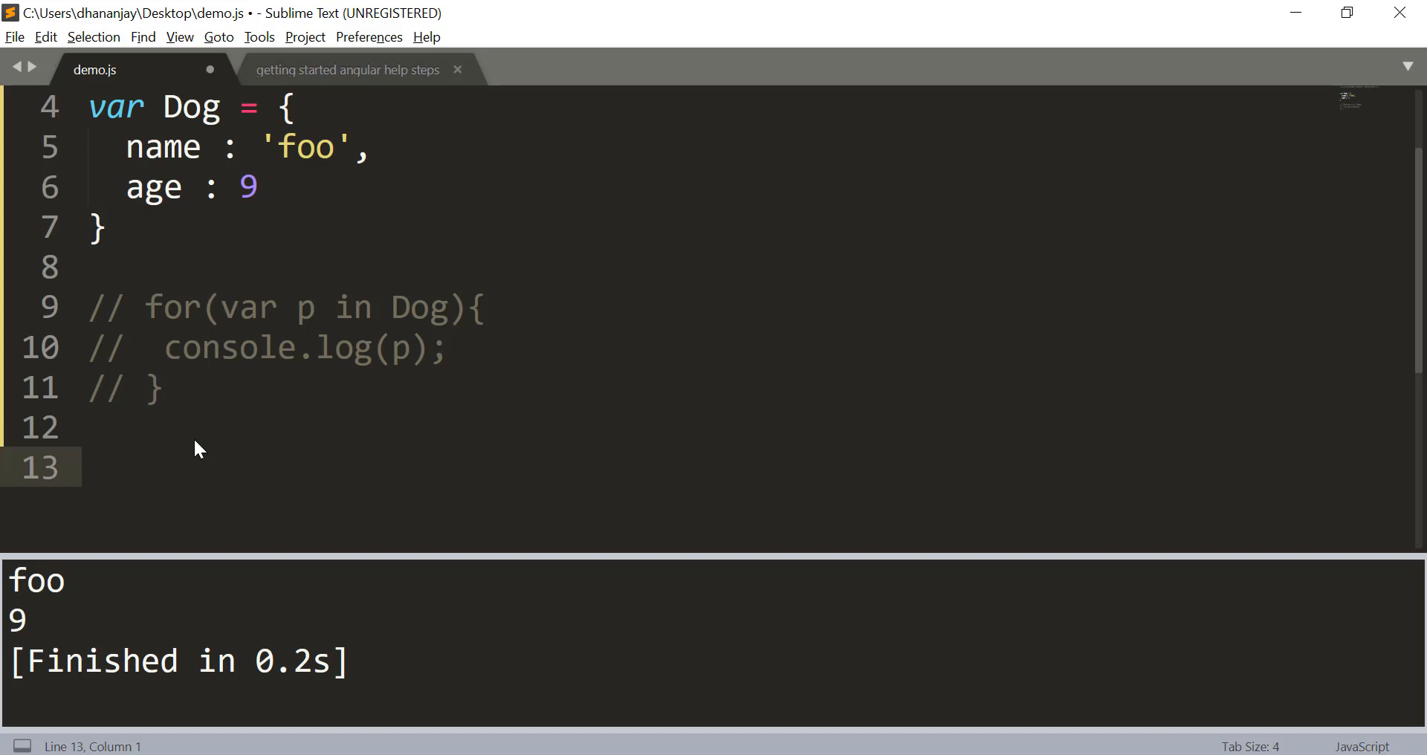
Add console.log(Object.keys(Dog)); and run it to print ['name', 'age'].
type("console.log(")
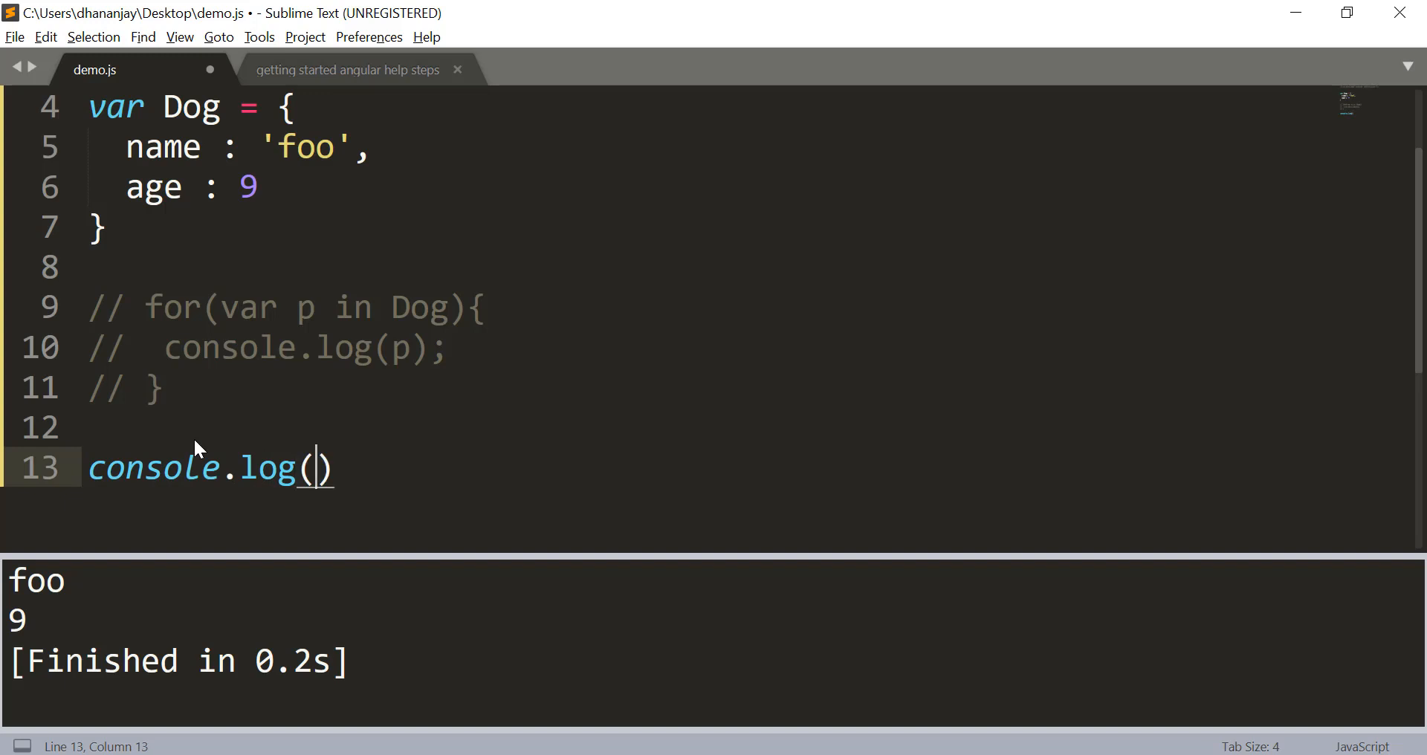
type("Object.")
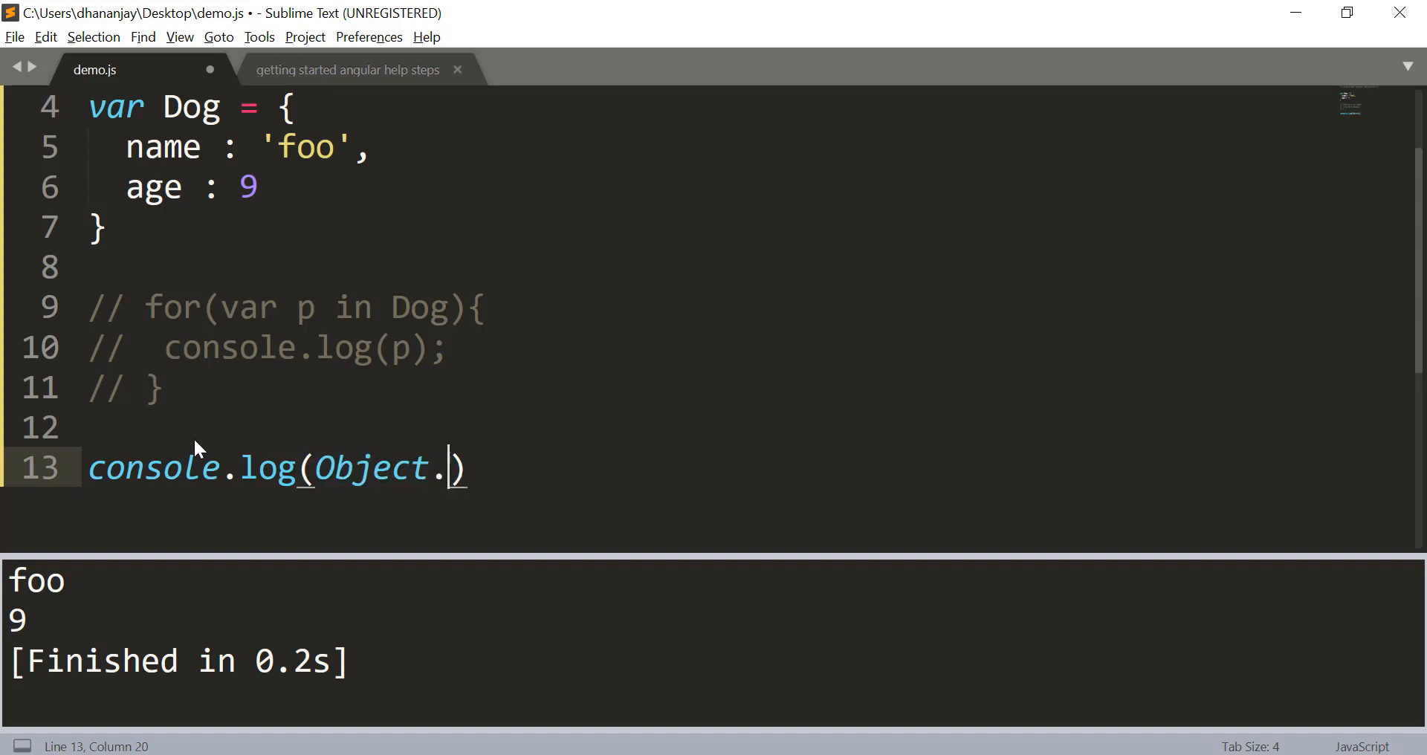
type("keys(")
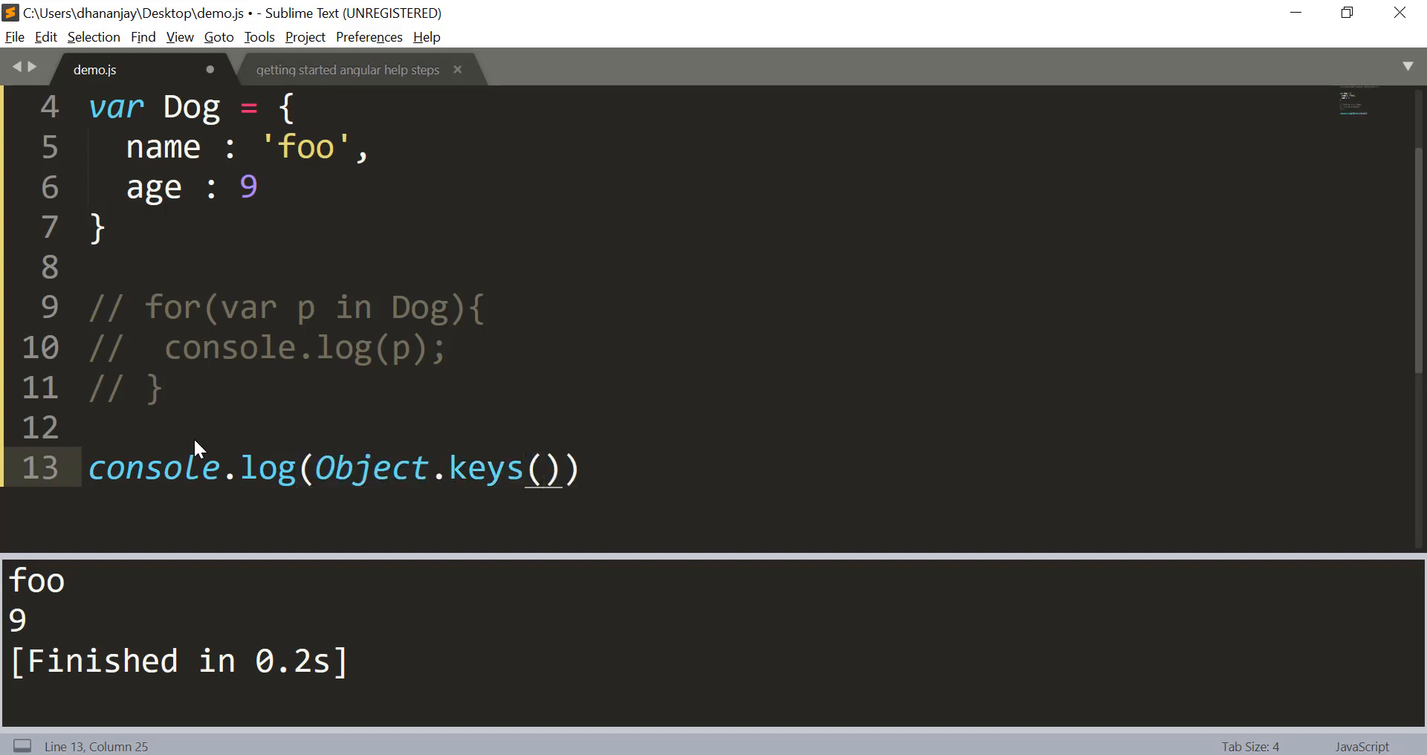
type("Dog")
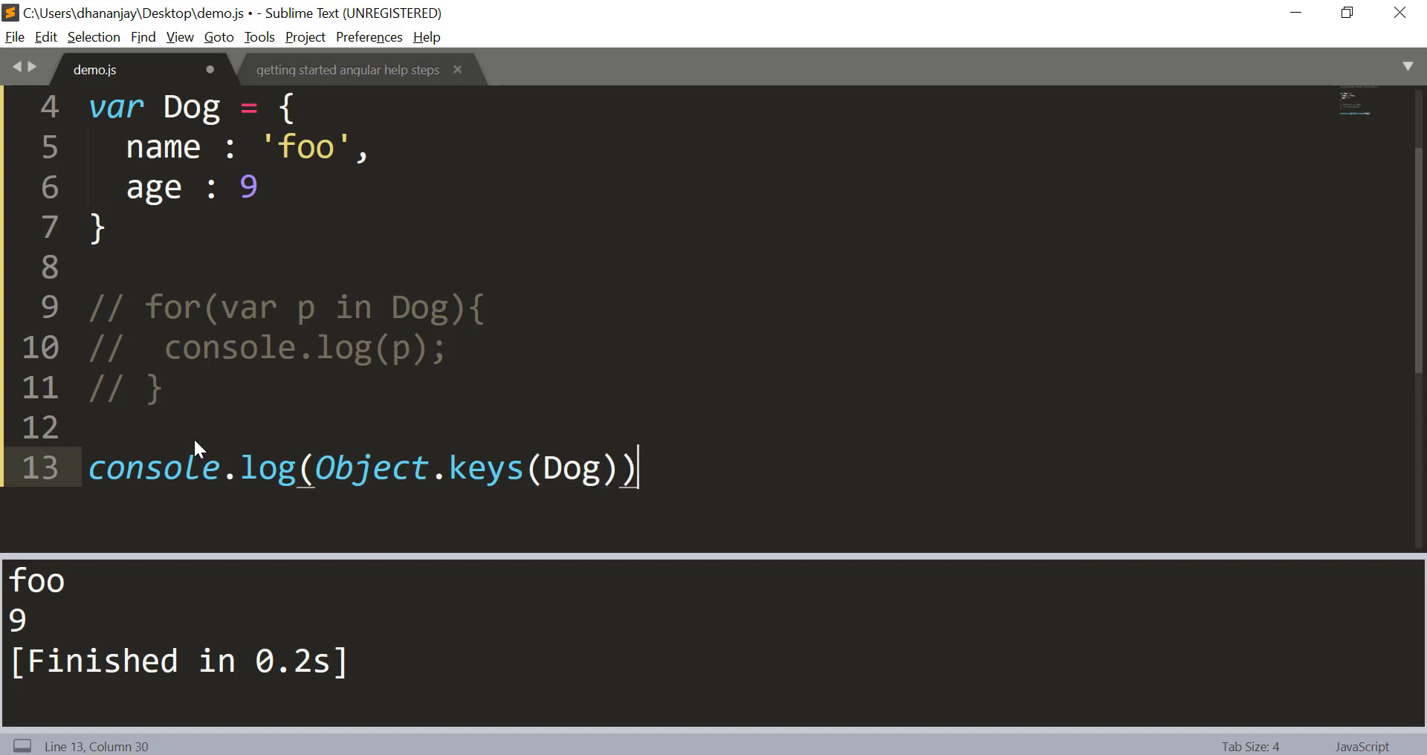
type(";")
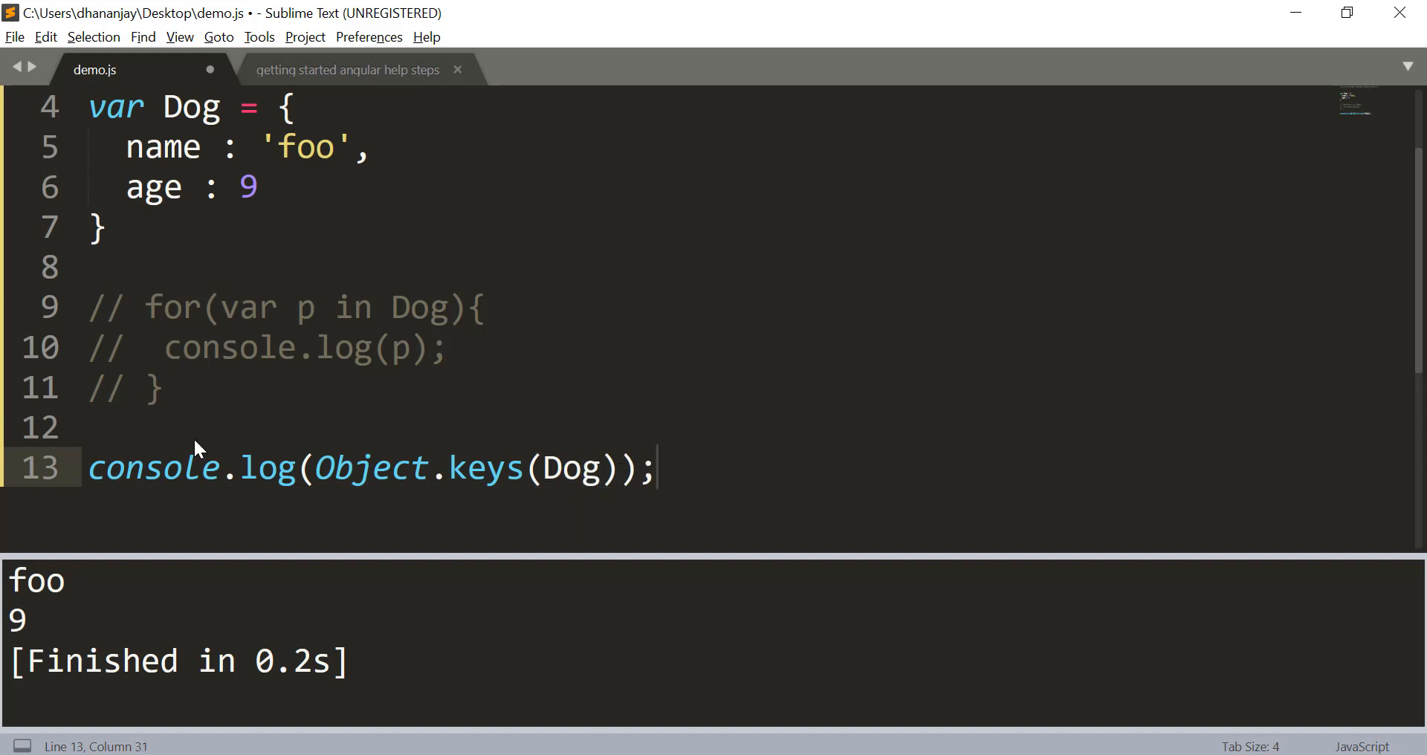
key("ctrl+b")
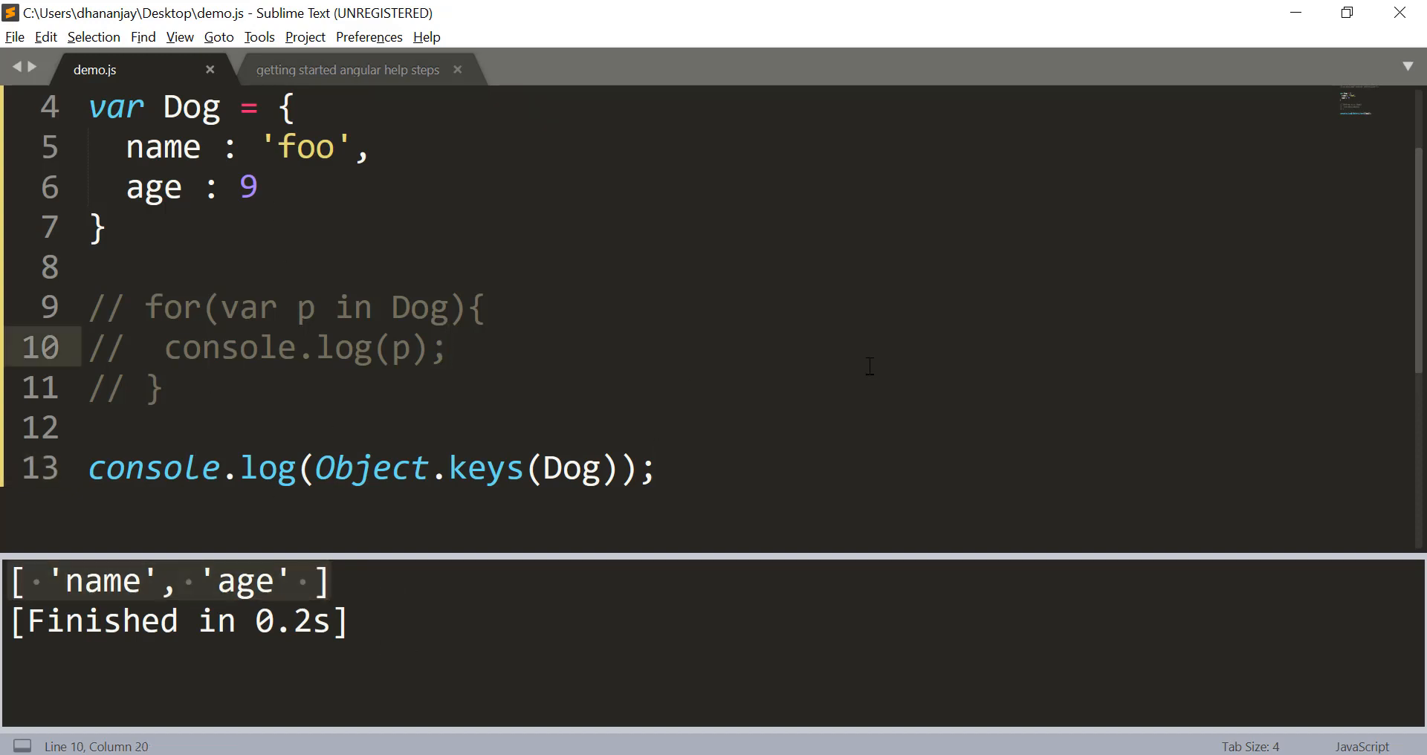
left_click(448, 348)
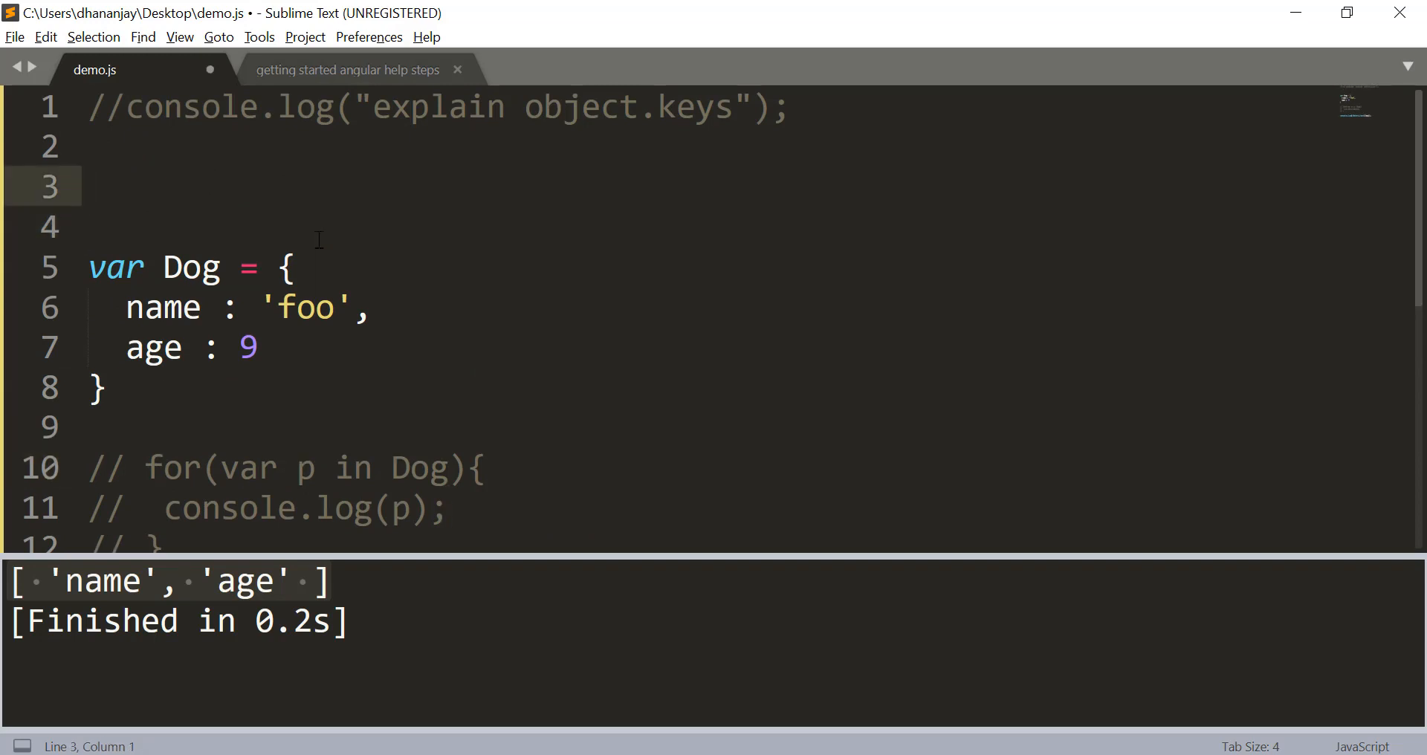
Define var Animal = { canEat: true }.
type("var")
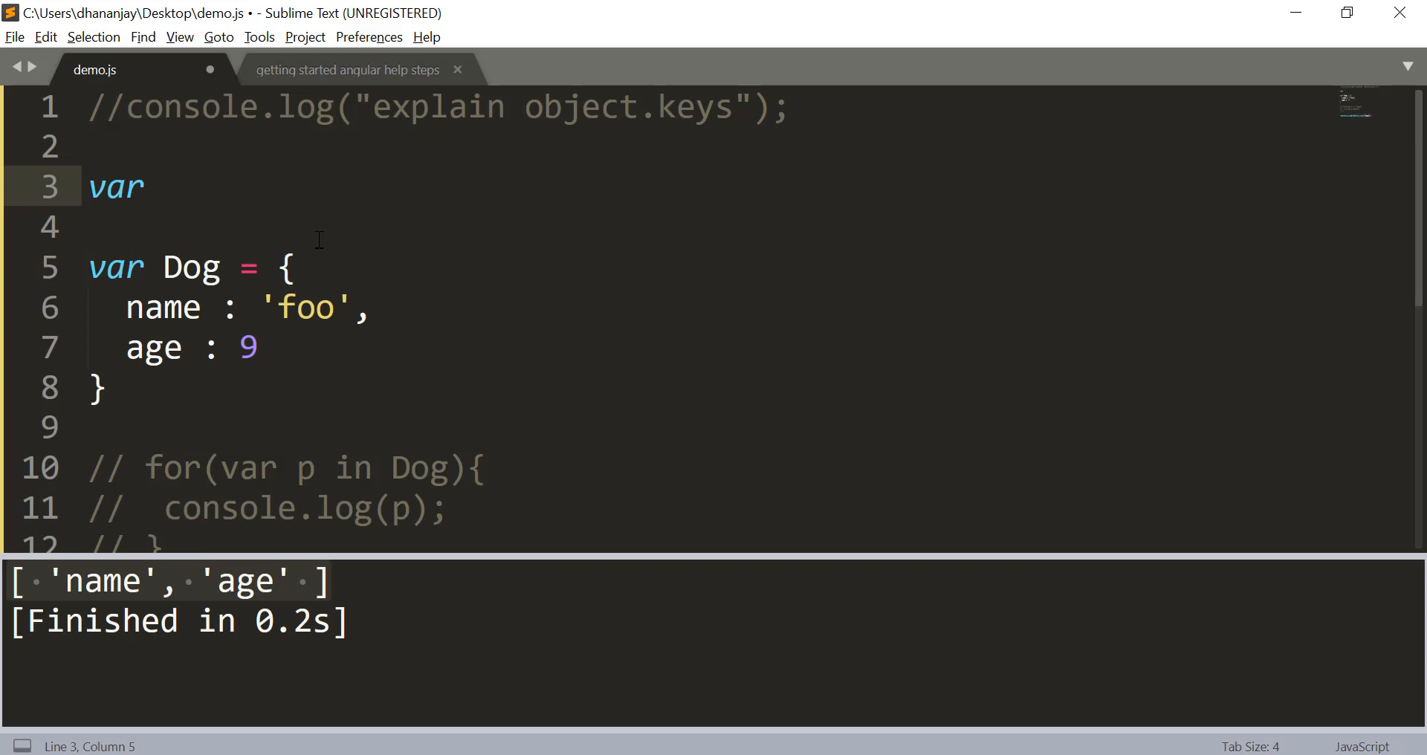
type("Animal =")
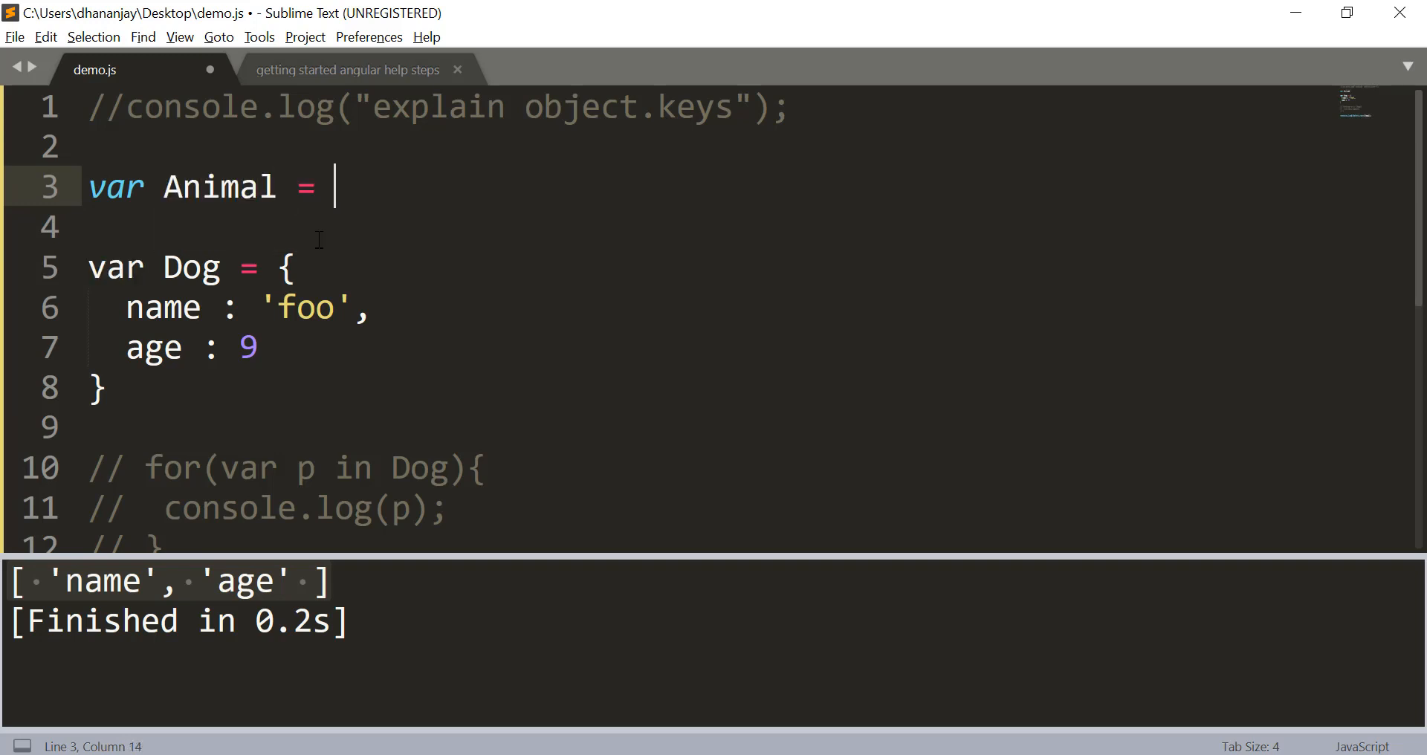
type("{")
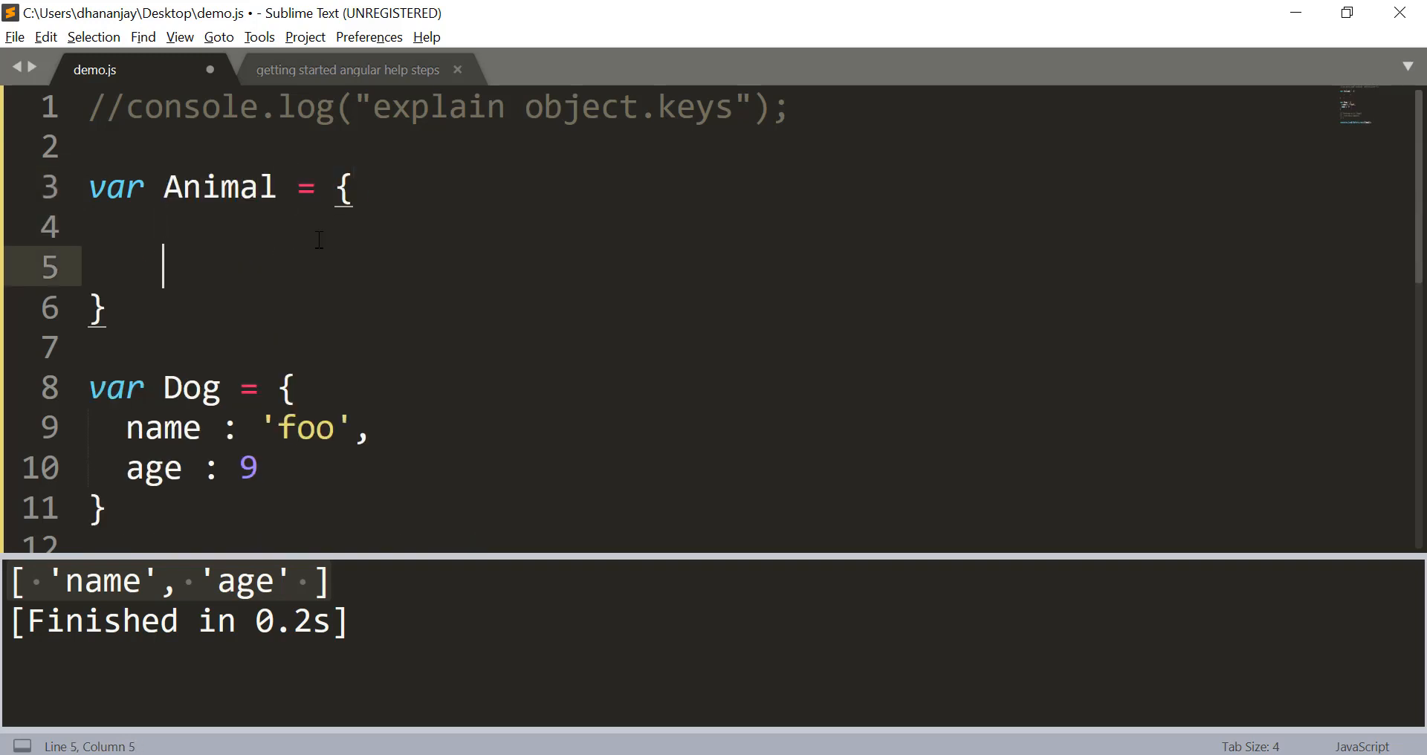
type("canE")
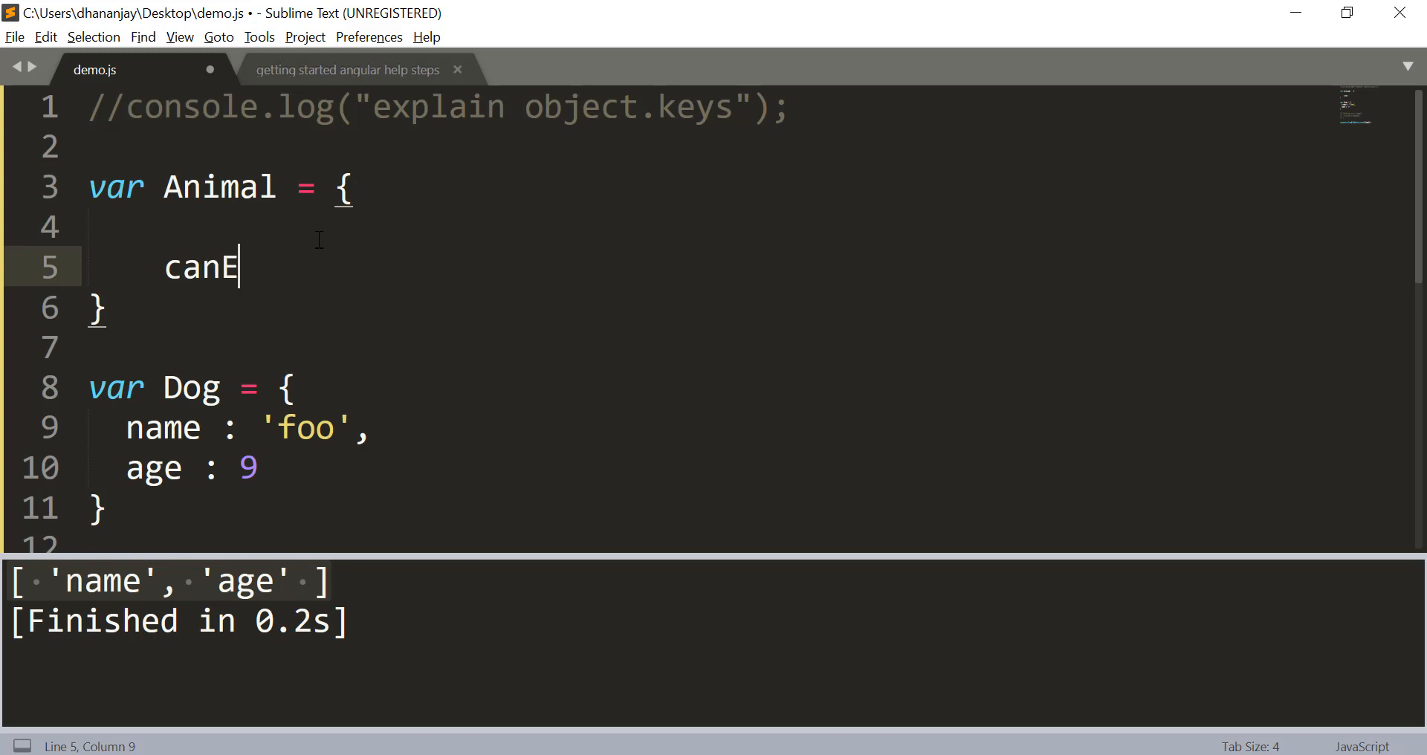
type("at : true")
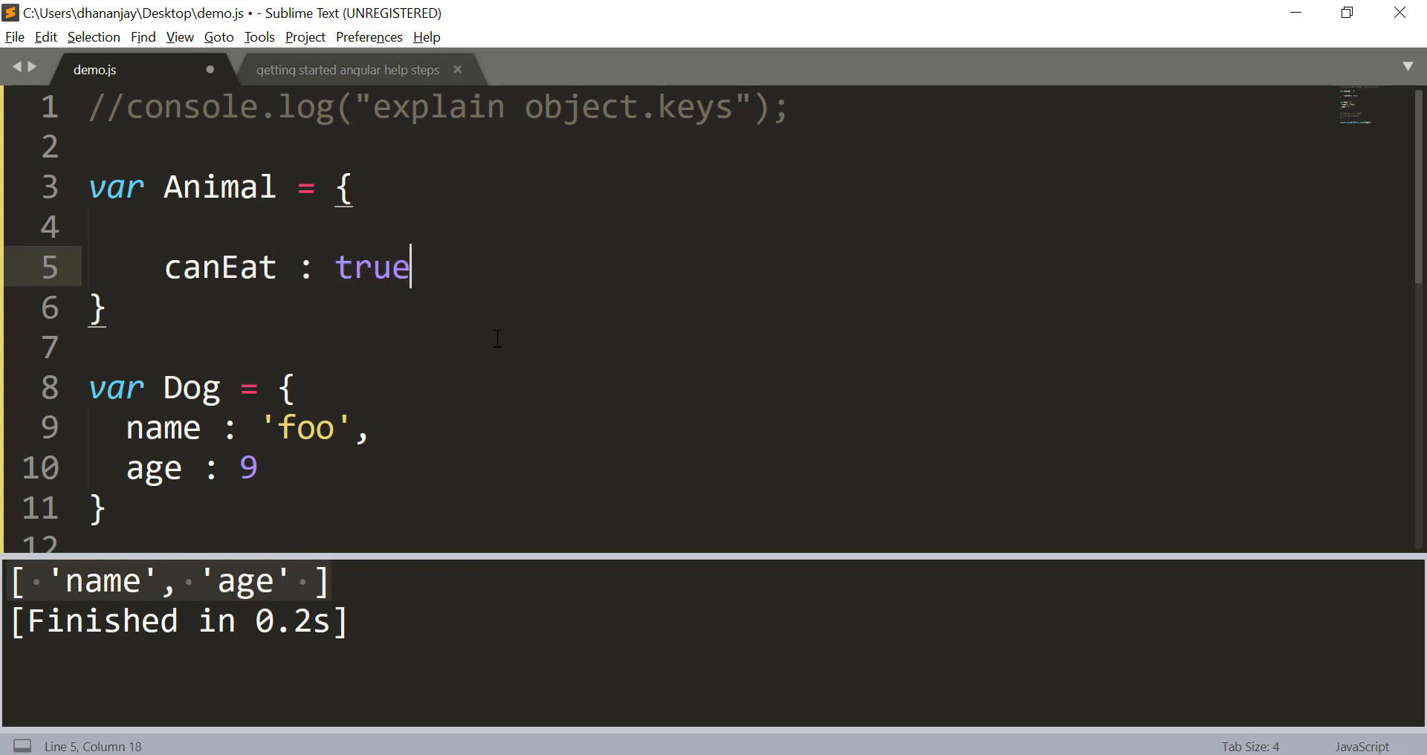
mouse_move(214, 332)
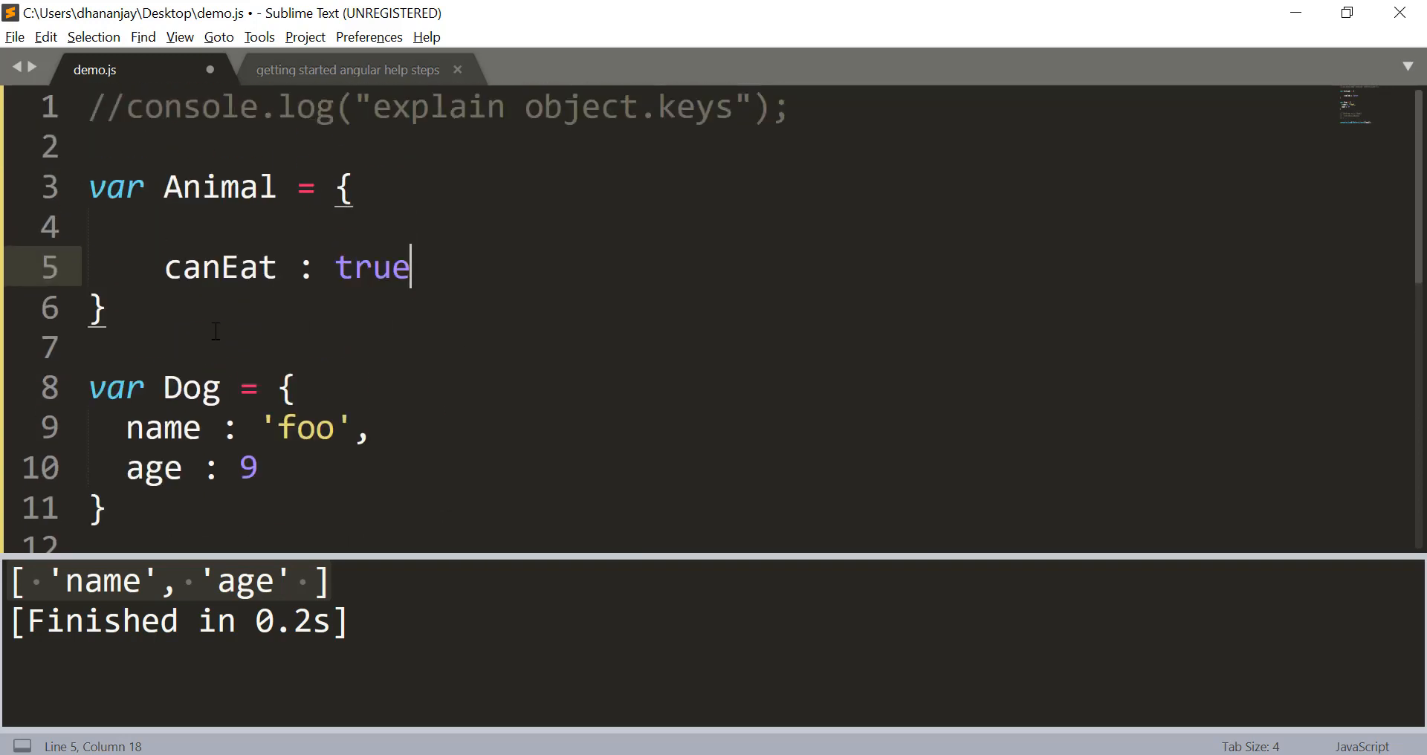
Link Dog to Animal with Dog.__proto__ = Animal.
double_click(218, 186)
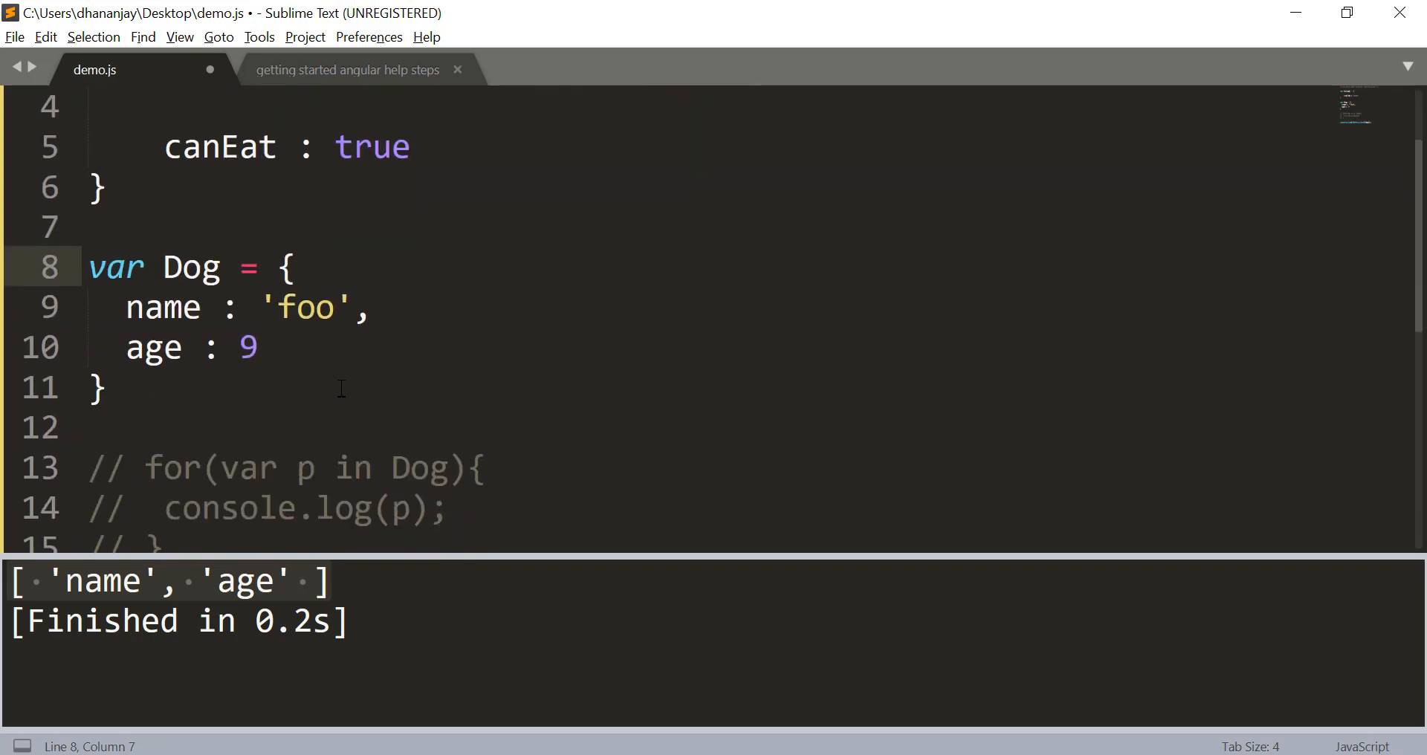
type("Dog.__proto__")
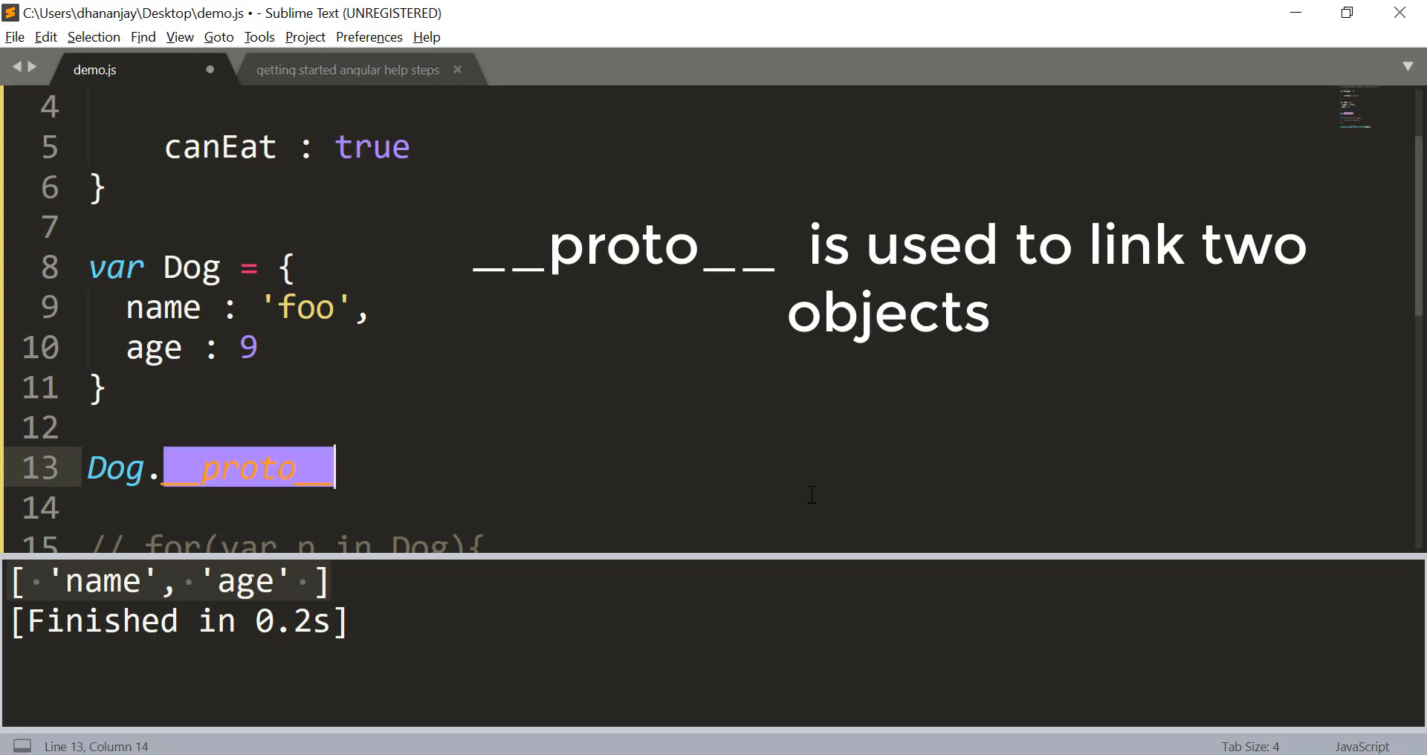
type("=")
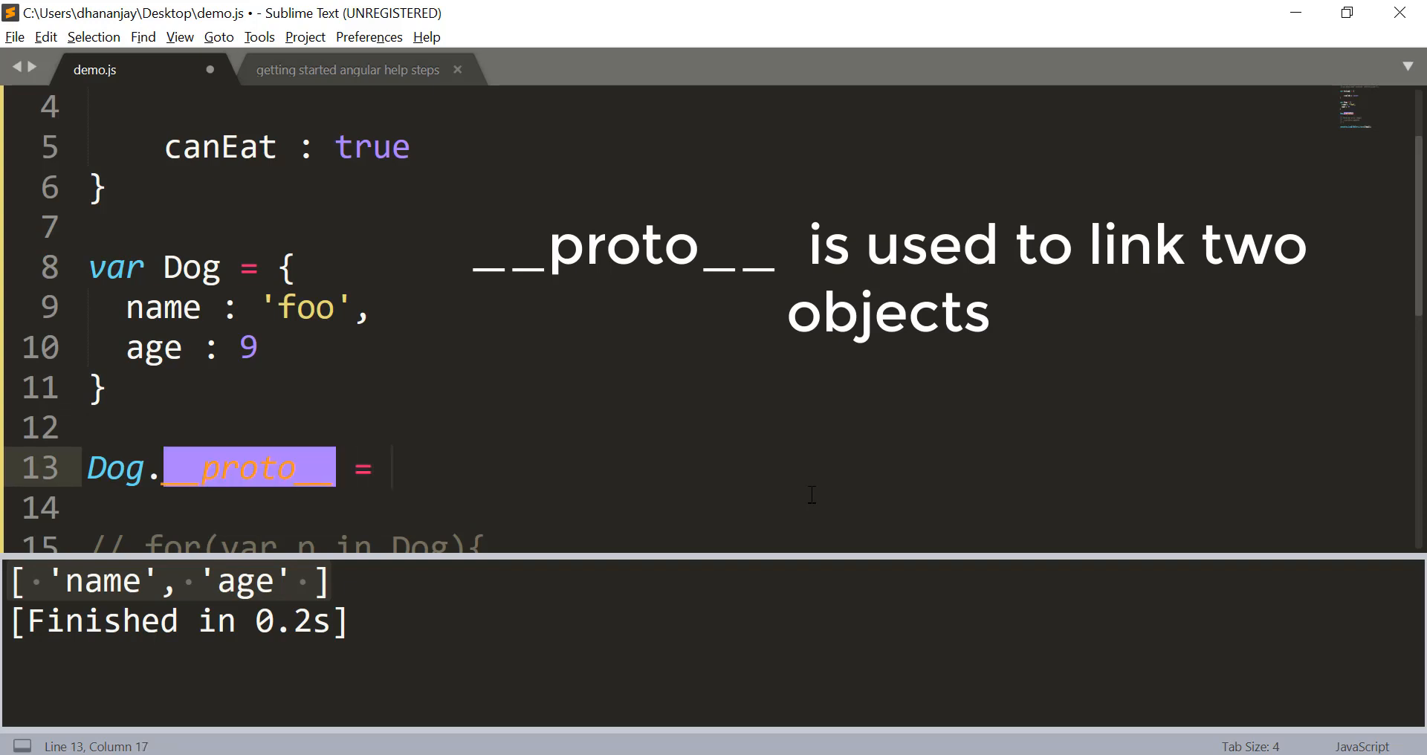
type("Animal;")
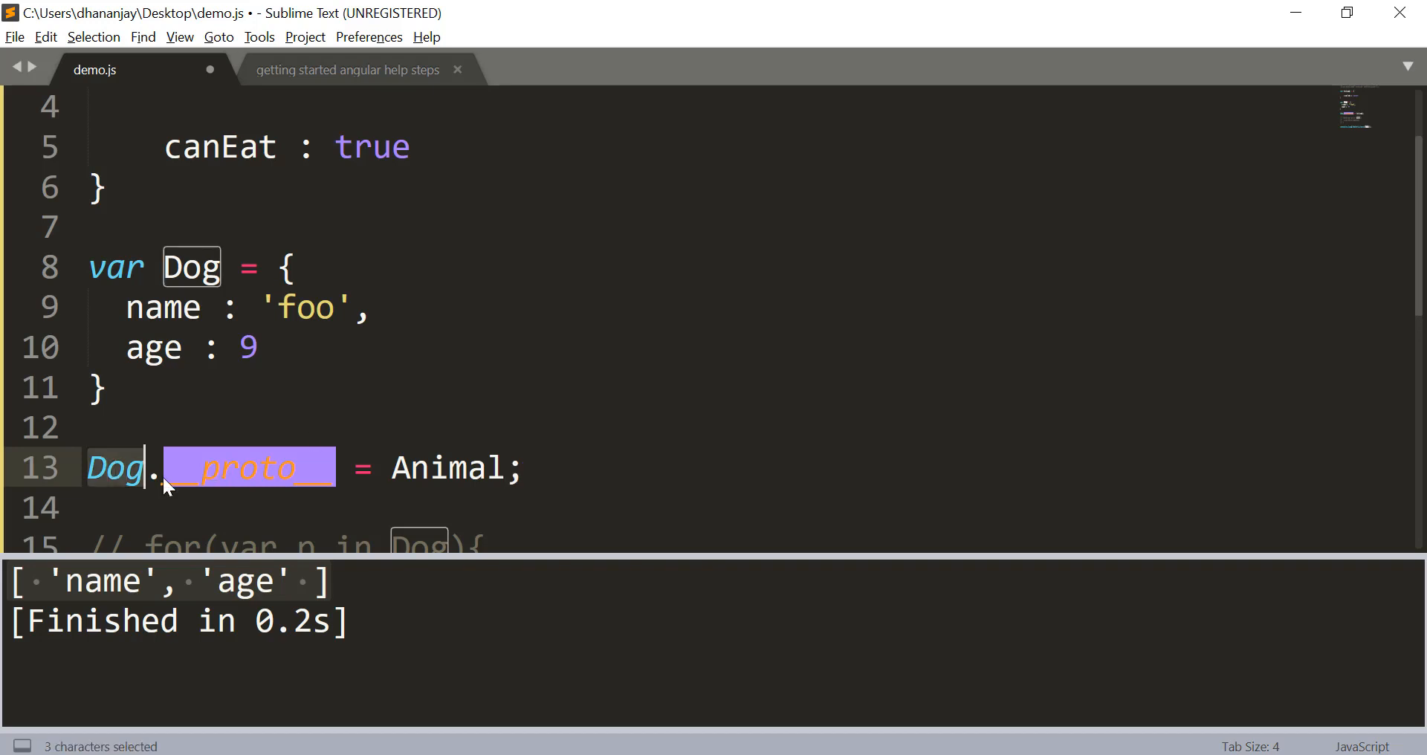
double_click(445, 467)
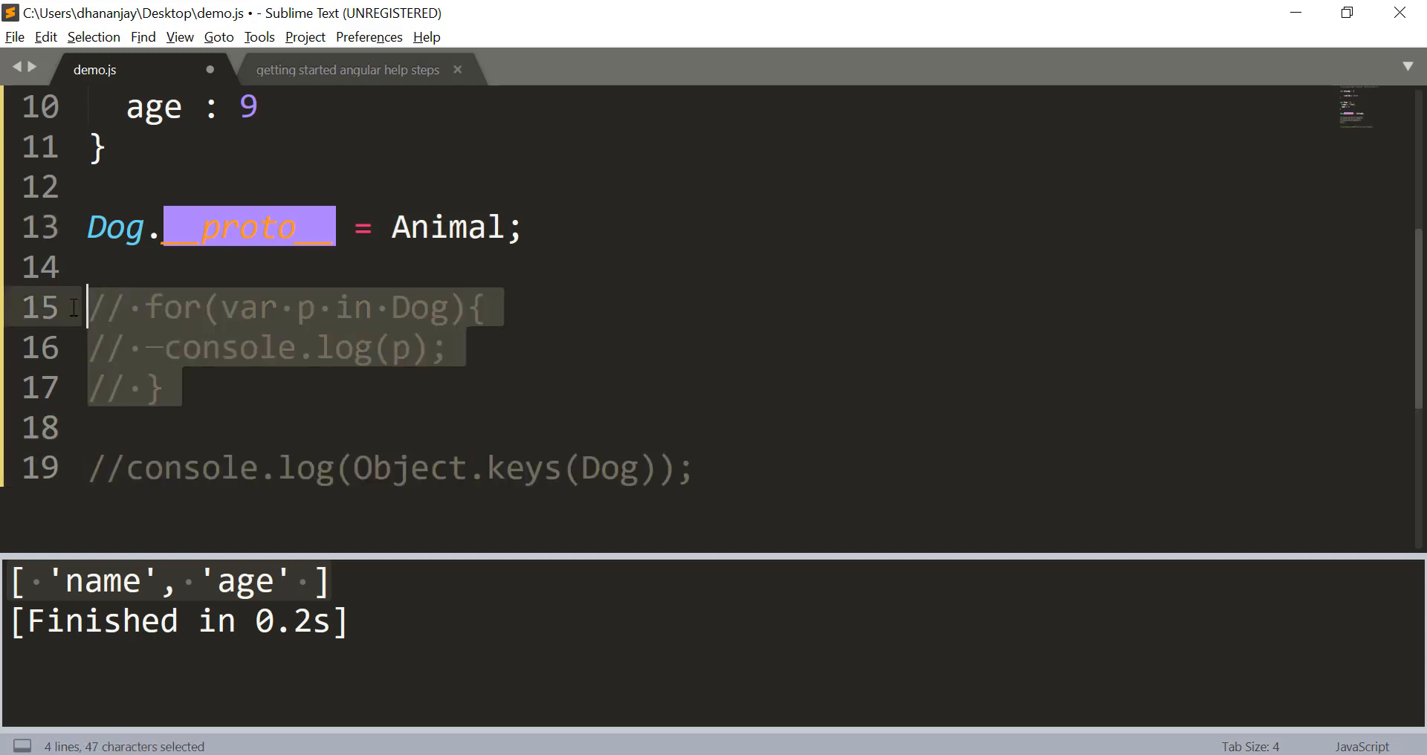
Uncomment the for-in loop and run it, listing name, age and inherited canEat.
key("ctrl+/")
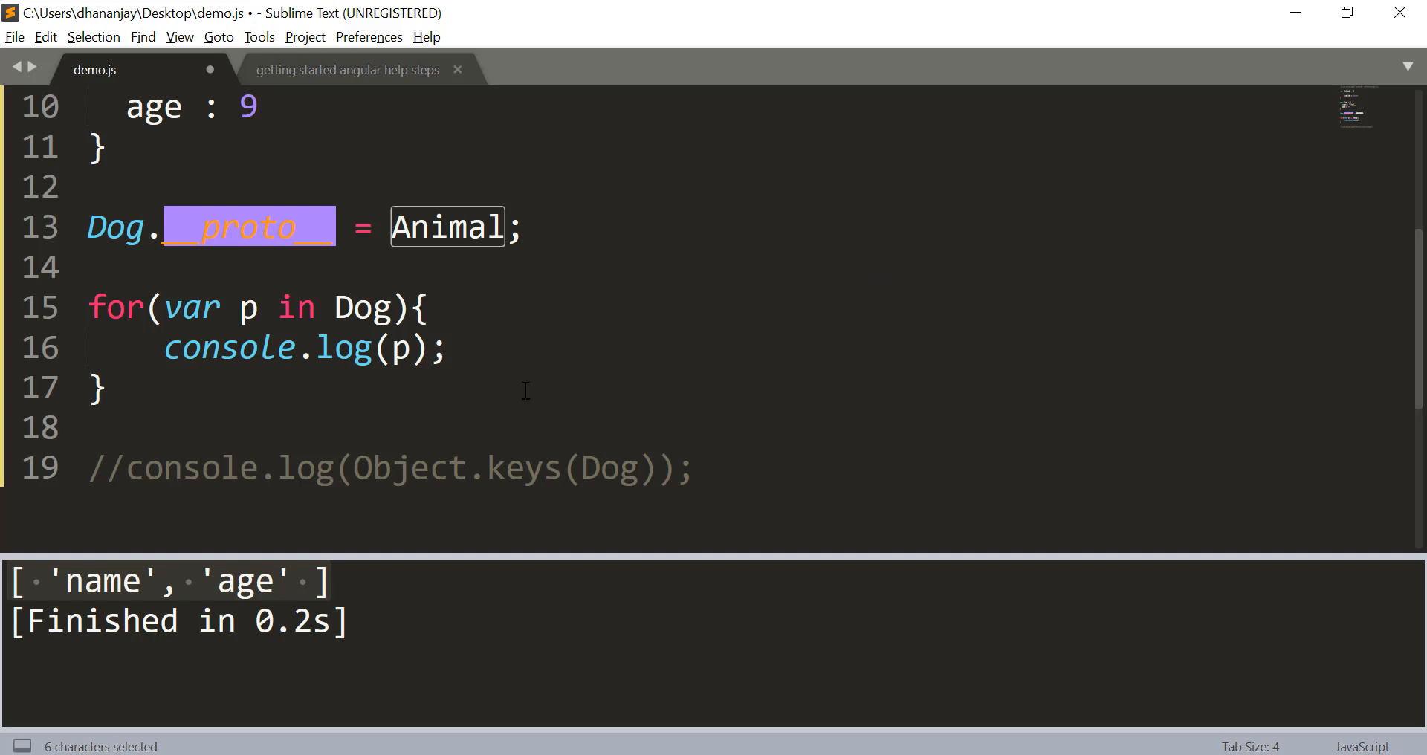
key("ctrl+b")
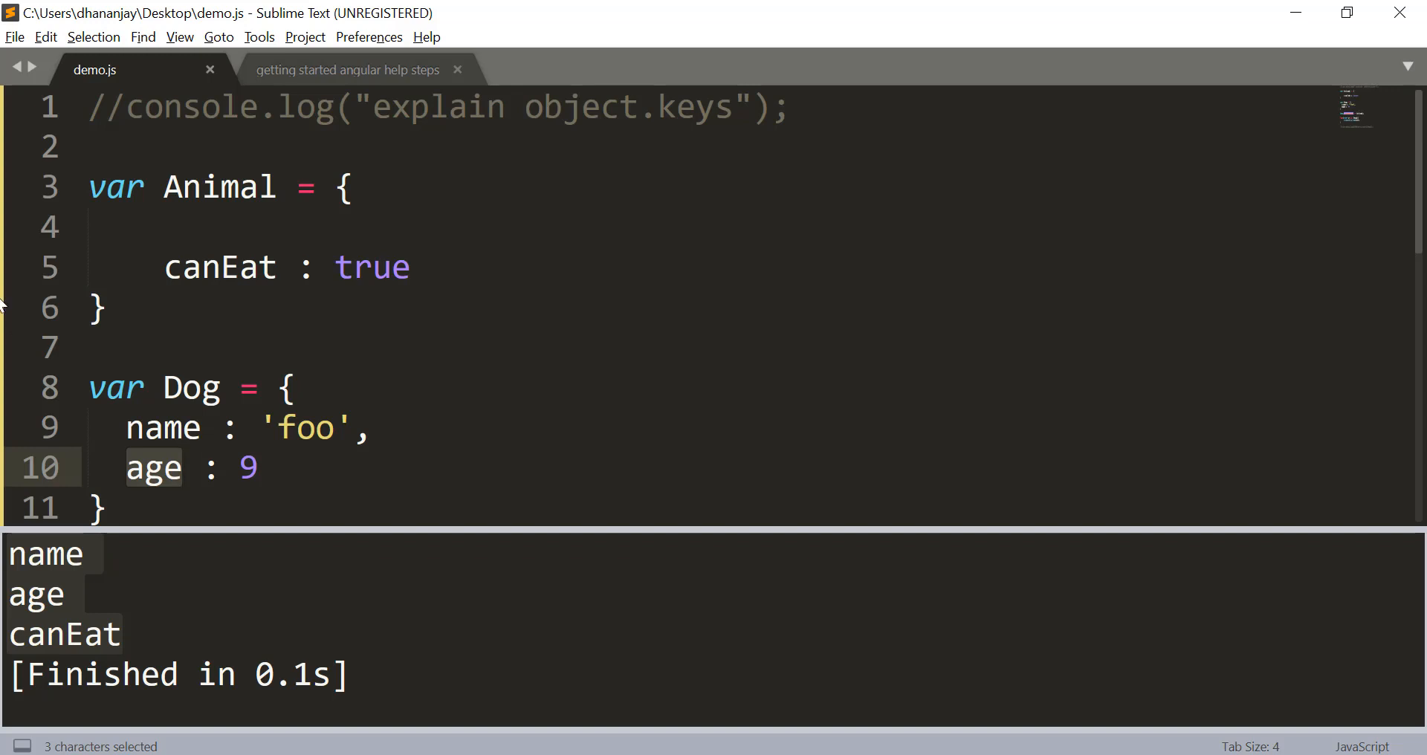
double_click(219, 267)
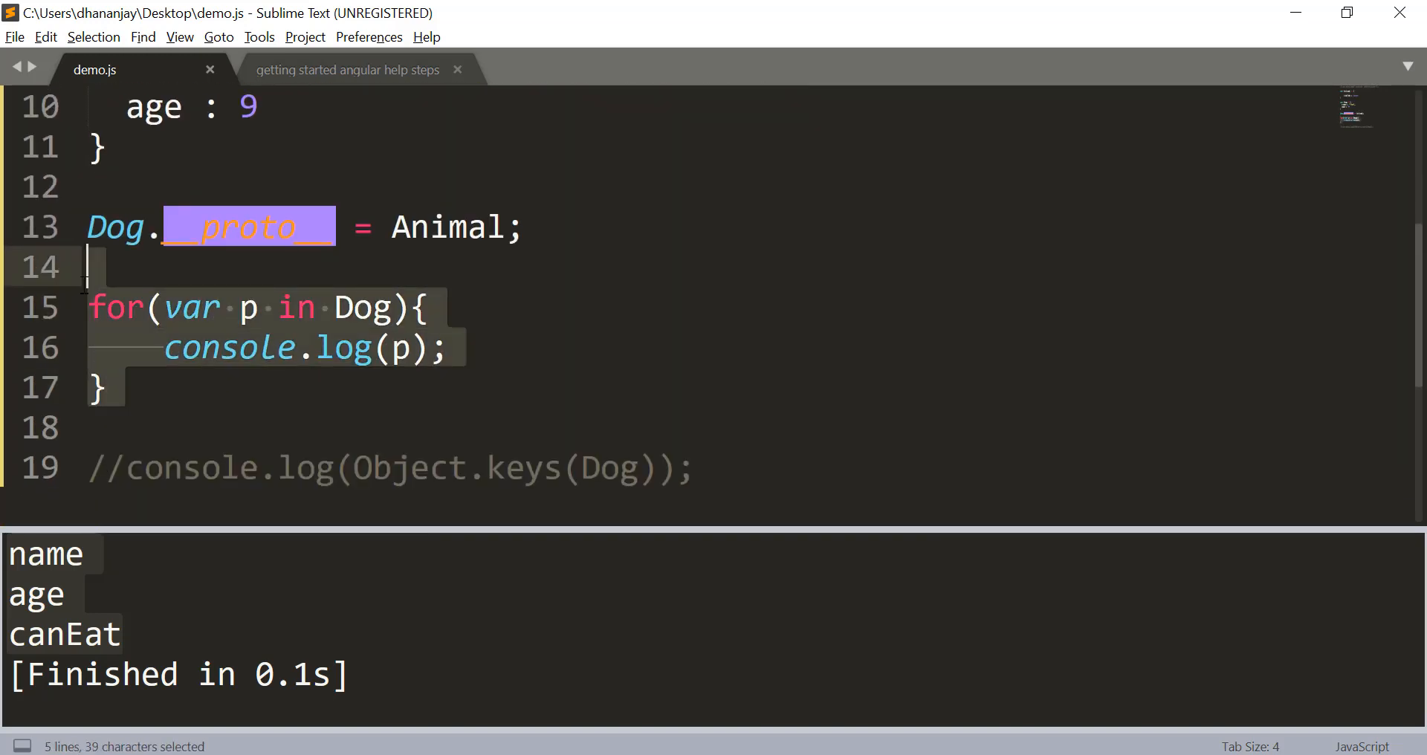
Comment out the for-in loop, rerun Object.keys for ['name', 'age'], add blank lines.
key("ctrl+/")
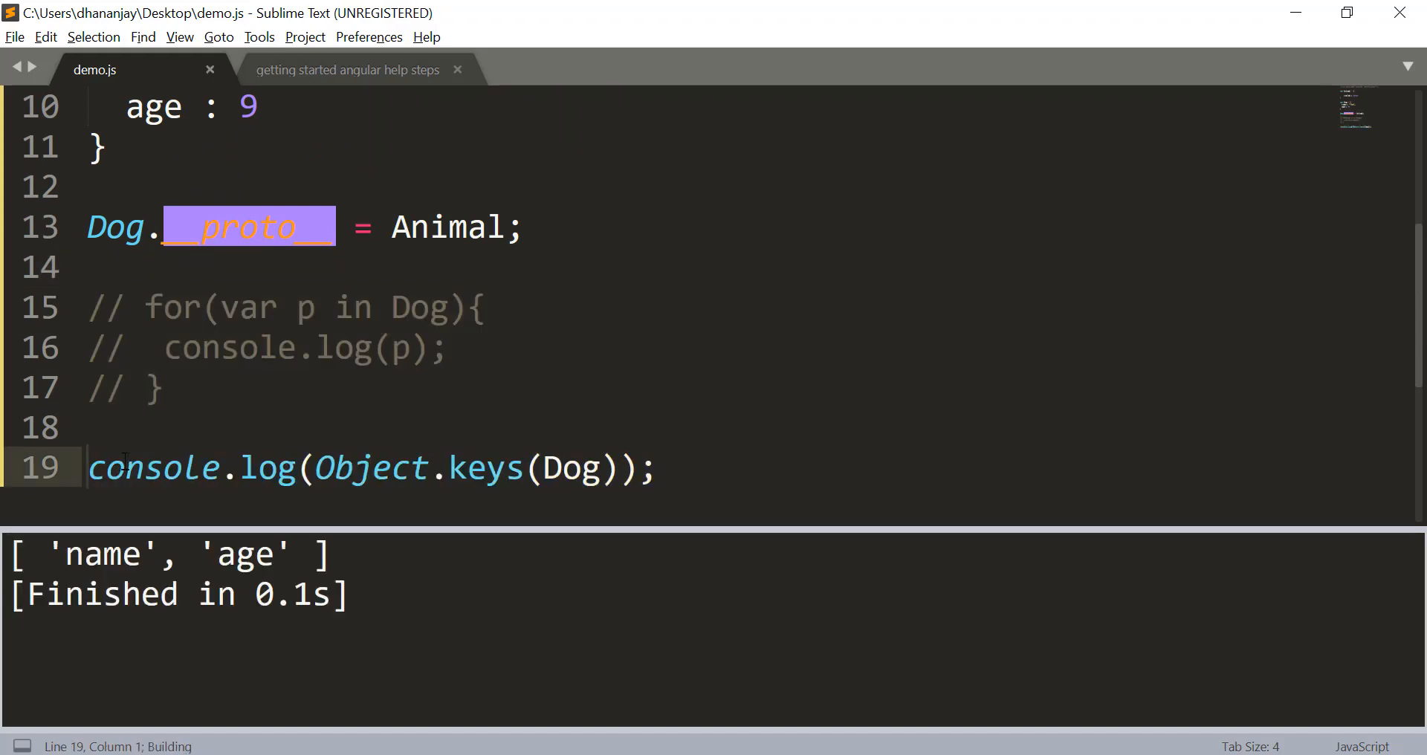
double_click(246, 554)
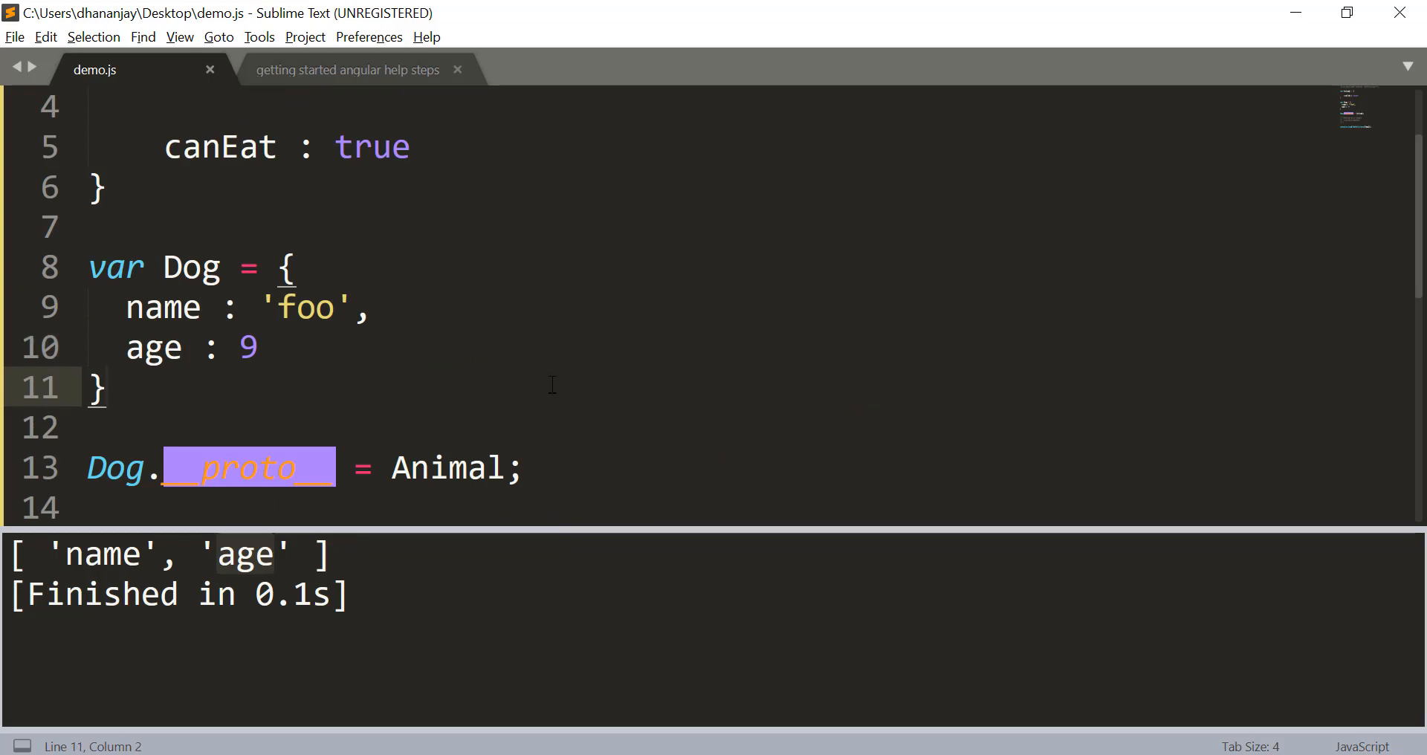
scroll("down", 3)
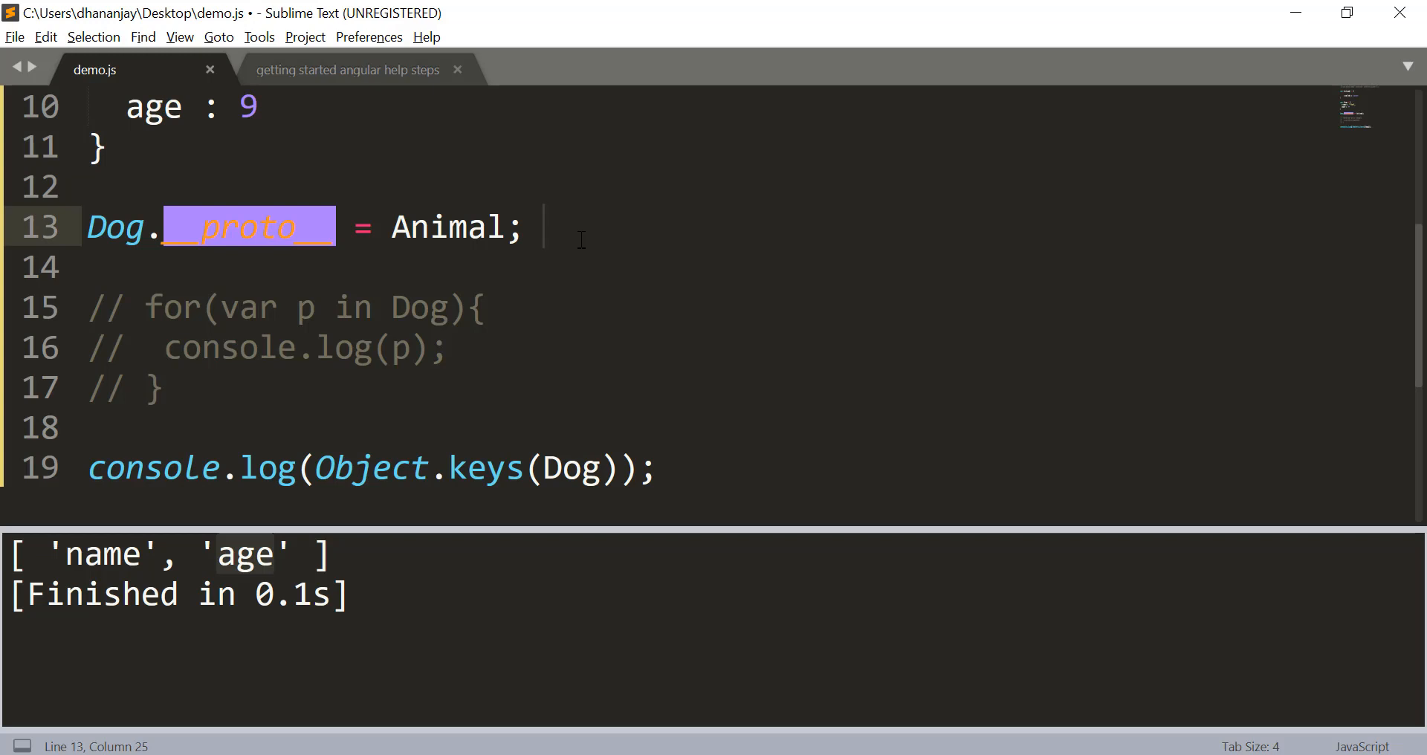
key("enter")
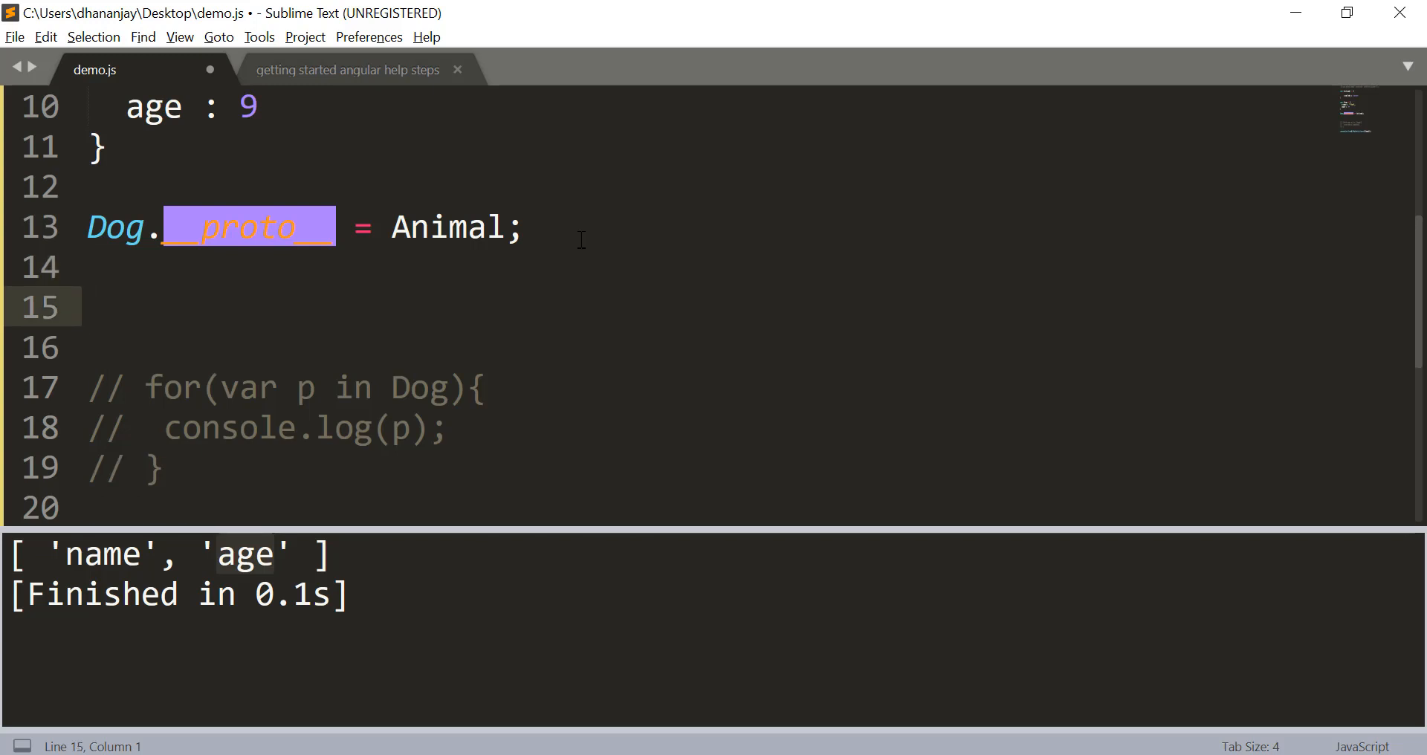
Add Object.defineProperty(Dog,'name',{enumerable:false}); so the loop prints only age and canEat.
type("Object")
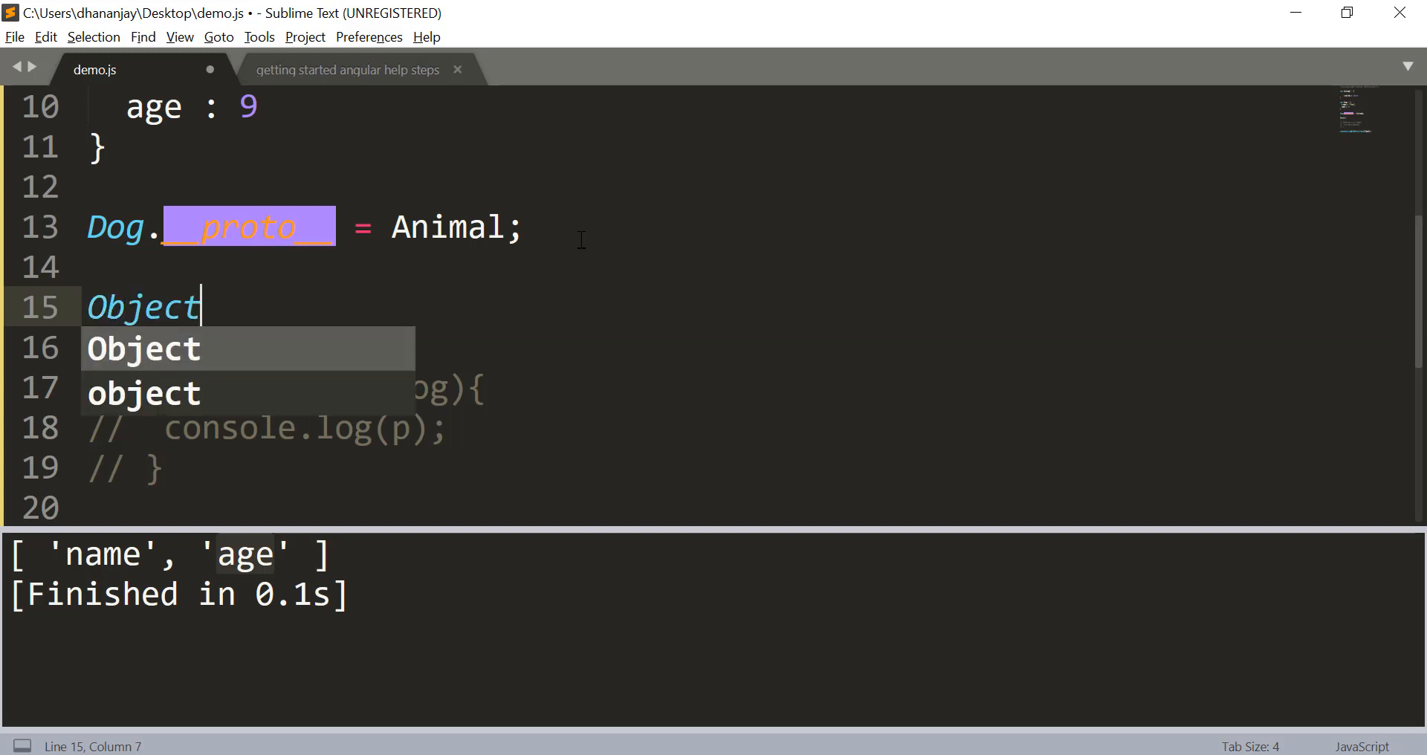
type(".")
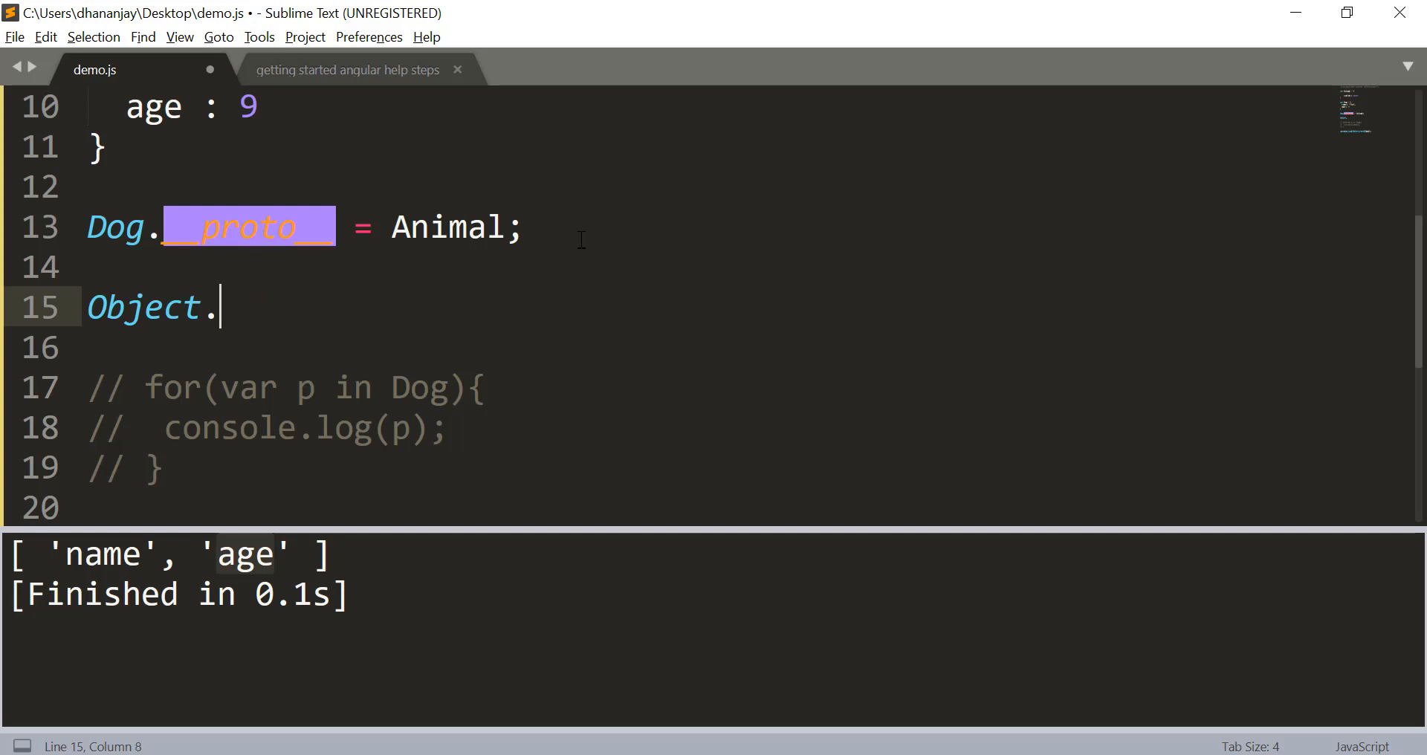
type("definePro")
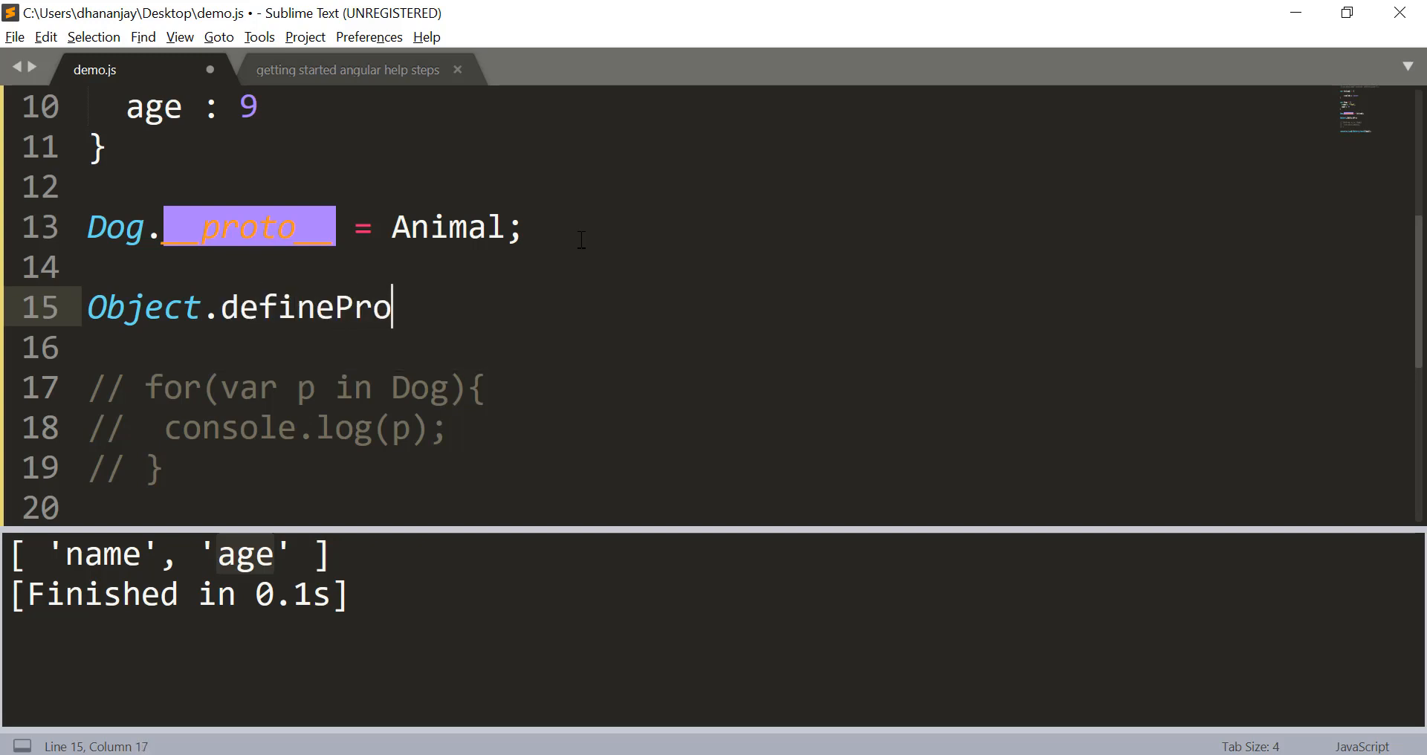
type("perty(Do")
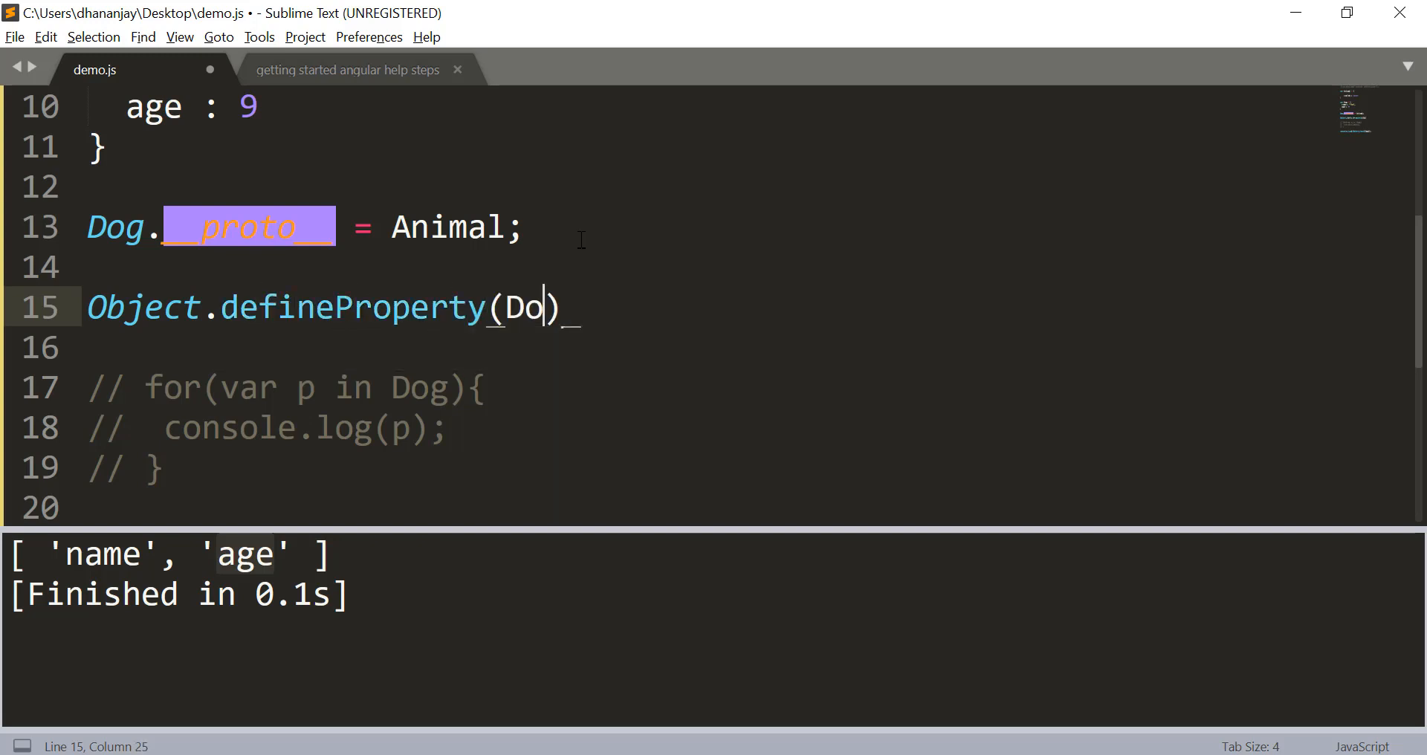
type("g,'name'")
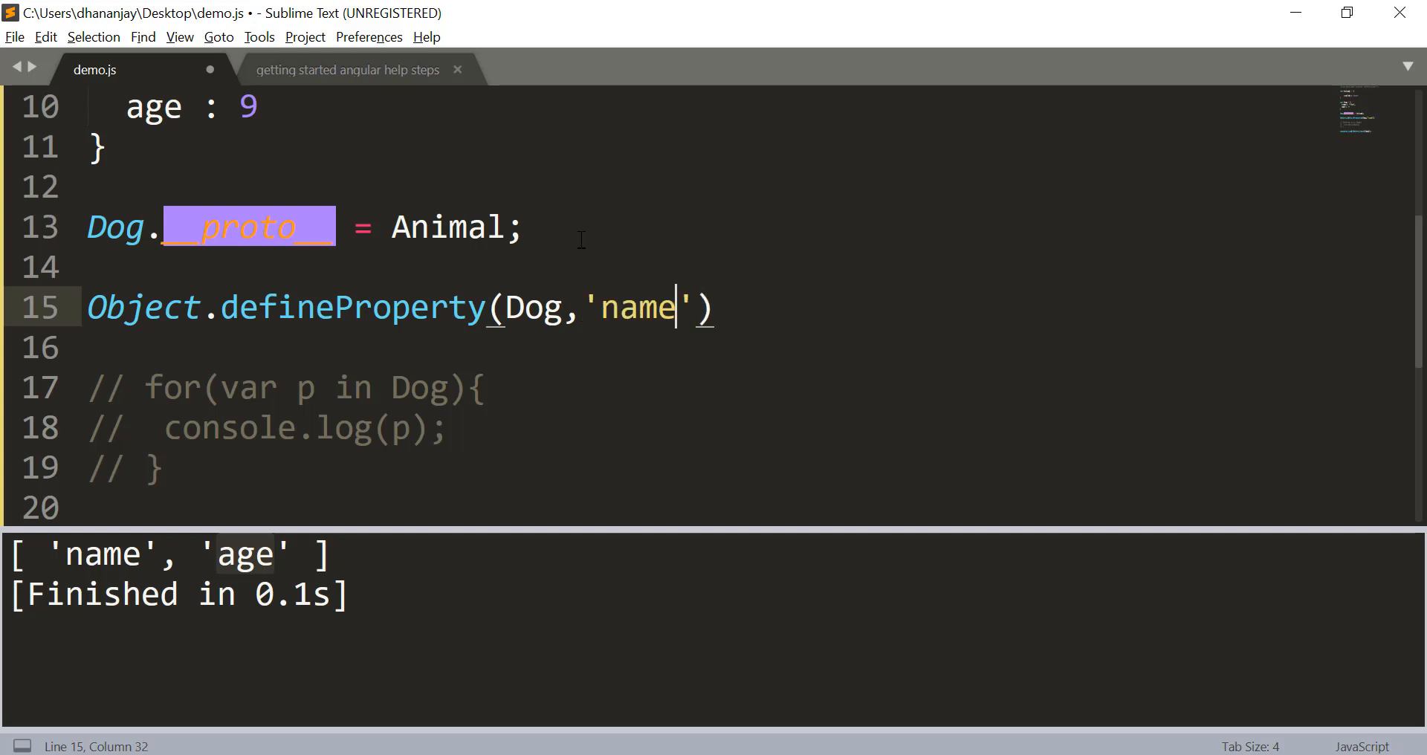
type(",{}")
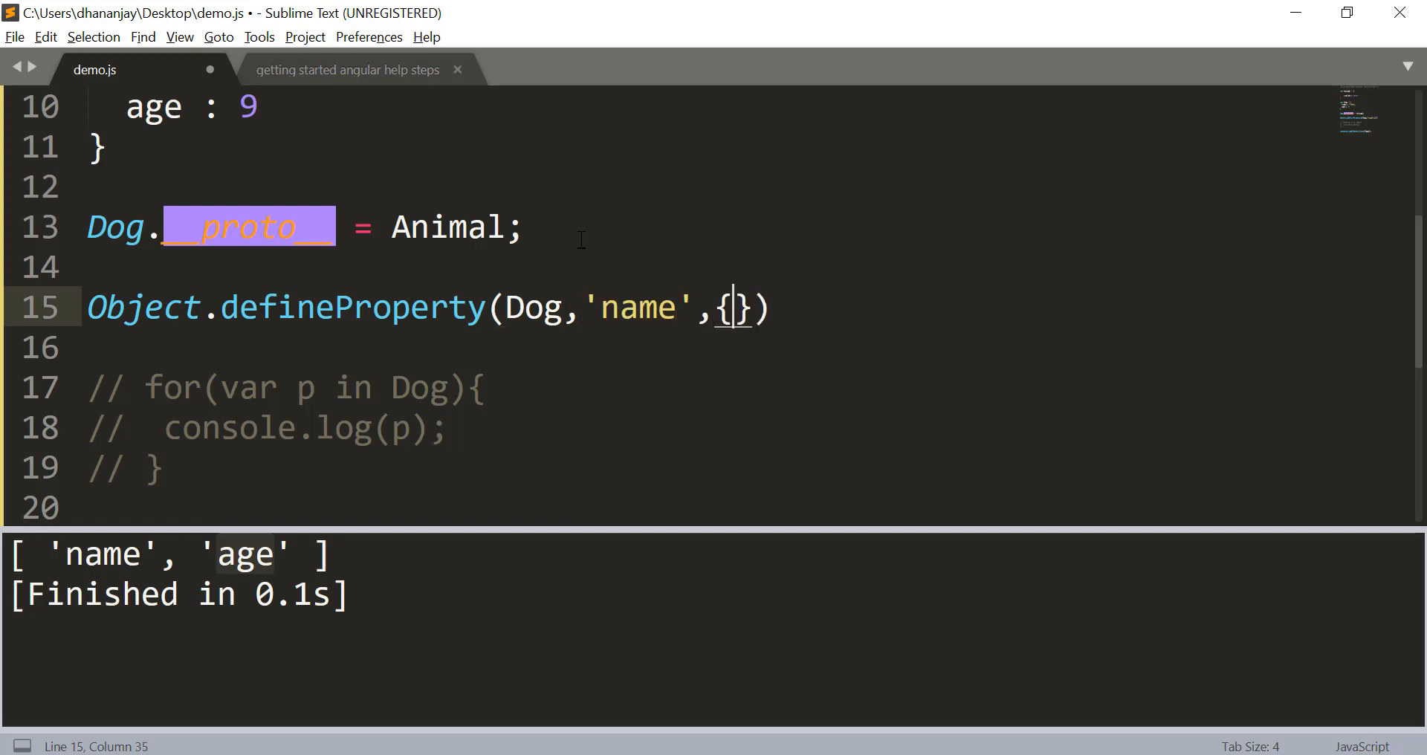
type("enumera")
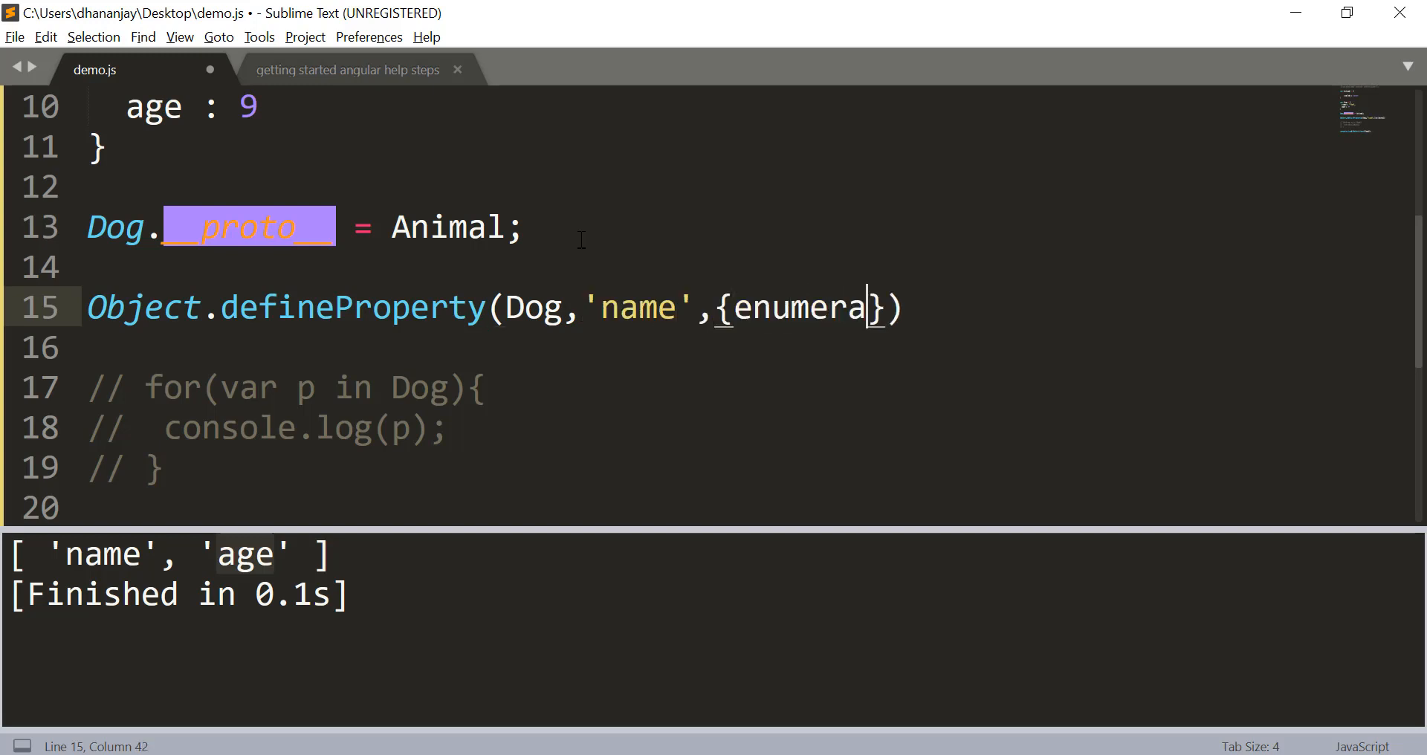
type("ble:false")
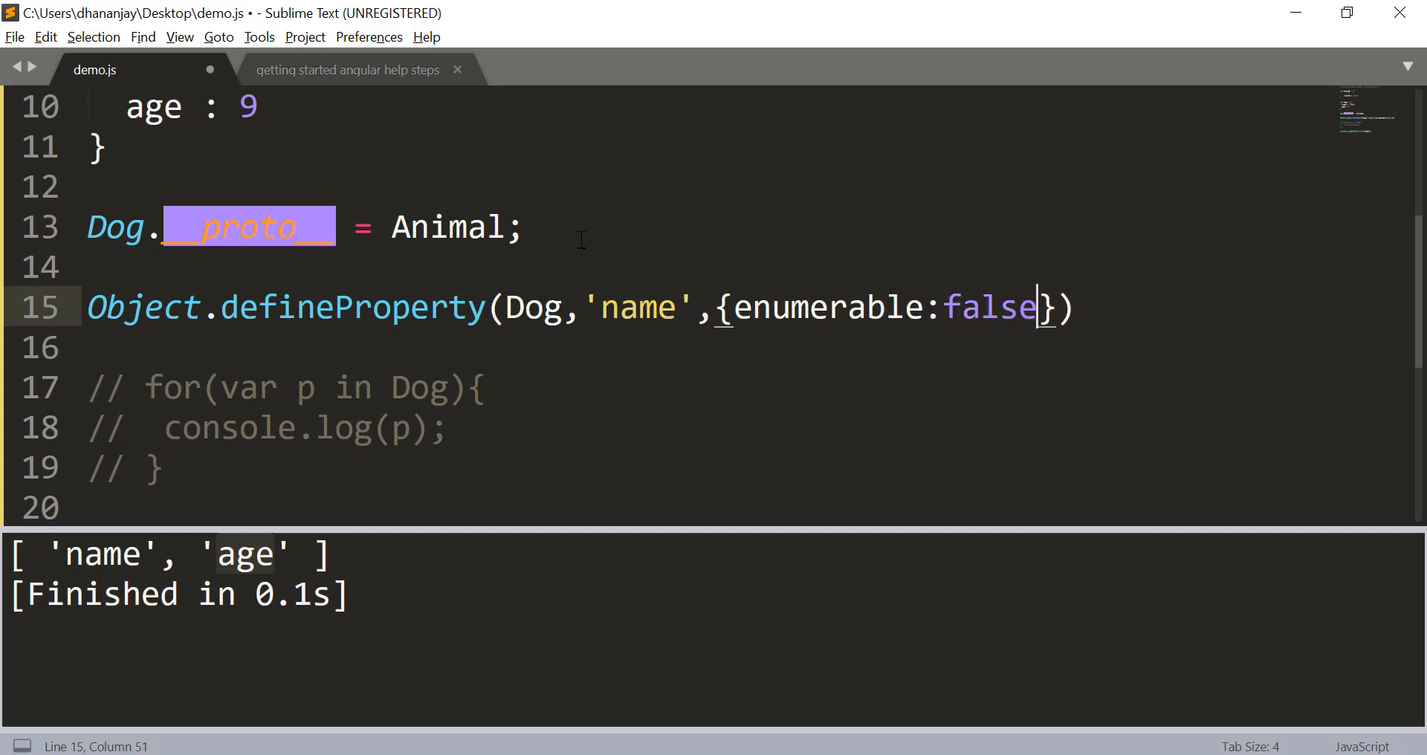
type(";")
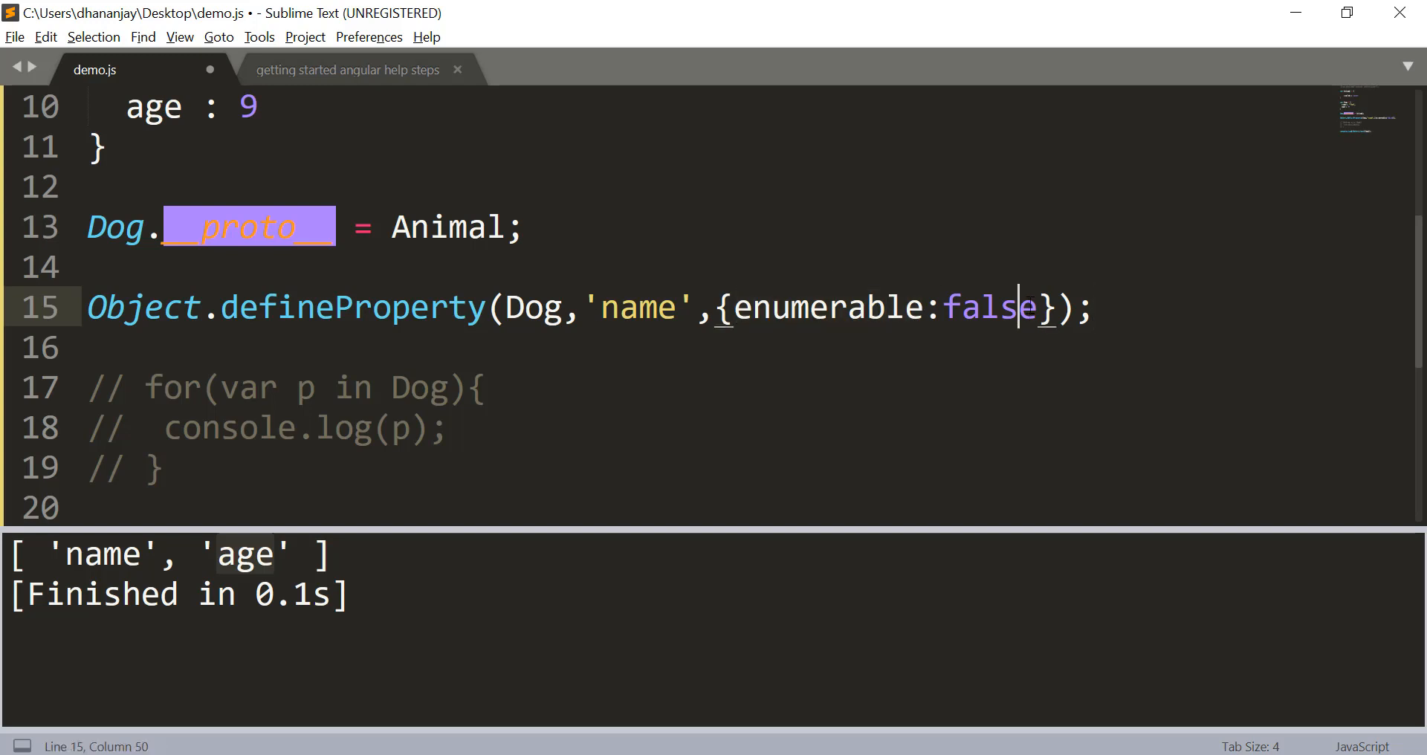
double_click(637, 308)
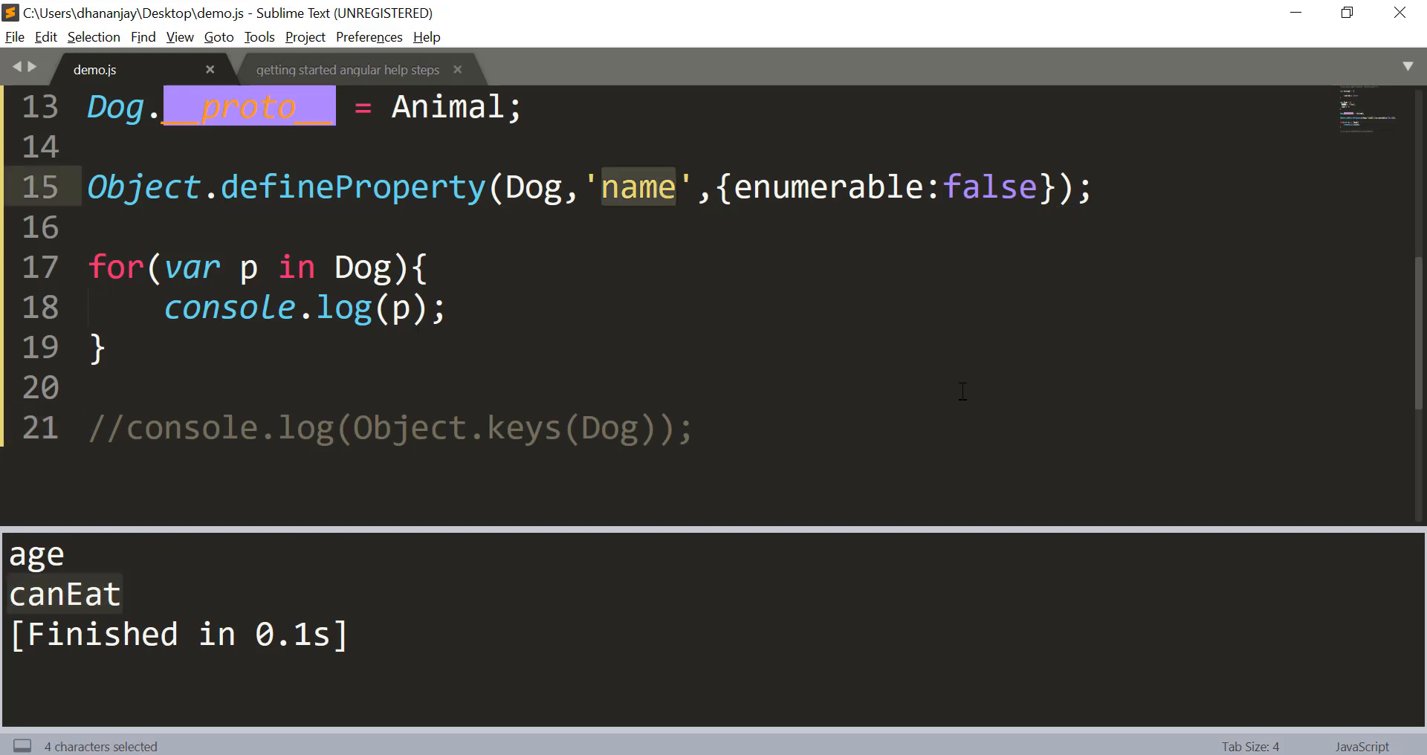
Comment out Dog.__proto__ = Animal so only age prints, and reach the Object.keys line.
double_click(826, 187)
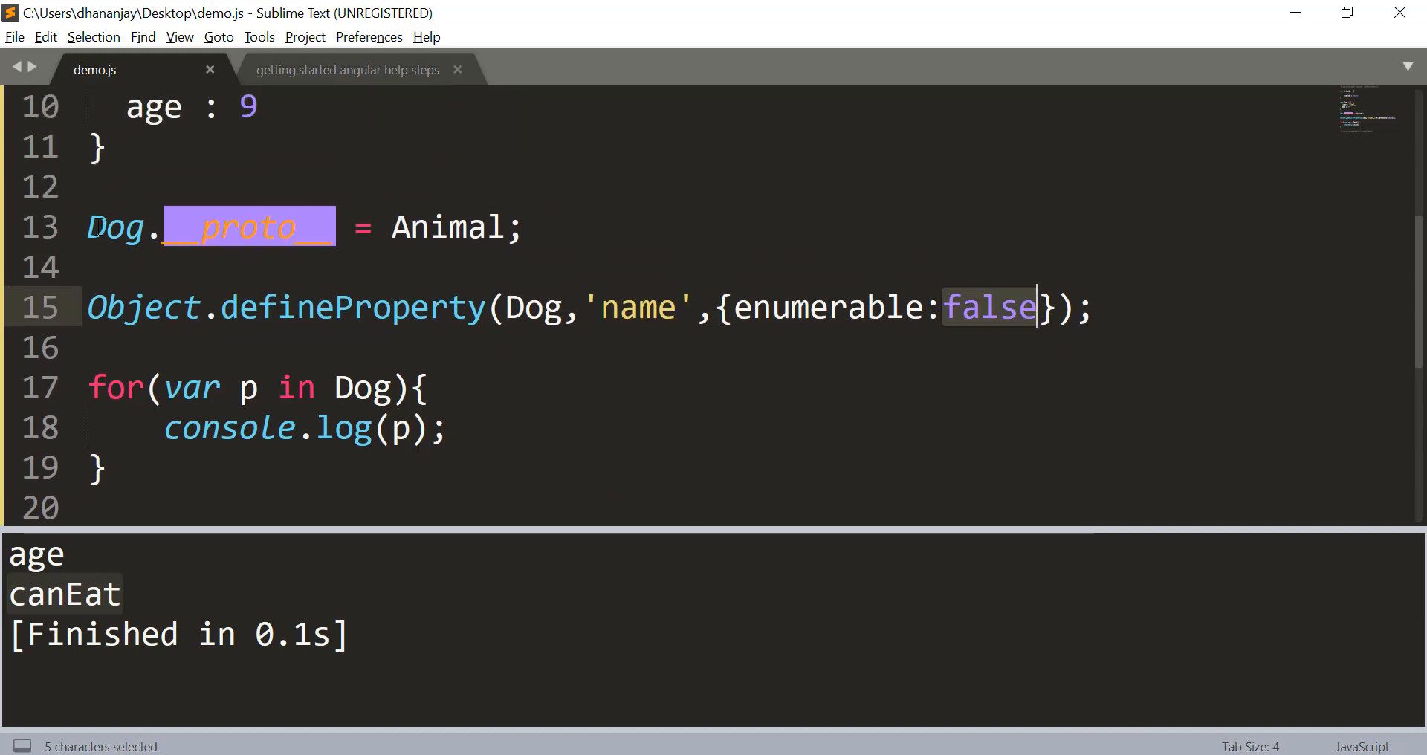
key("ctrl+/")
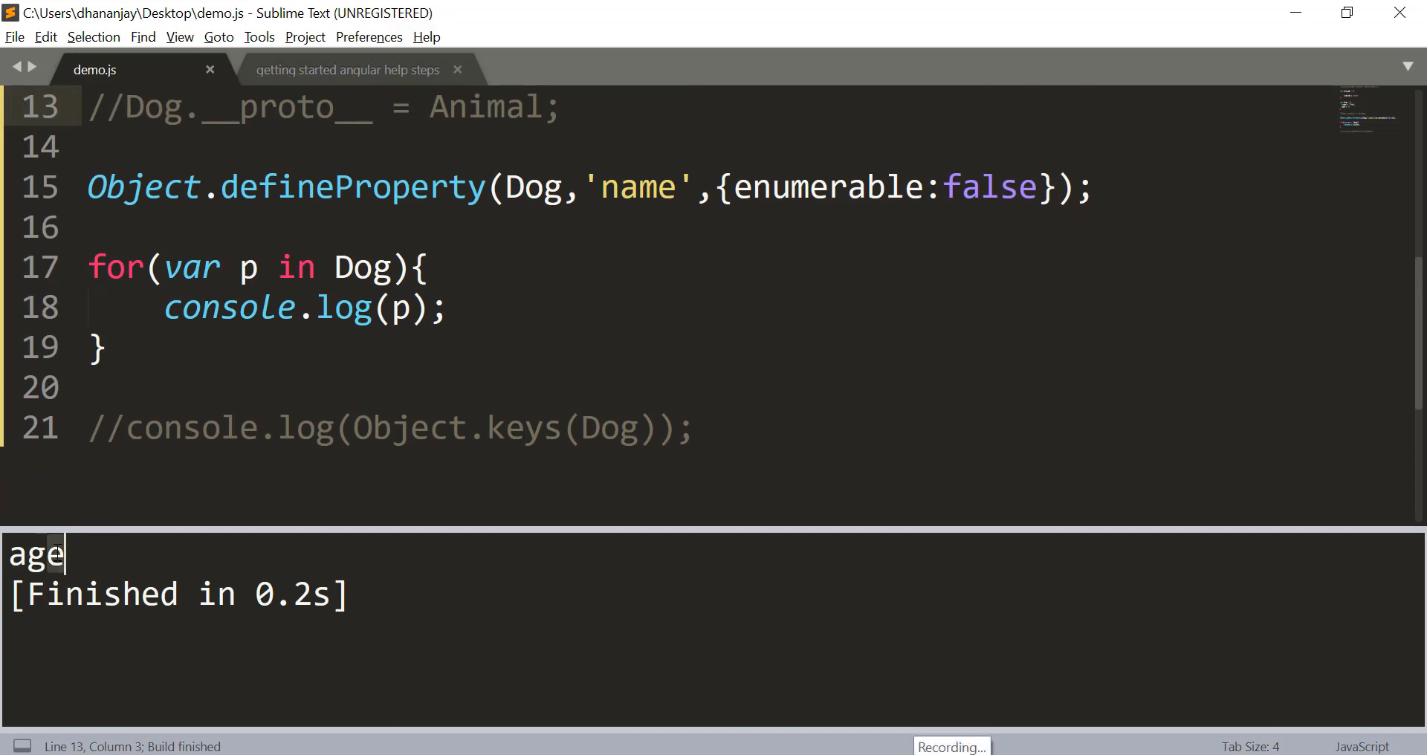
double_click(989, 187)
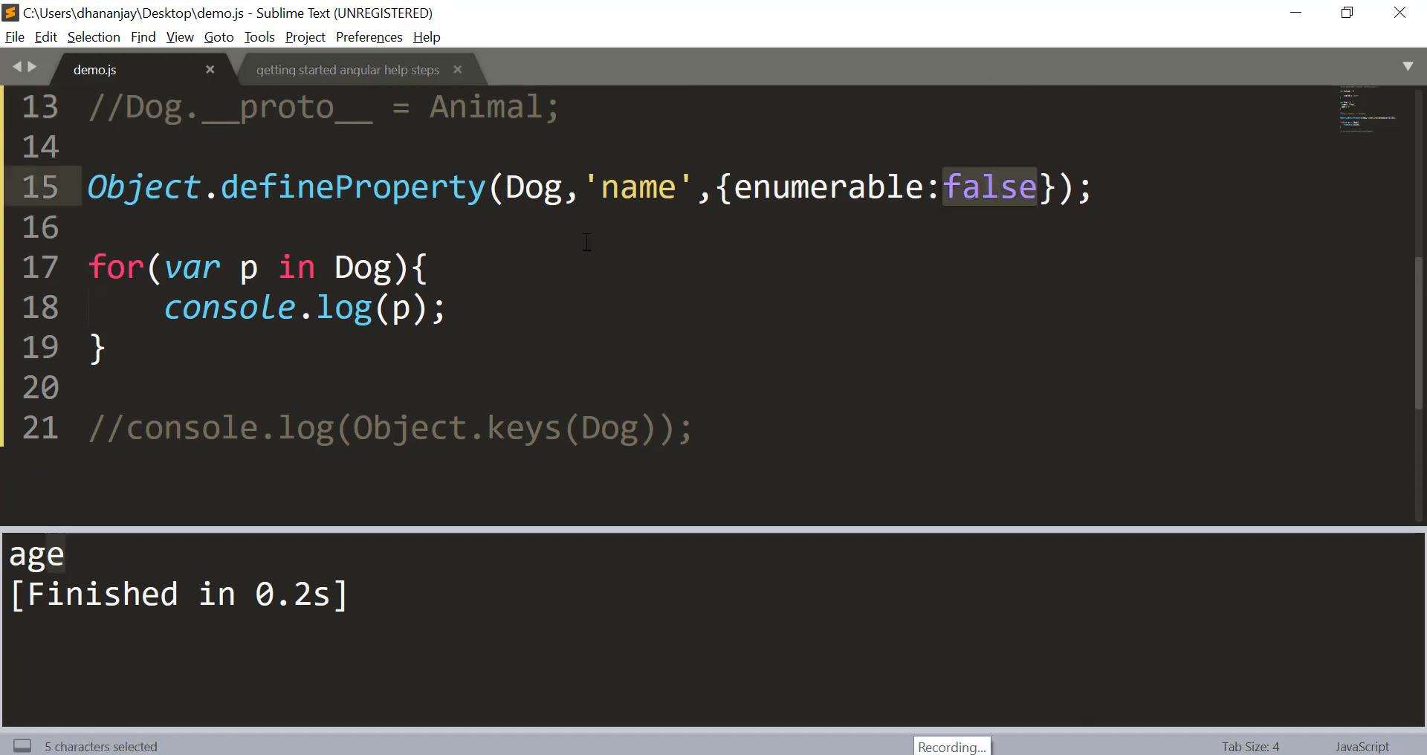
left_click(126, 428)
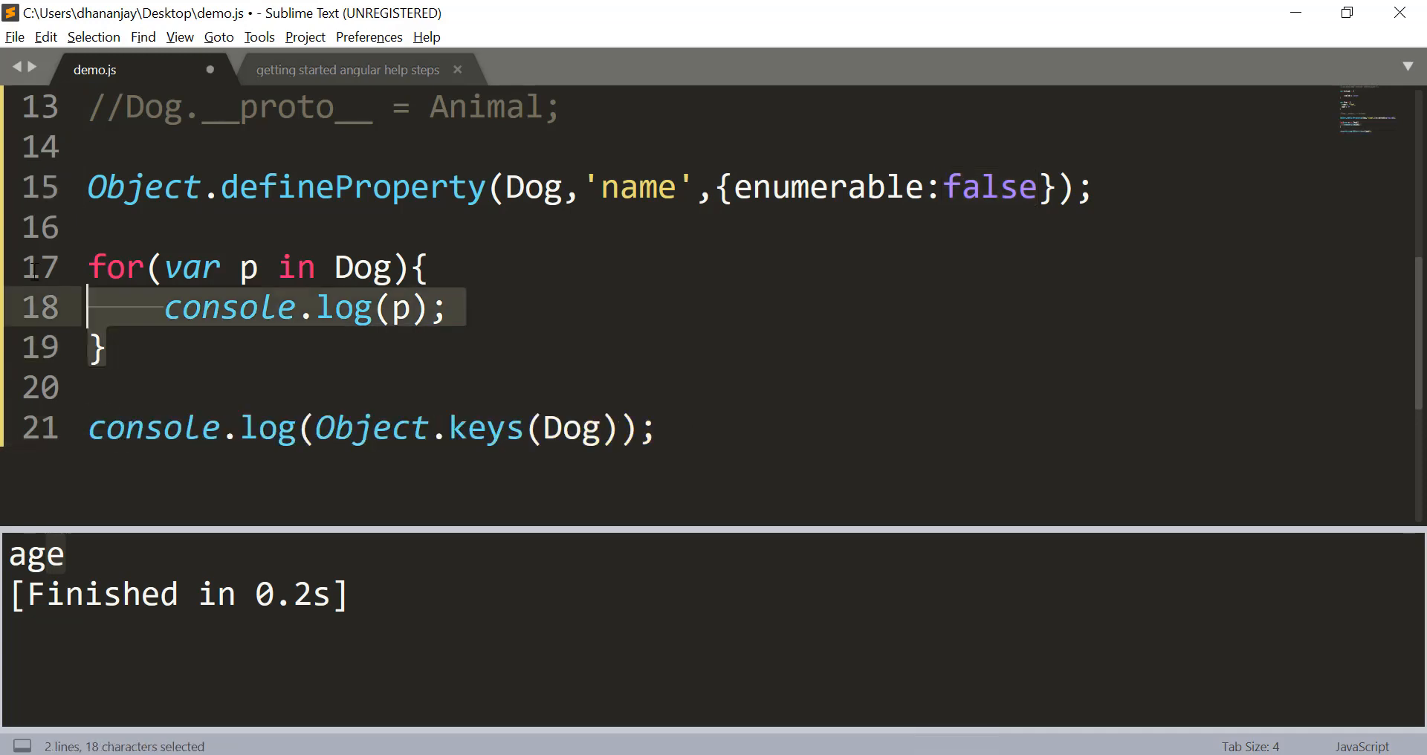
Comment out the for-in loop and run Object.keys(Dog), printing ['age'].
key("ctrl+/")
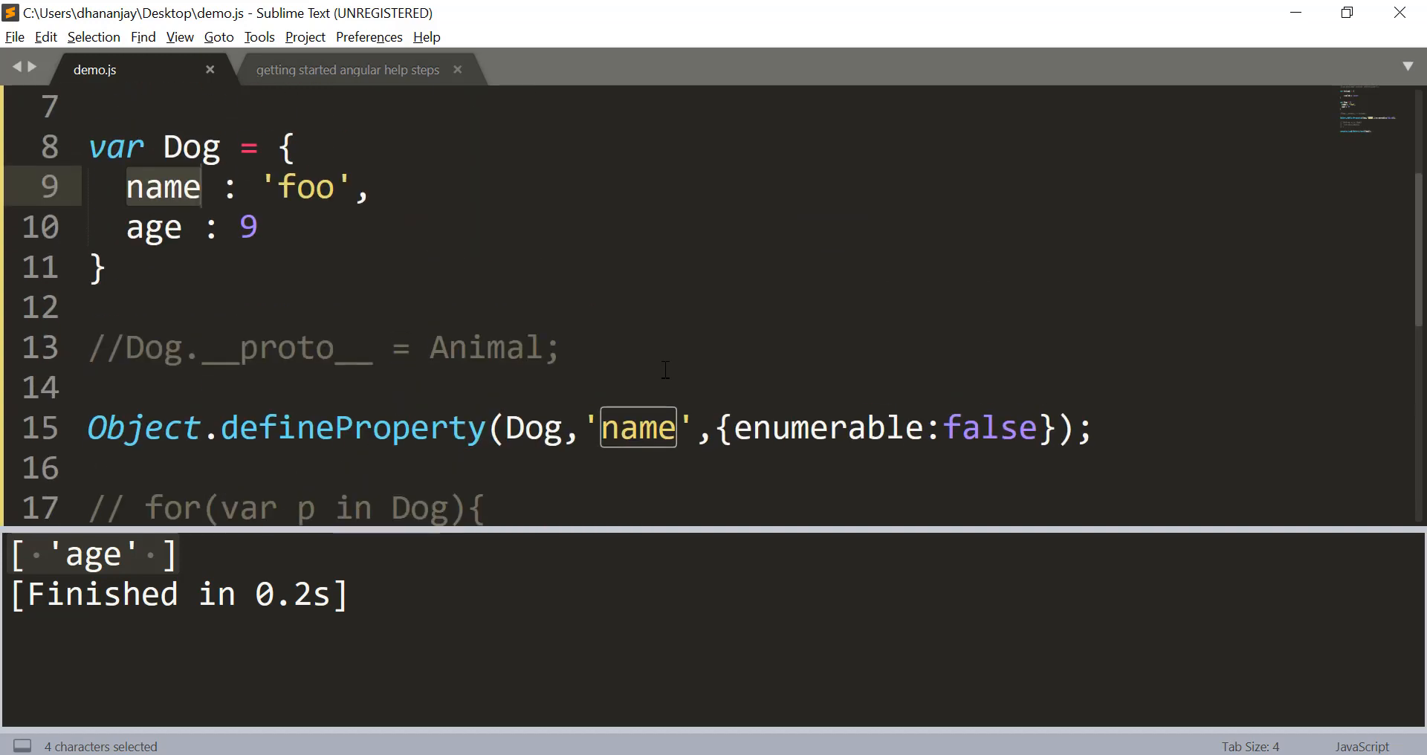
mouse_move(673, 350)
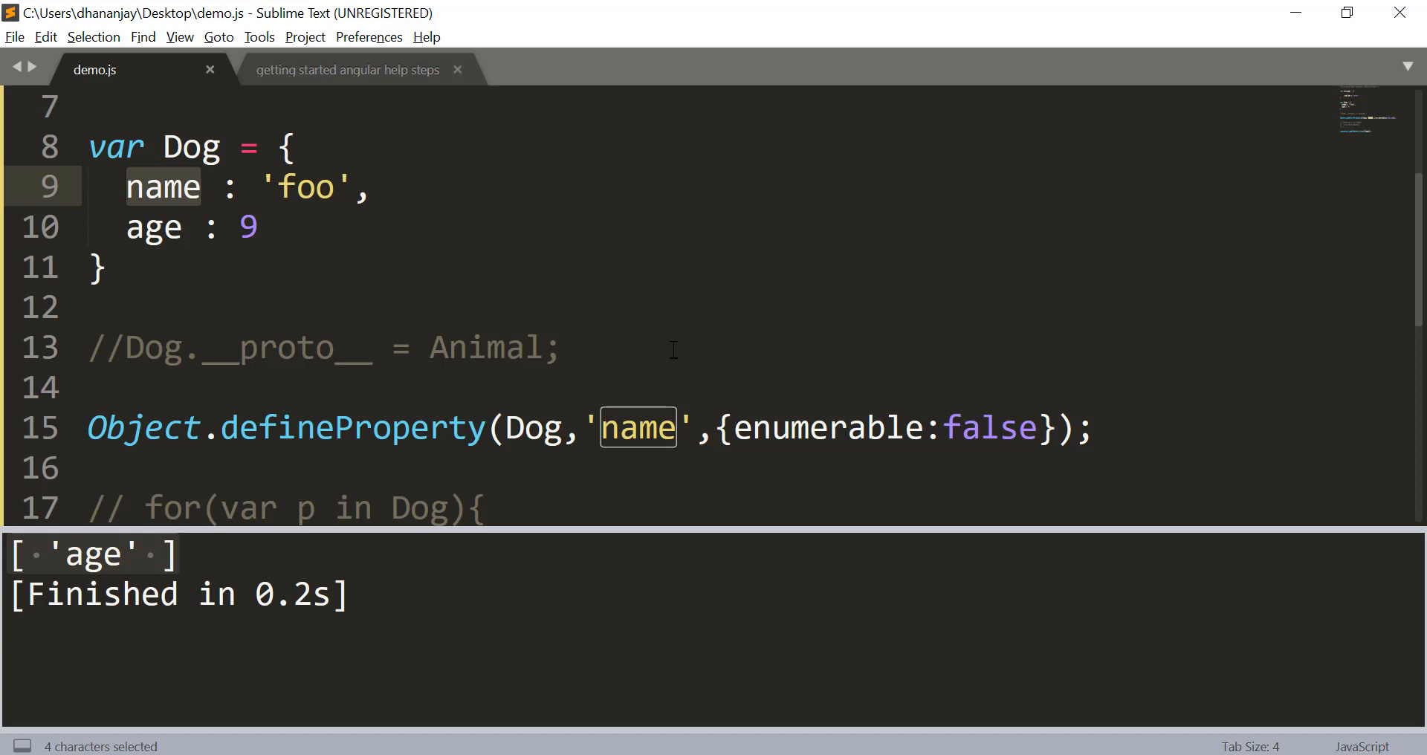
scroll("down", 3)
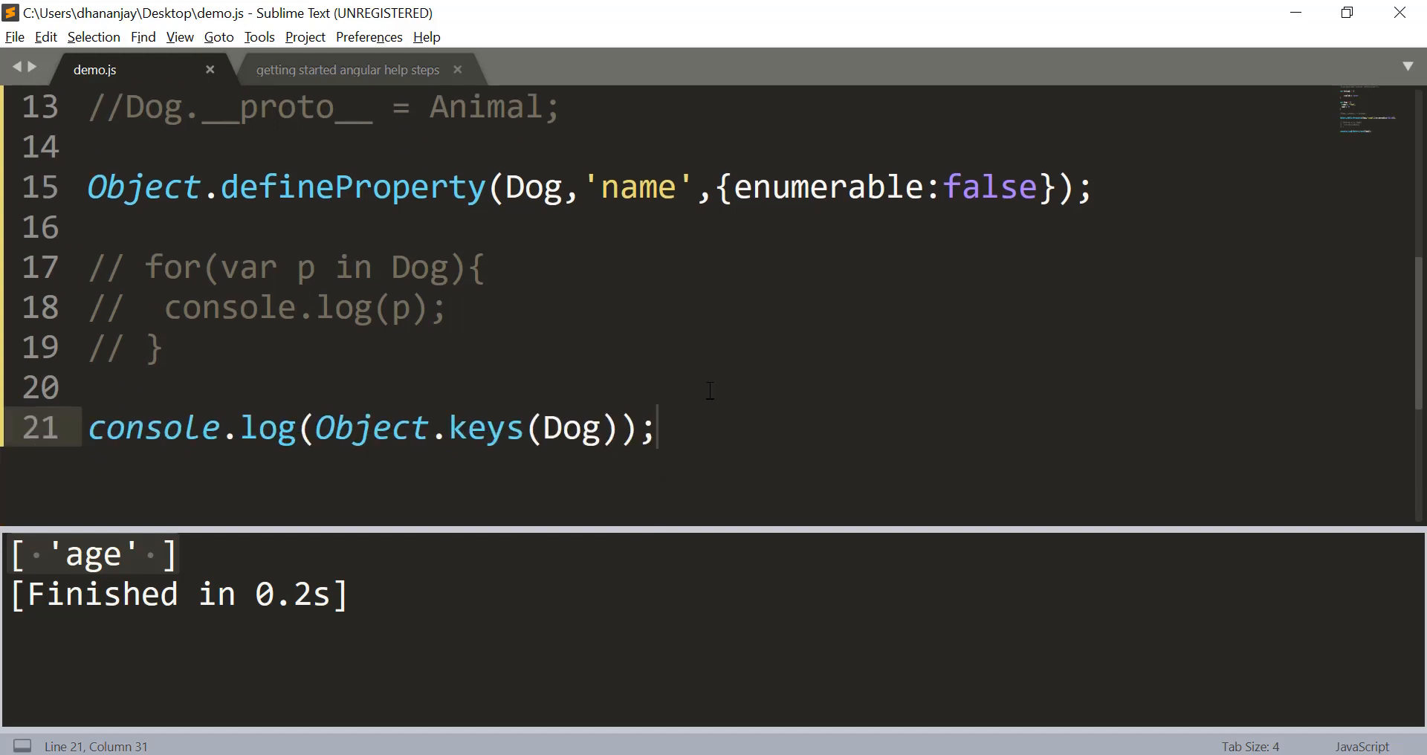
mouse_move(699, 401)
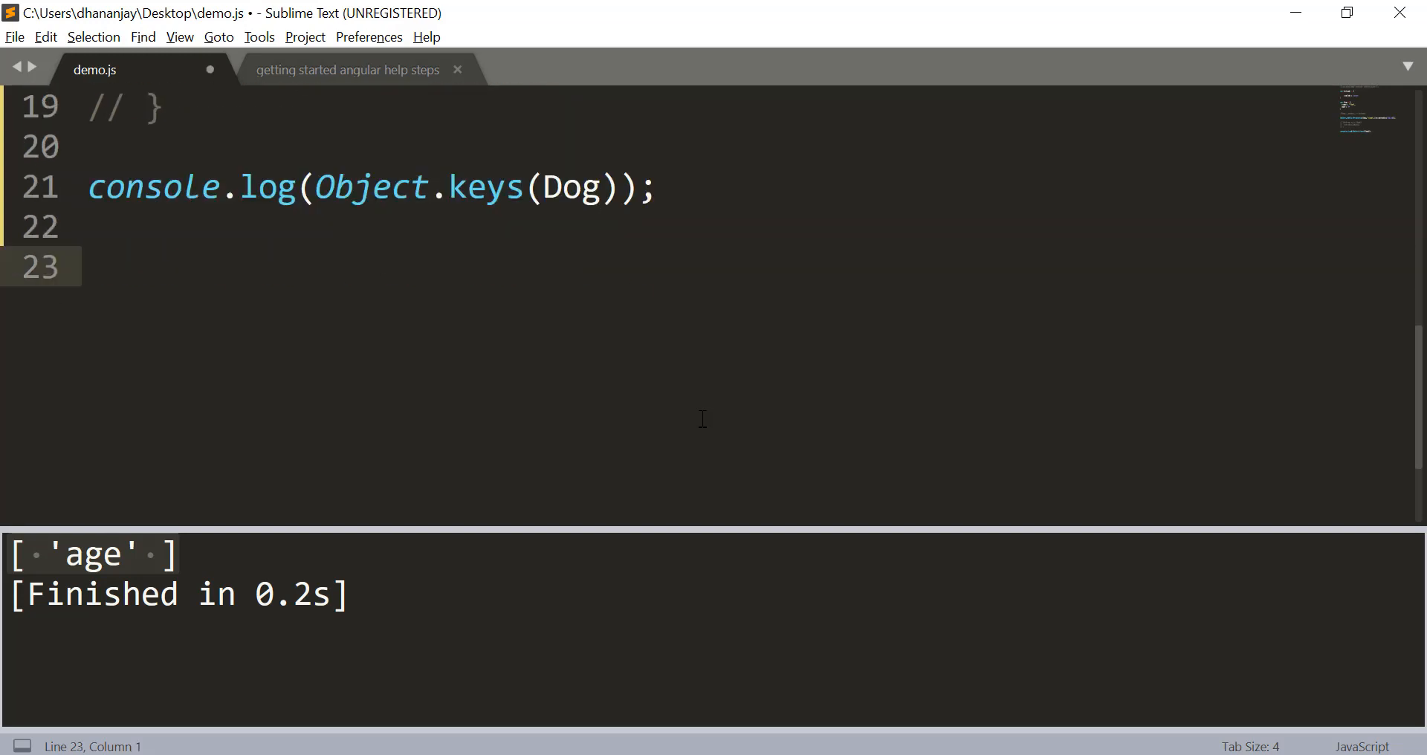
type("Dhanankjay")
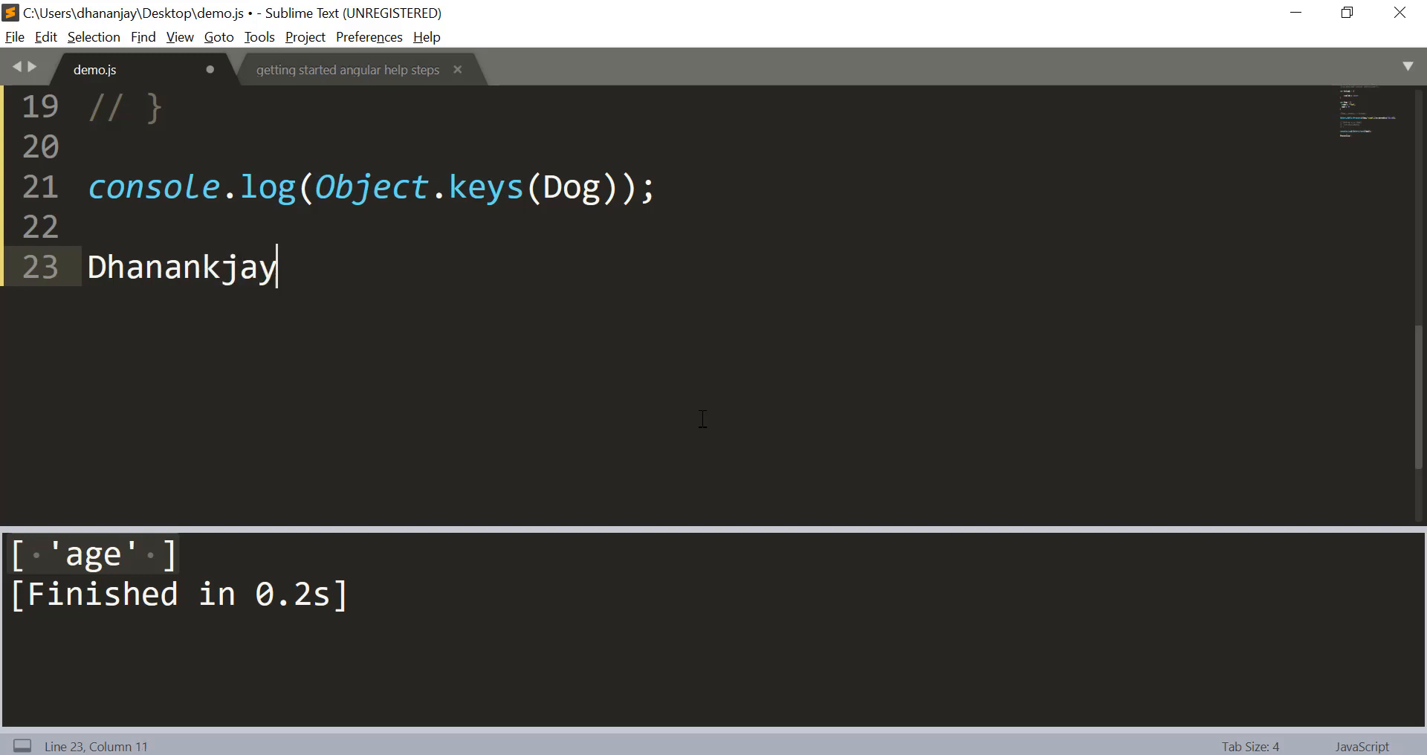
type("Ku")
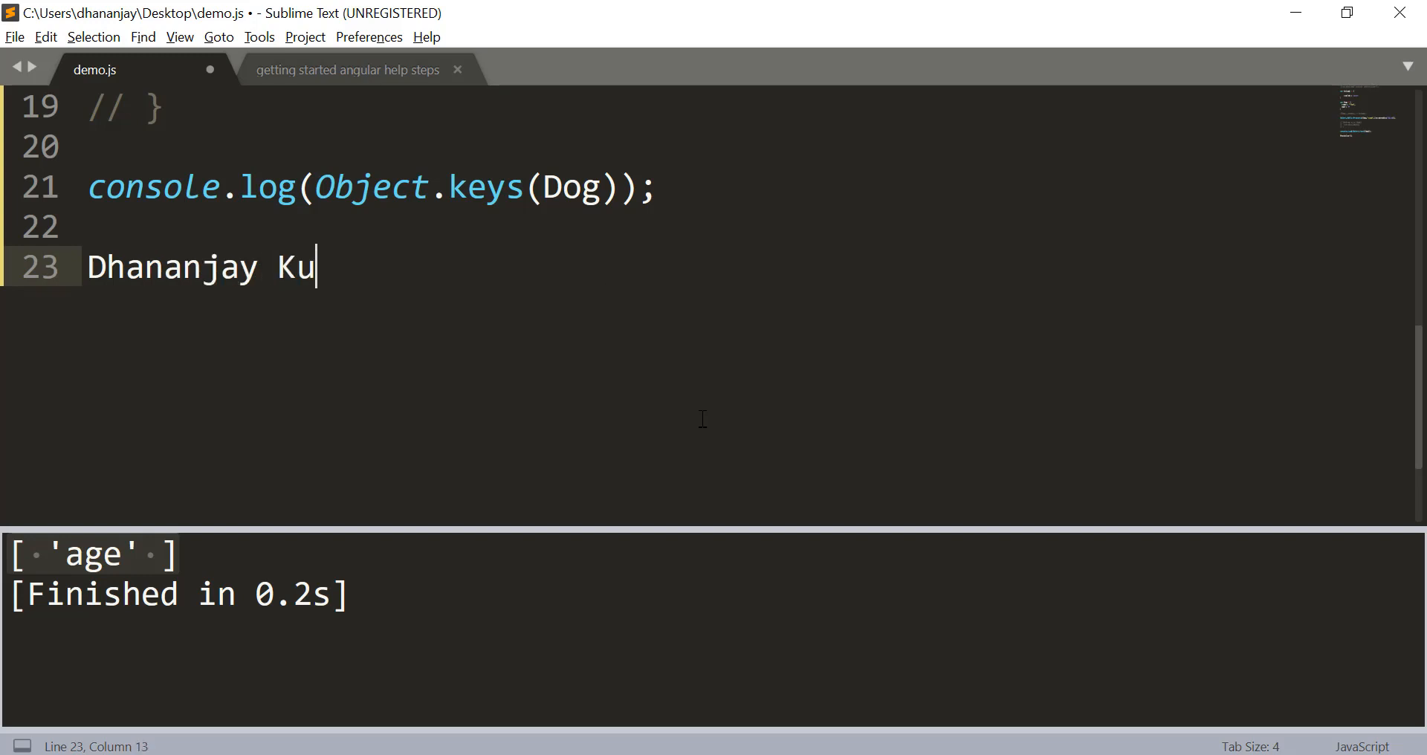
type("mar")
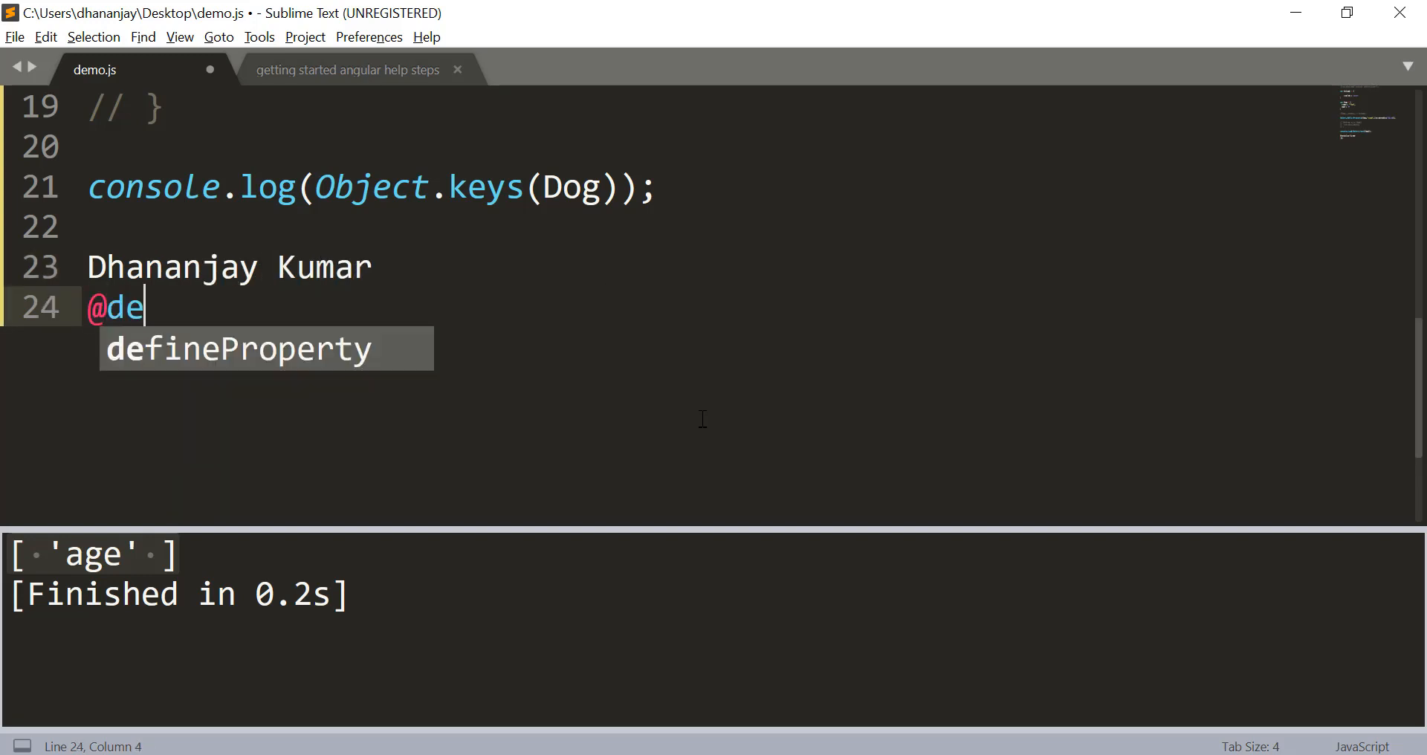
type("bug_,")
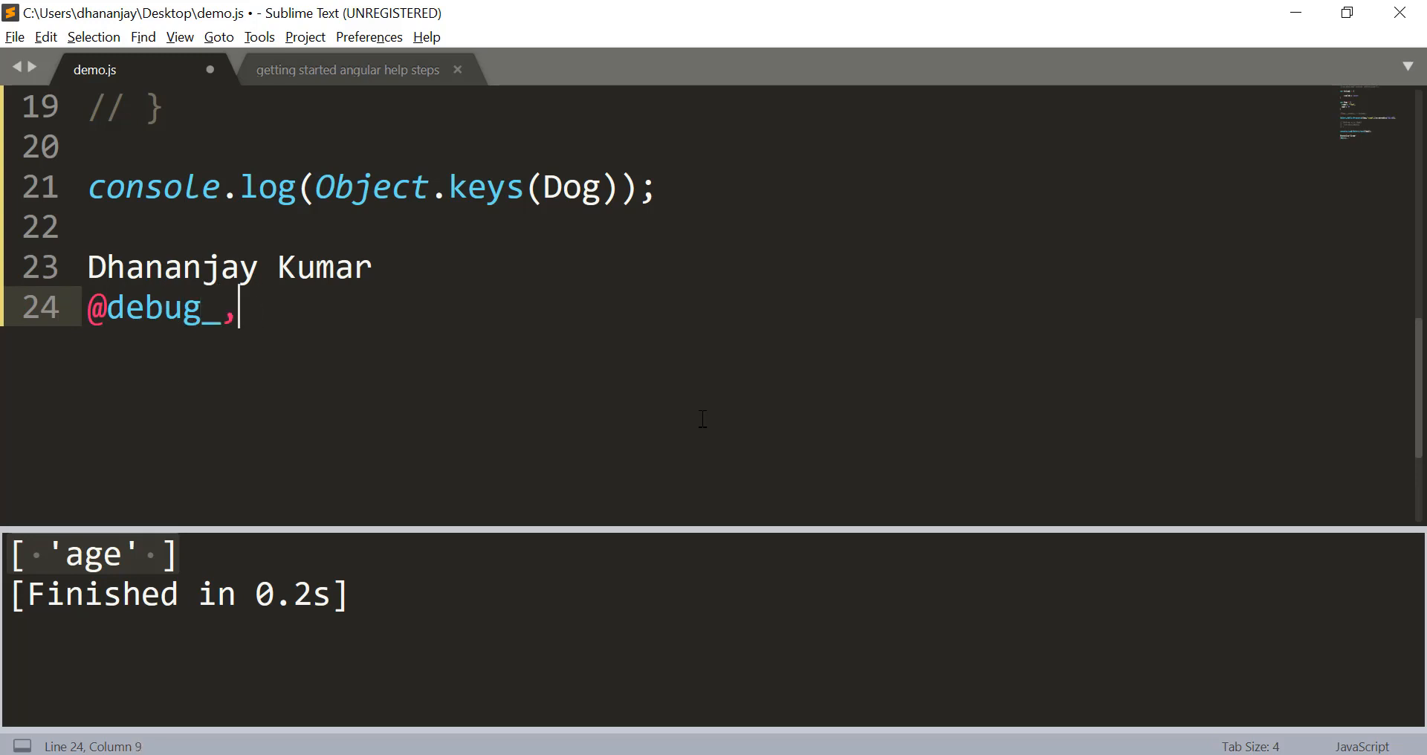
type("mode")
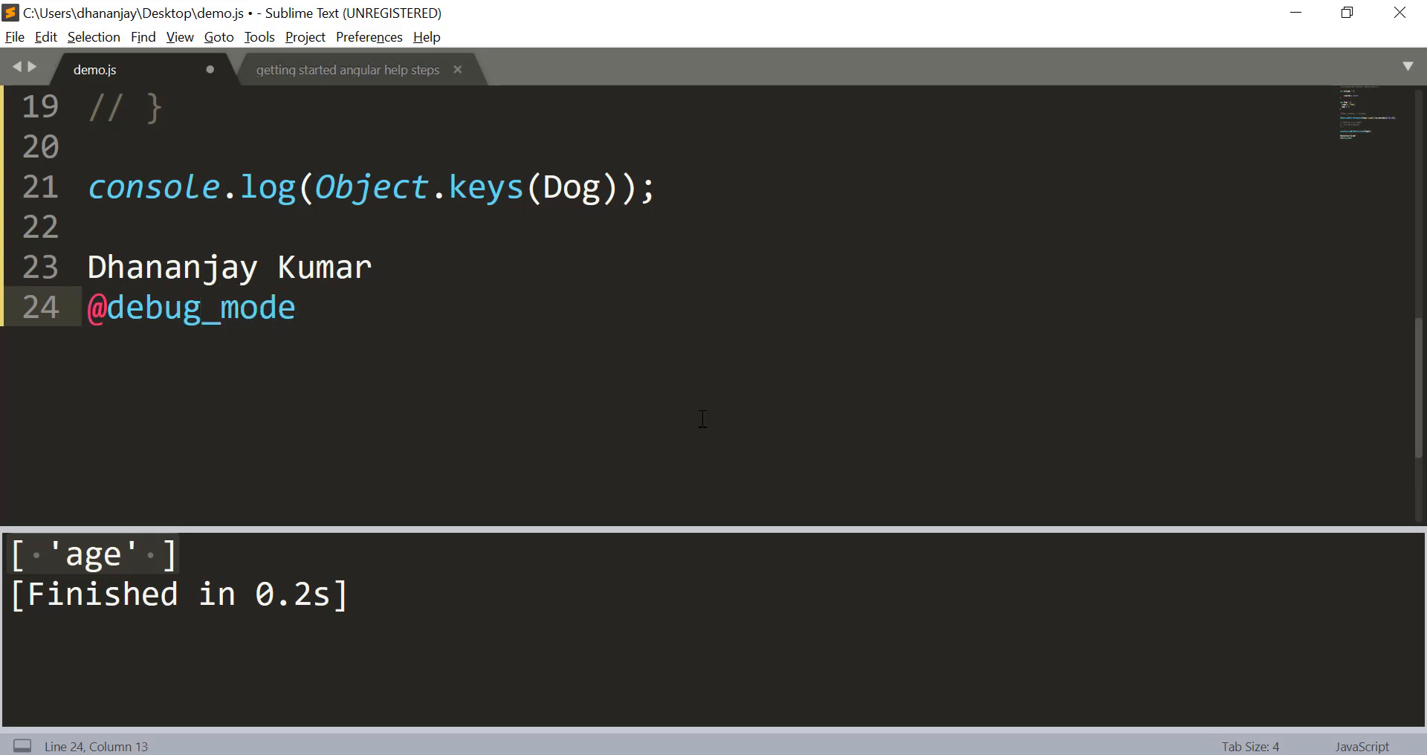